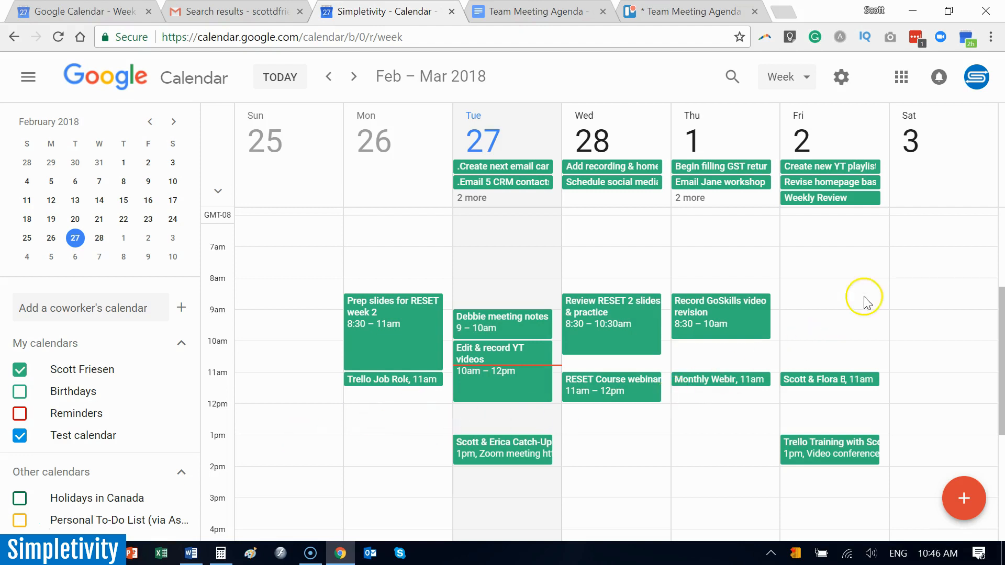
{"action": "mouse_move", "coordinate": [842, 77]}
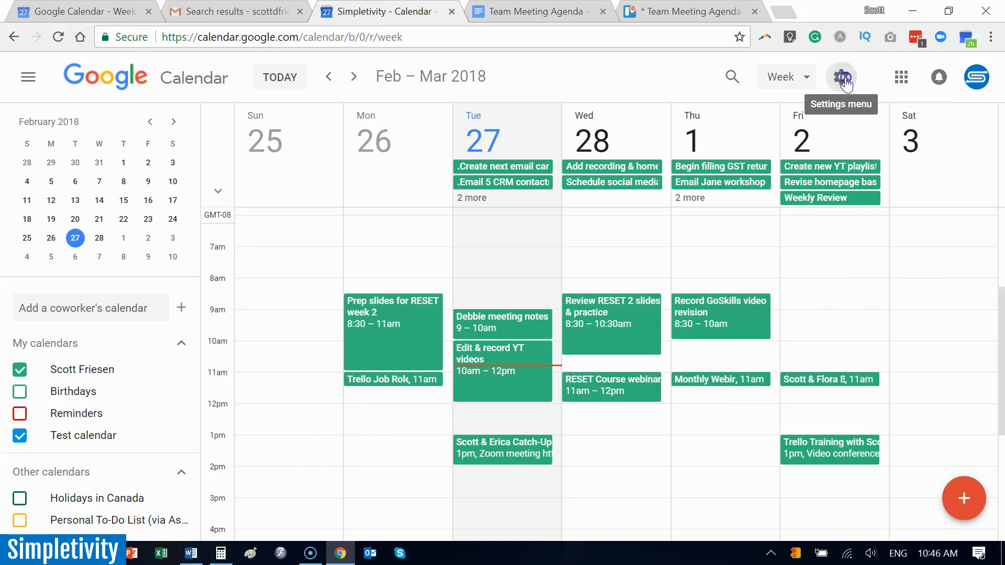
Reach the Event settings section showing the 60-minute default duration.
{"action": "left_click", "coordinate": [840, 76]}
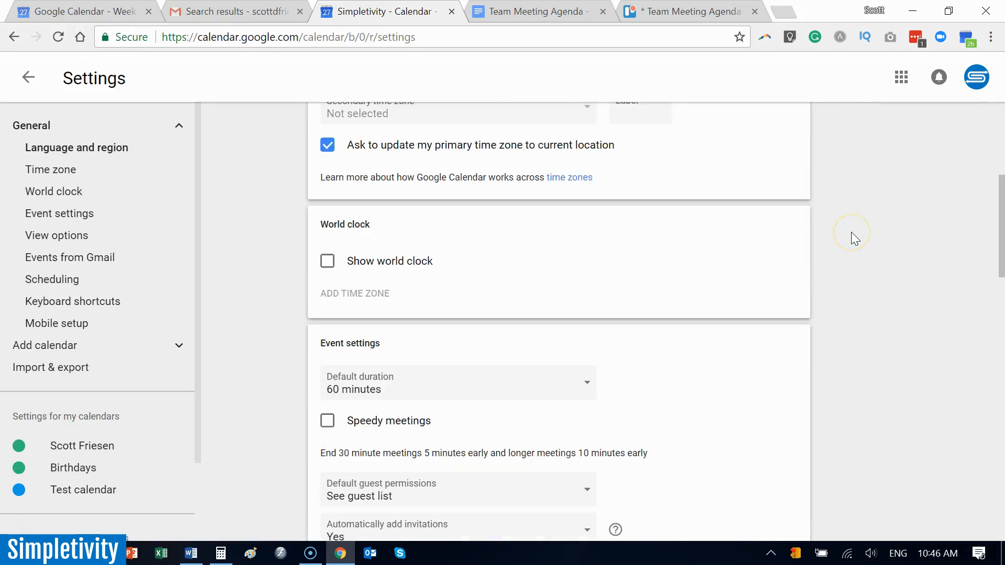
{"action": "scroll", "scroll_direction": "down", "scroll_amount": 3}
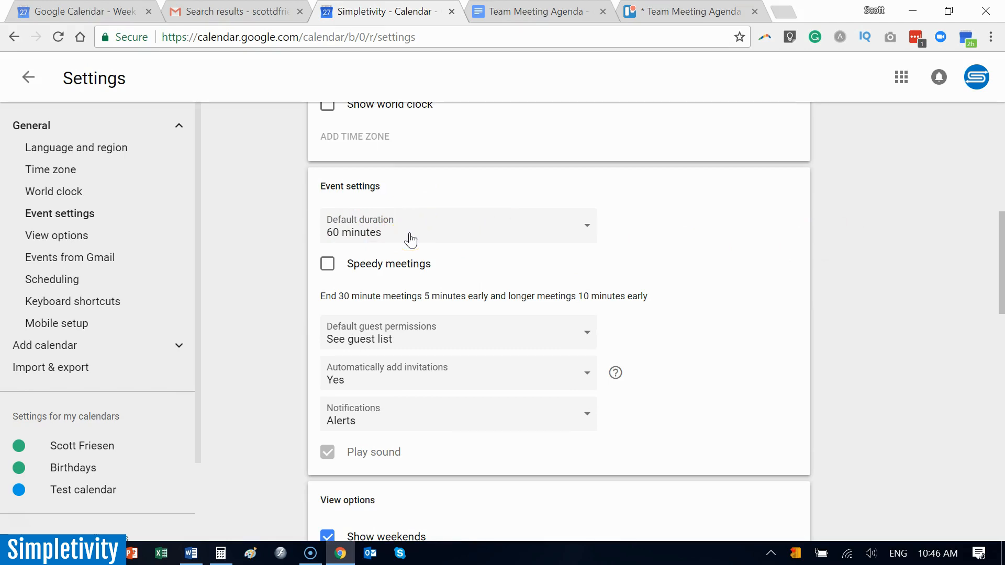
Choose 30 minutes as the default duration for new events.
{"action": "left_click", "coordinate": [458, 226]}
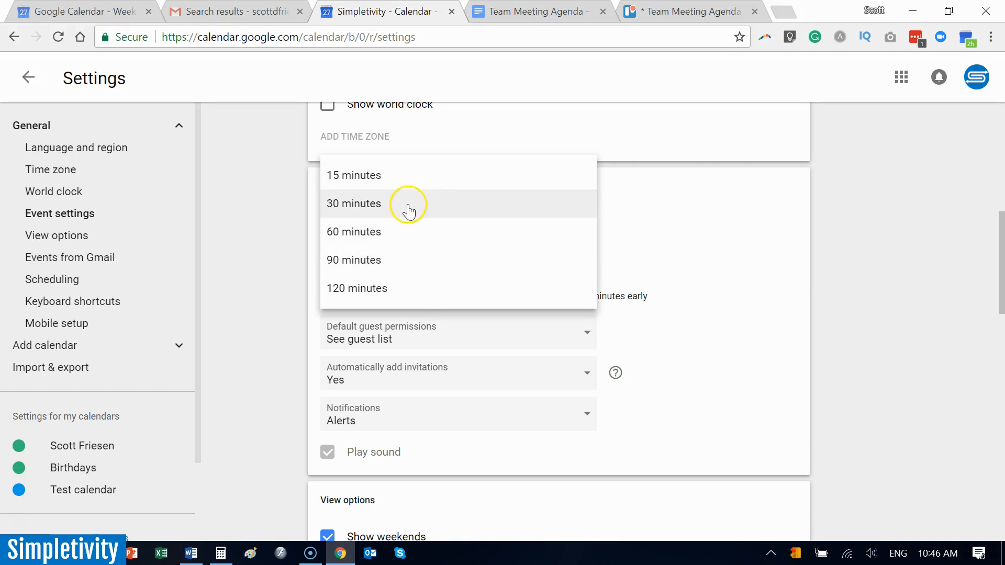
{"action": "mouse_move", "coordinate": [395, 182]}
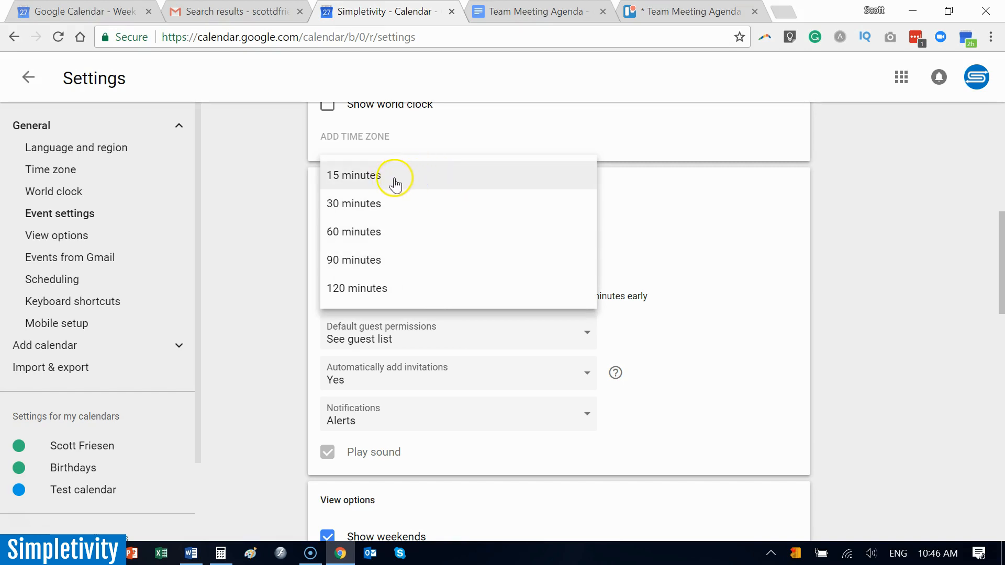
{"action": "mouse_move", "coordinate": [399, 184]}
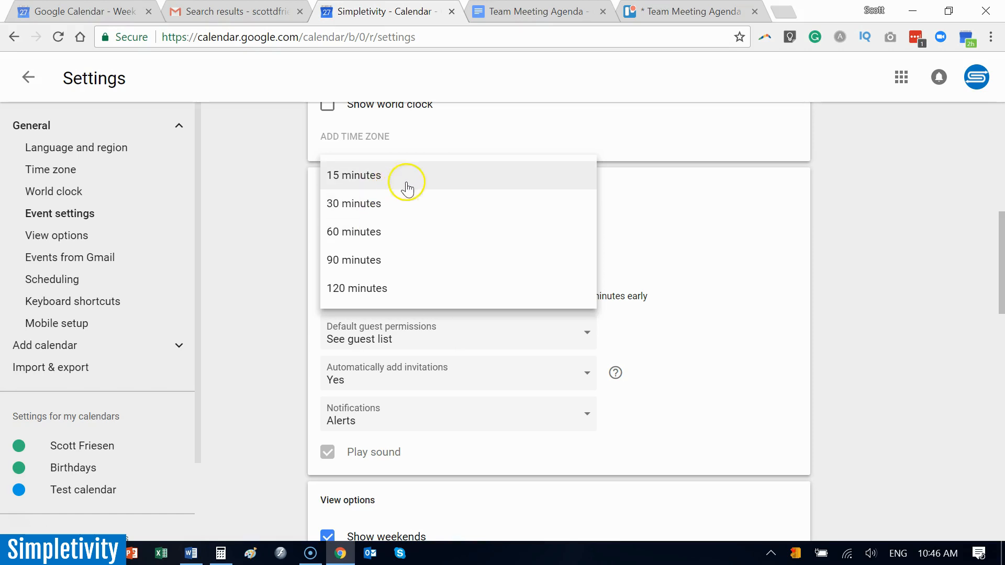
{"action": "mouse_move", "coordinate": [398, 213]}
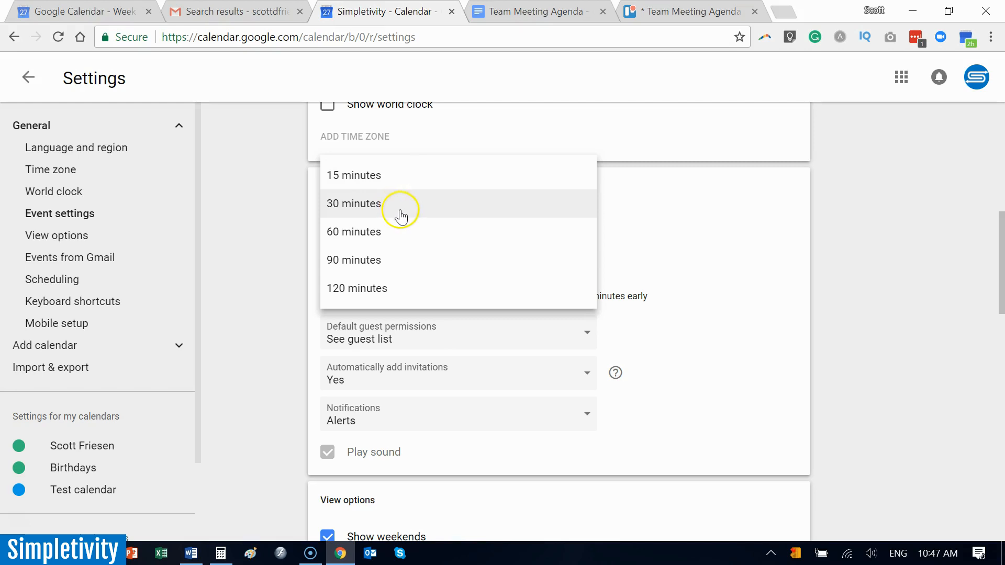
{"action": "mouse_move", "coordinate": [393, 212]}
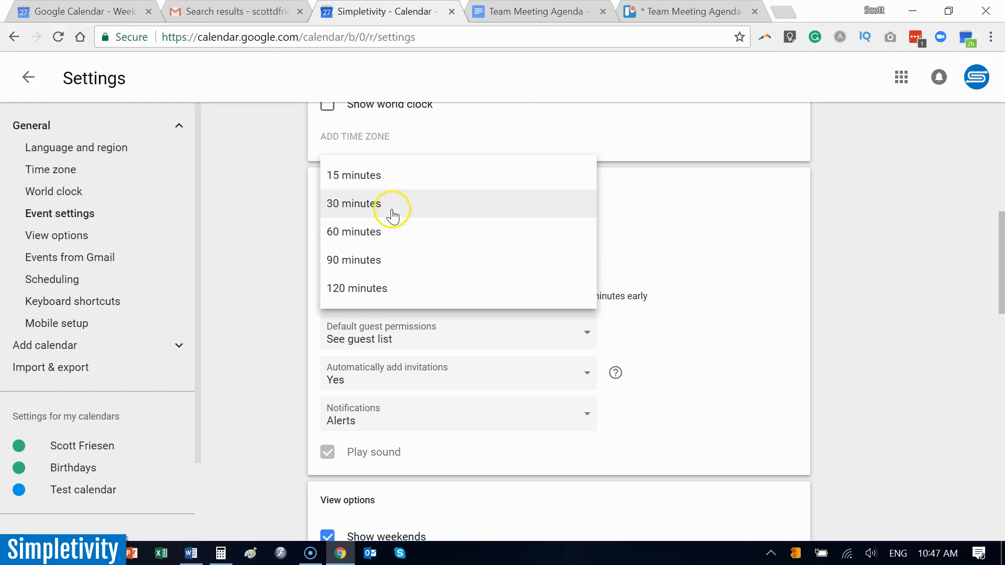
{"action": "mouse_move", "coordinate": [368, 224]}
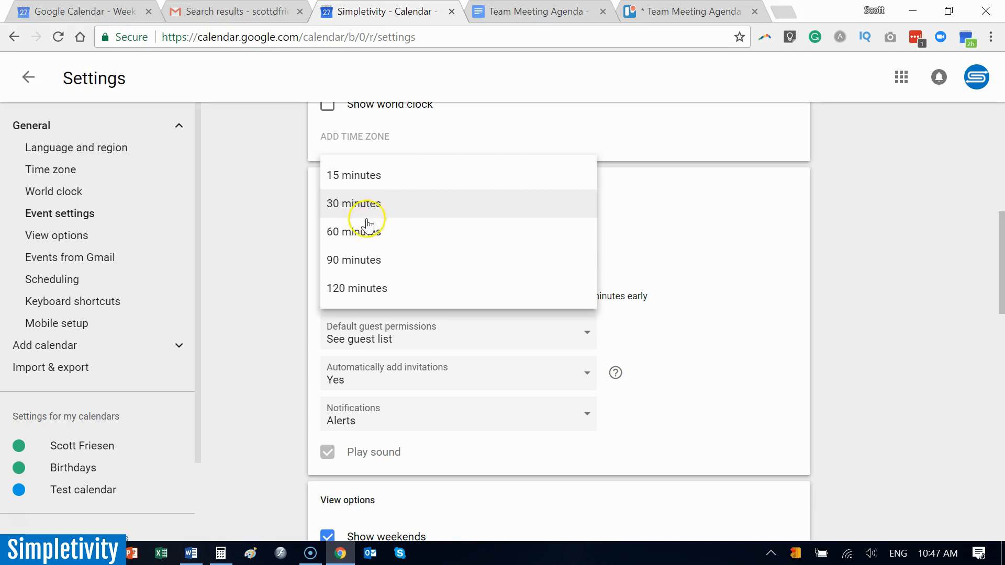
{"action": "mouse_move", "coordinate": [404, 288]}
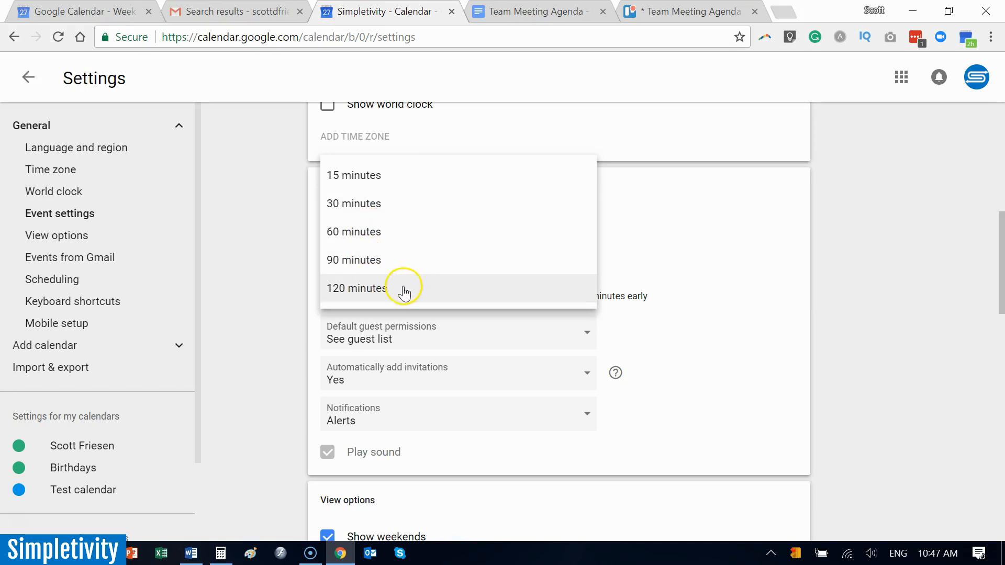
{"action": "mouse_move", "coordinate": [405, 269]}
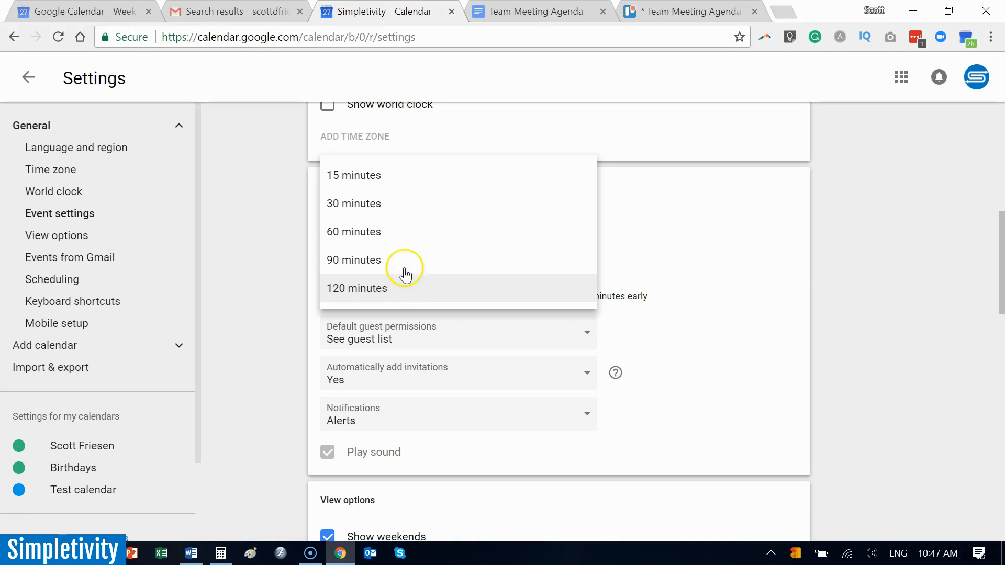
{"action": "left_click", "coordinate": [352, 203]}
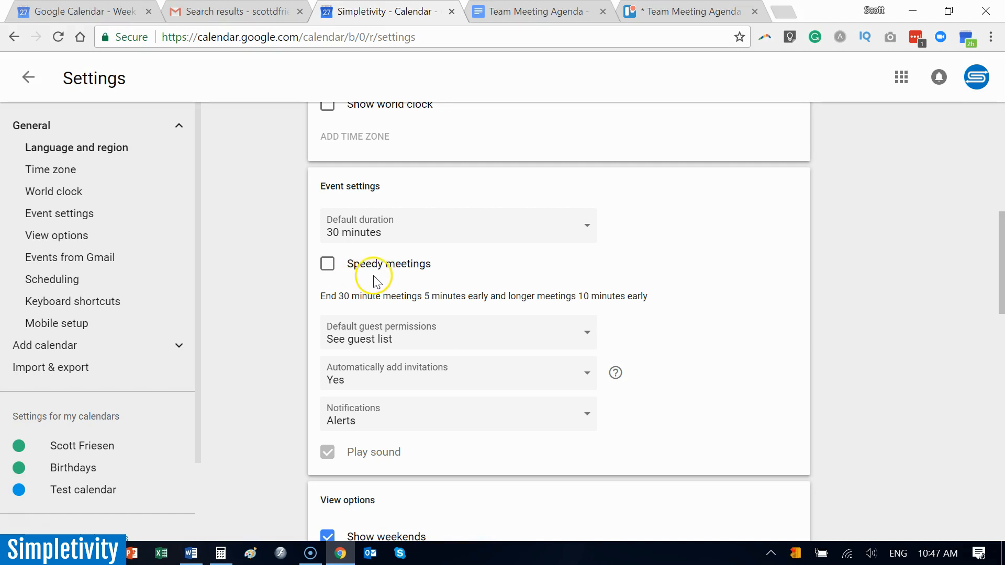
Enable Speedy meetings and pick a 50-minute default duration.
{"action": "left_click", "coordinate": [327, 264]}
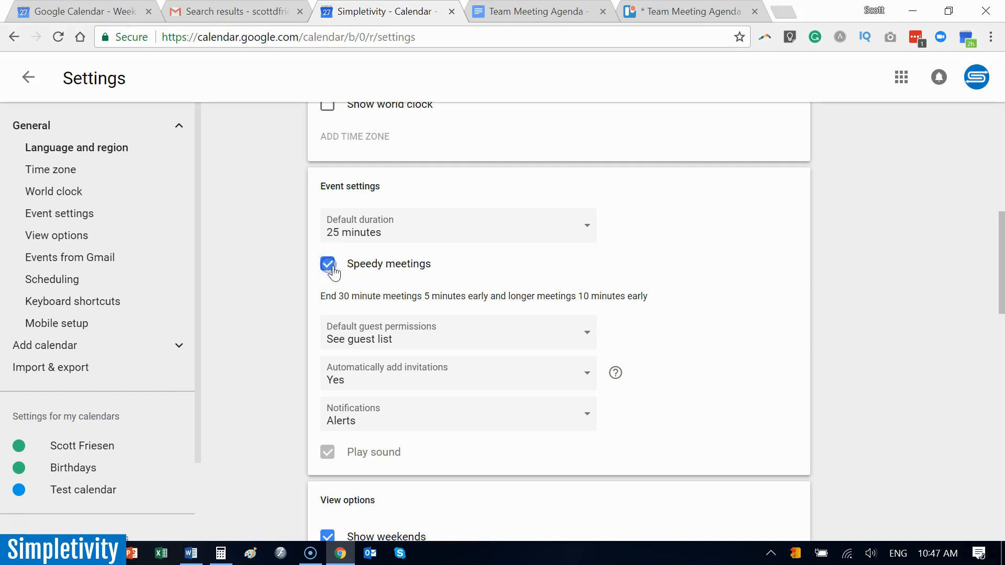
{"action": "left_click", "coordinate": [328, 264]}
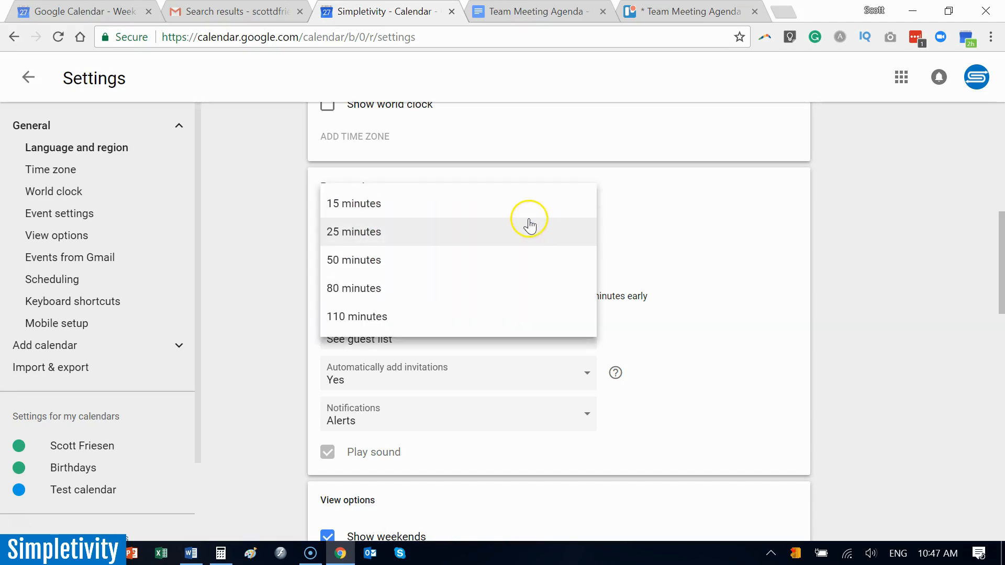
{"action": "mouse_move", "coordinate": [450, 210]}
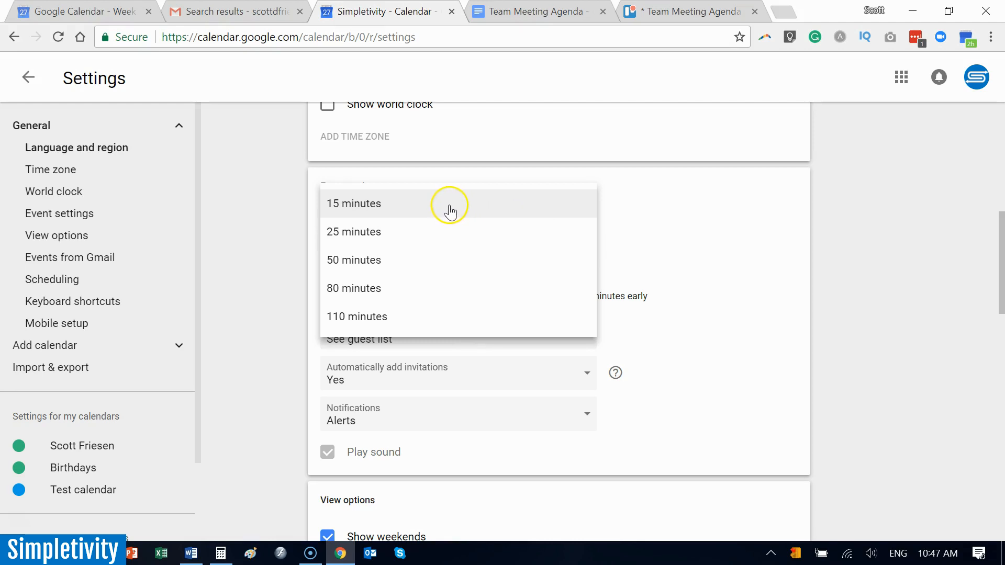
{"action": "mouse_move", "coordinate": [413, 241]}
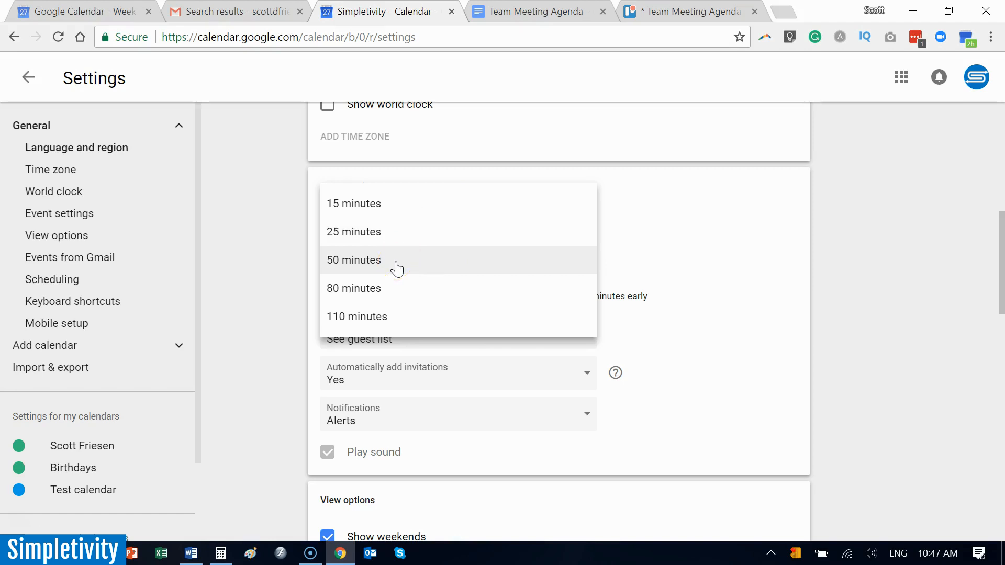
{"action": "mouse_move", "coordinate": [400, 265]}
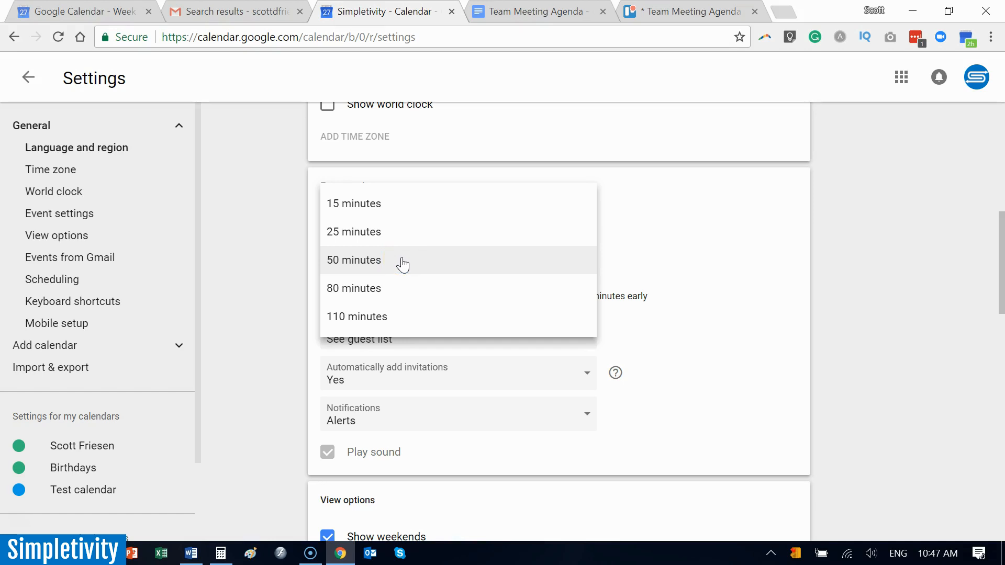
{"action": "left_click", "coordinate": [354, 259]}
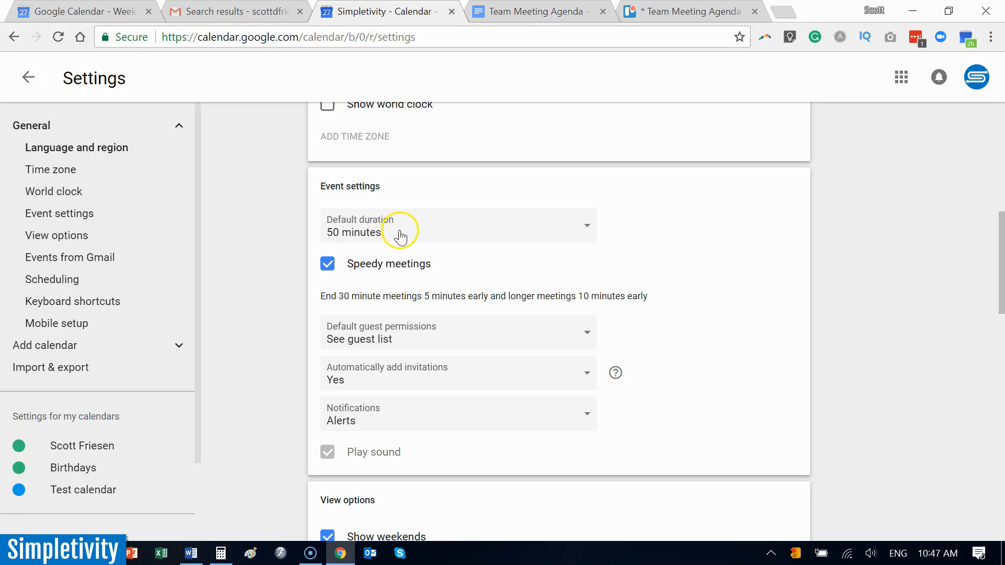
{"action": "mouse_move", "coordinate": [402, 242]}
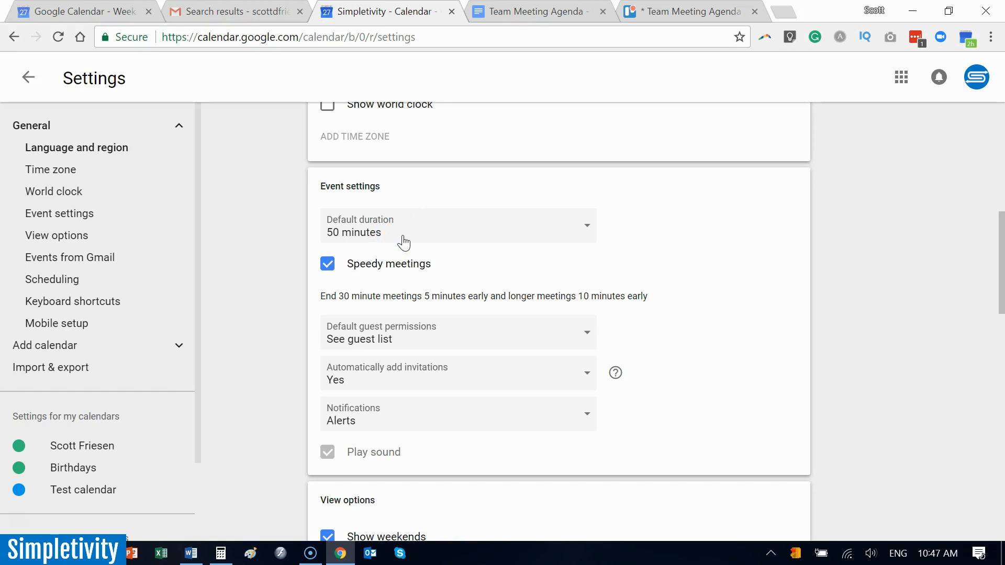
{"action": "mouse_move", "coordinate": [409, 239]}
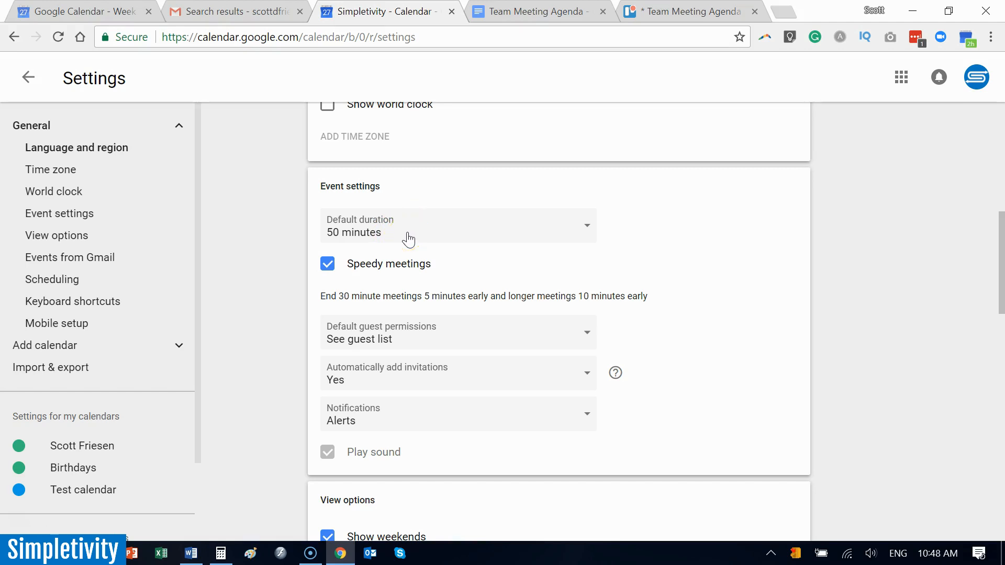
Turn Speedy meetings back off, restoring 60 minutes, and move to Time zone settings.
{"action": "left_click", "coordinate": [458, 226]}
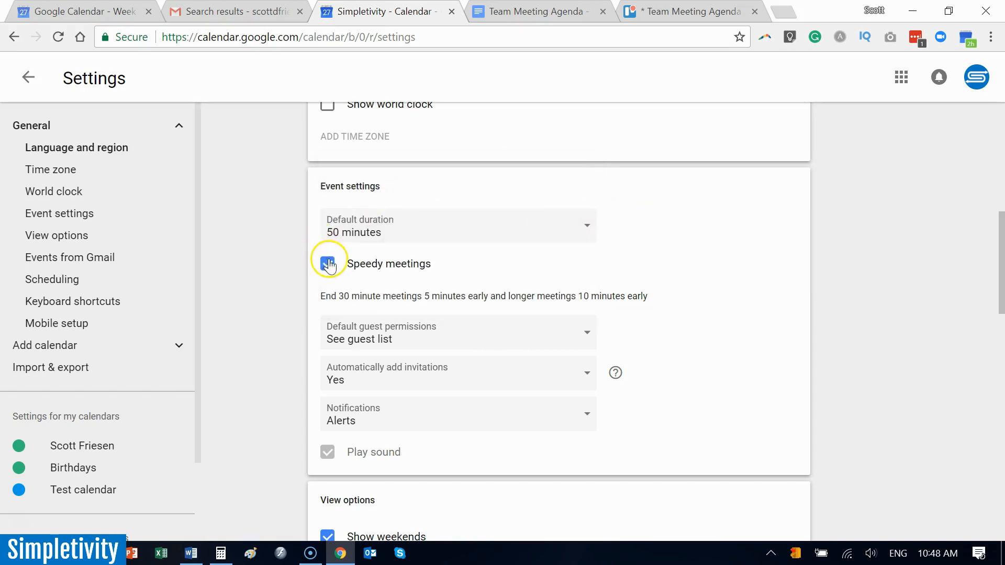
{"action": "left_click", "coordinate": [328, 263]}
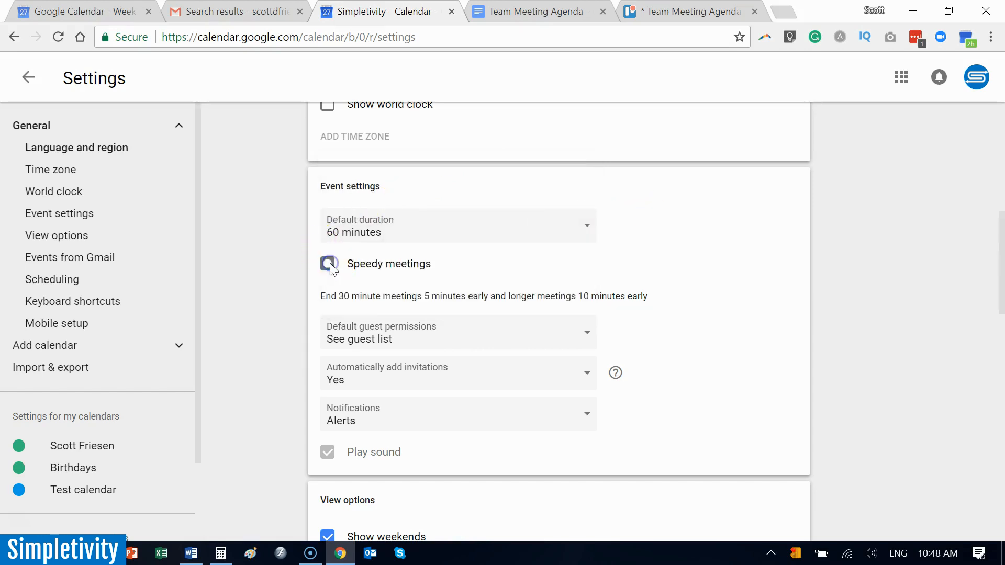
{"action": "left_click", "coordinate": [328, 264]}
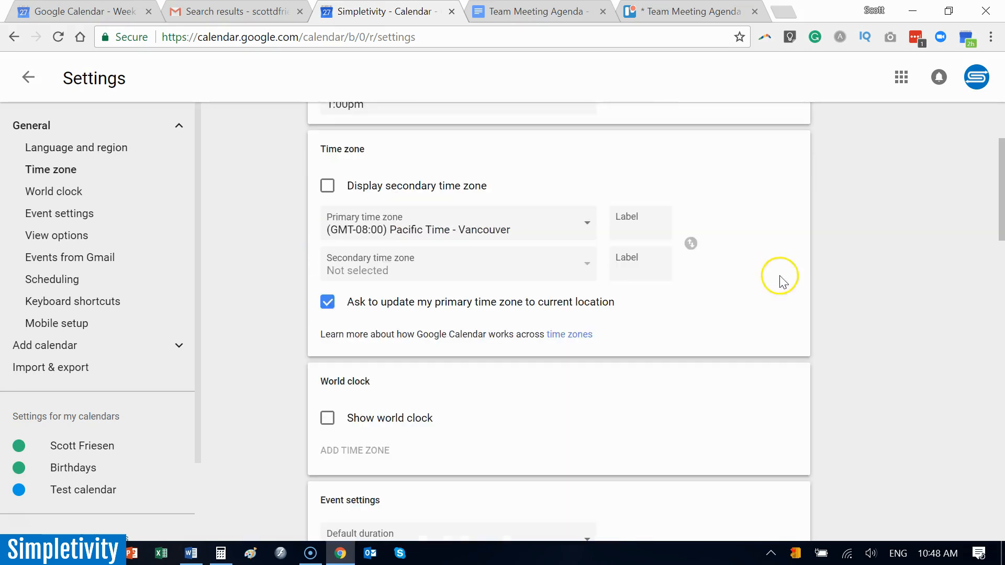
{"action": "scroll", "scroll_direction": "down", "scroll_amount": 3}
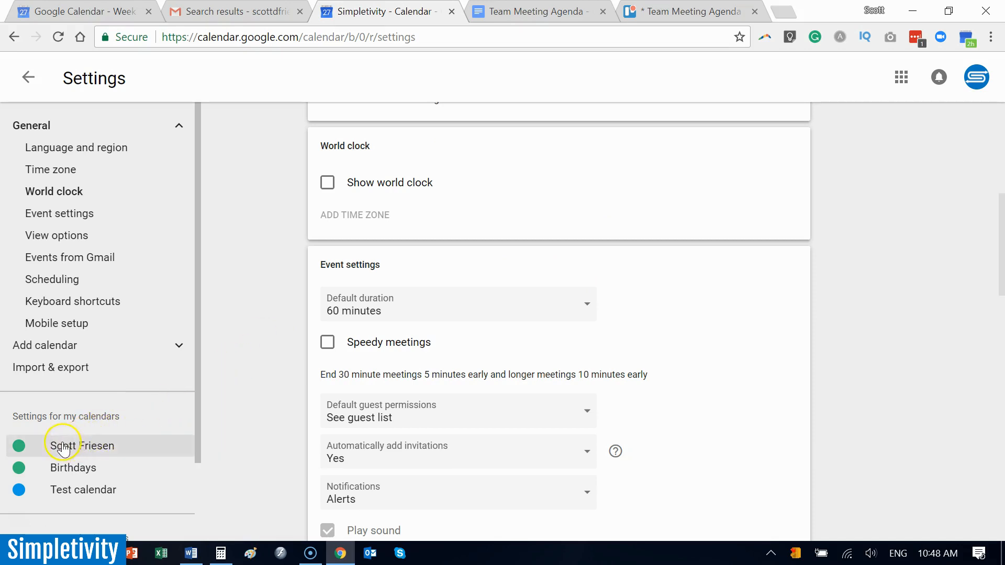
{"action": "left_click", "coordinate": [82, 445]}
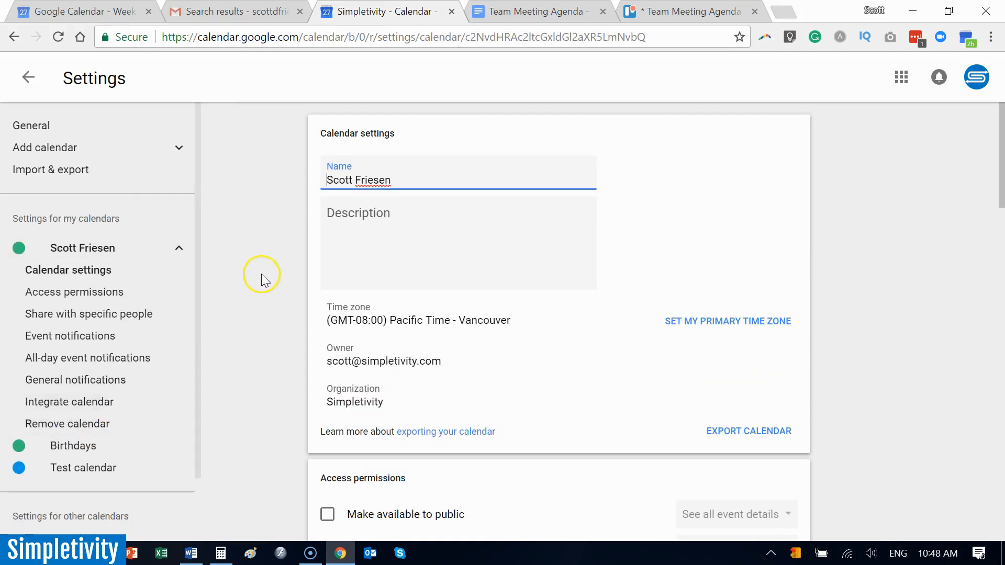
{"action": "scroll", "scroll_direction": "down", "scroll_amount": 3}
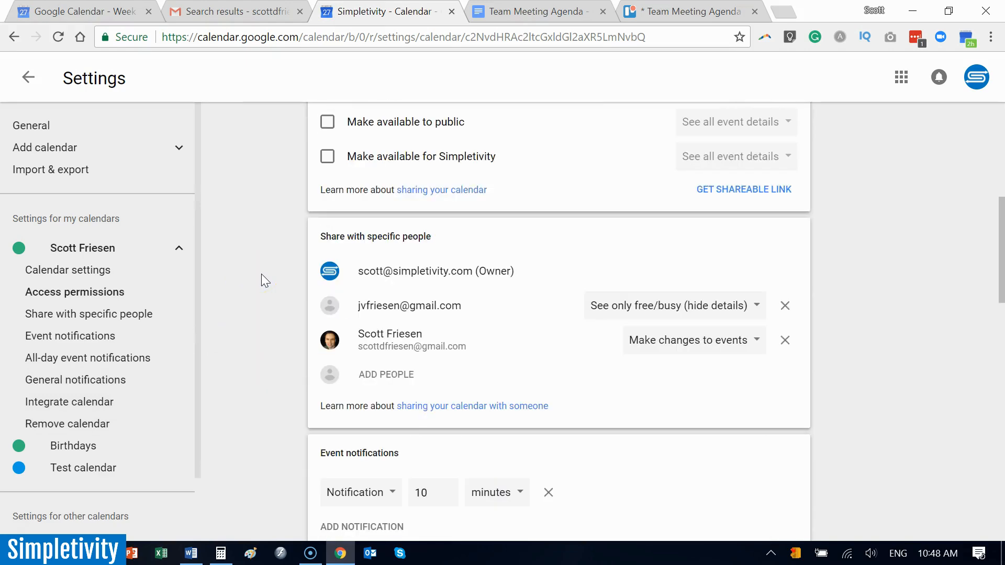
{"action": "scroll", "scroll_direction": "down", "scroll_amount": 3}
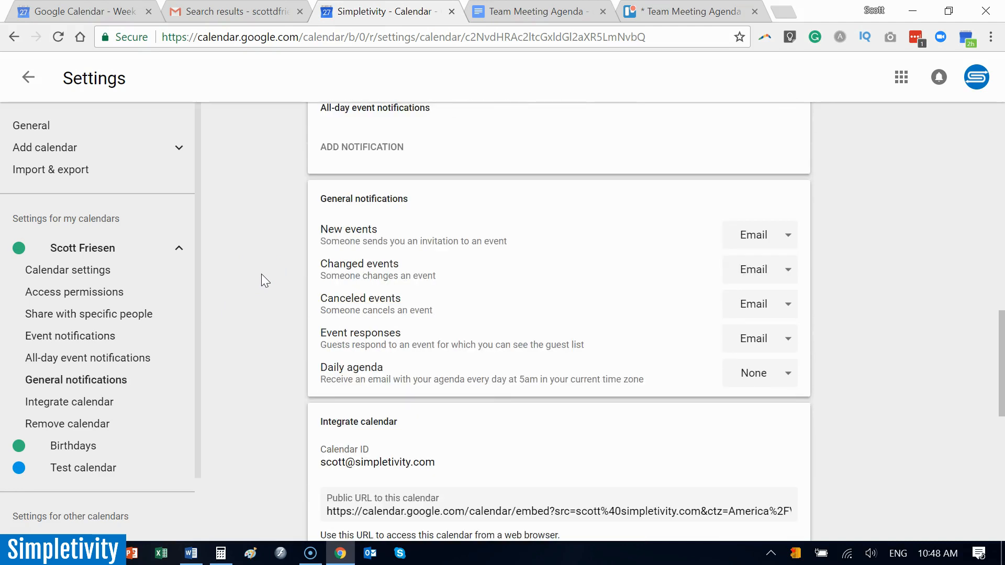
{"action": "mouse_move", "coordinate": [125, 260]}
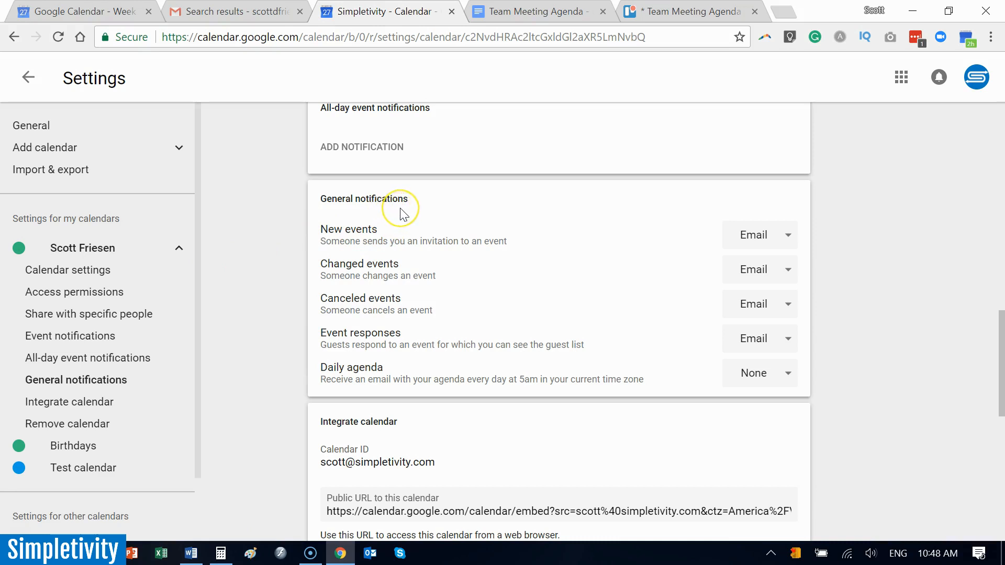
{"action": "mouse_move", "coordinate": [453, 359]}
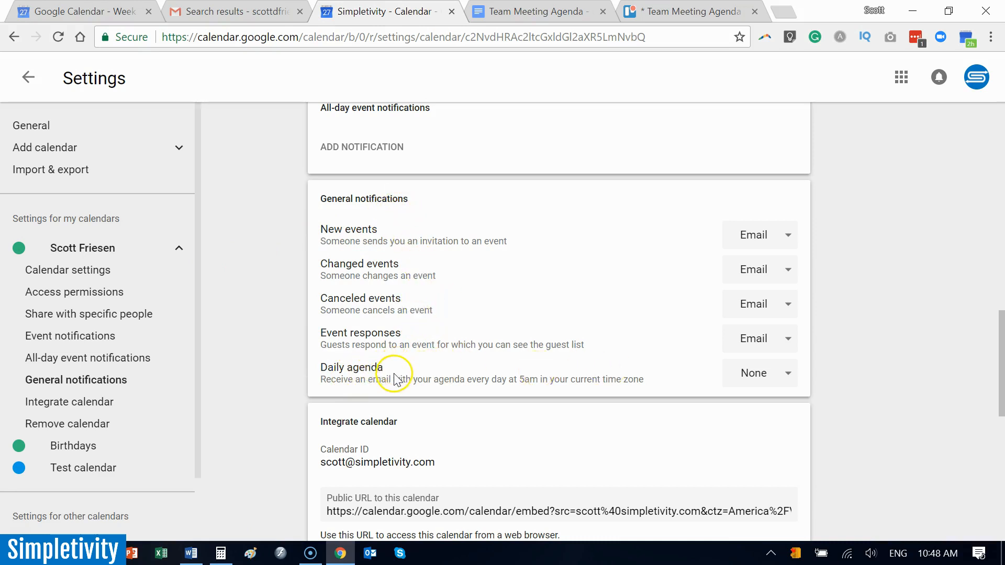
{"action": "mouse_move", "coordinate": [395, 373]}
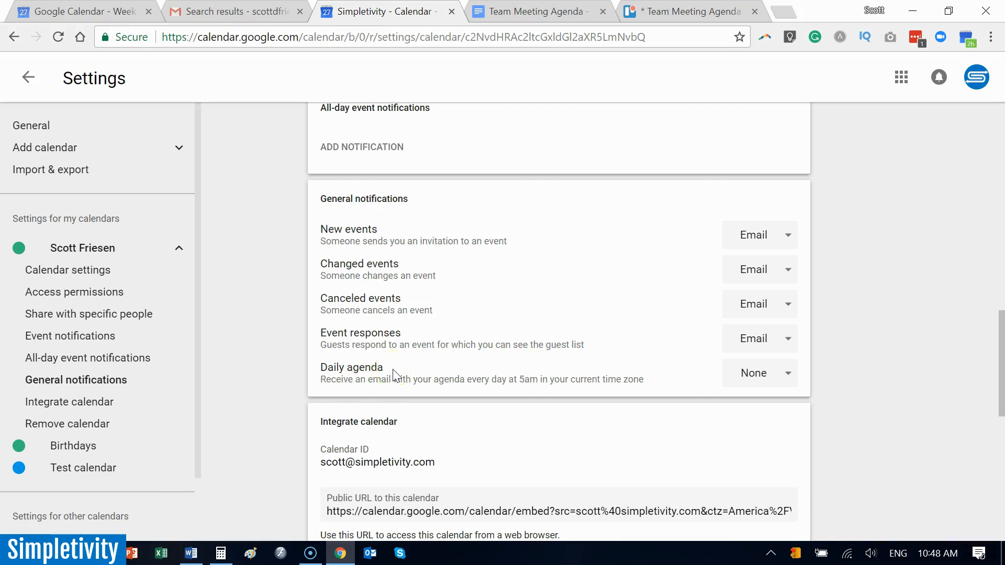
{"action": "mouse_move", "coordinate": [524, 390]}
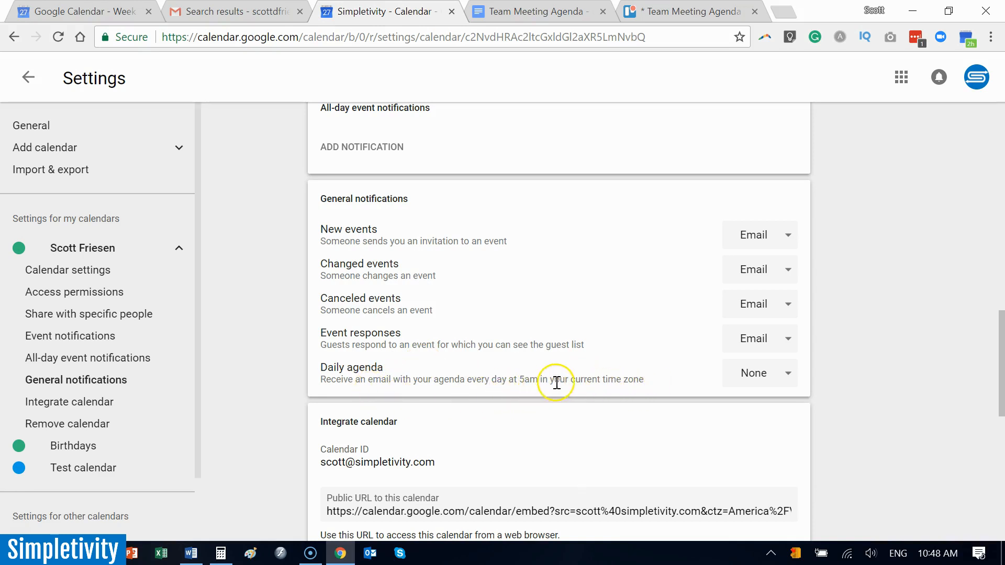
{"action": "mouse_move", "coordinate": [569, 380]}
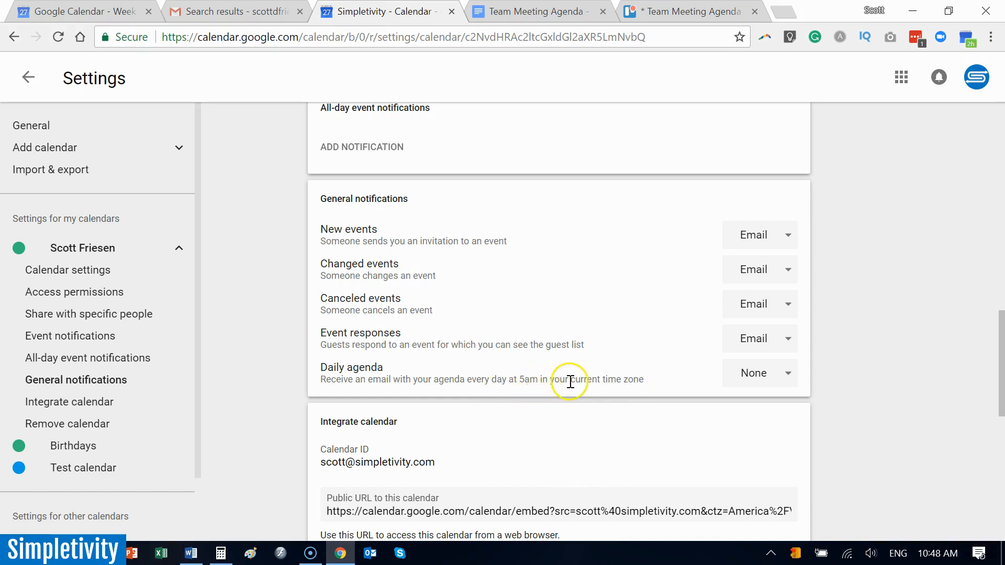
{"action": "mouse_move", "coordinate": [540, 374]}
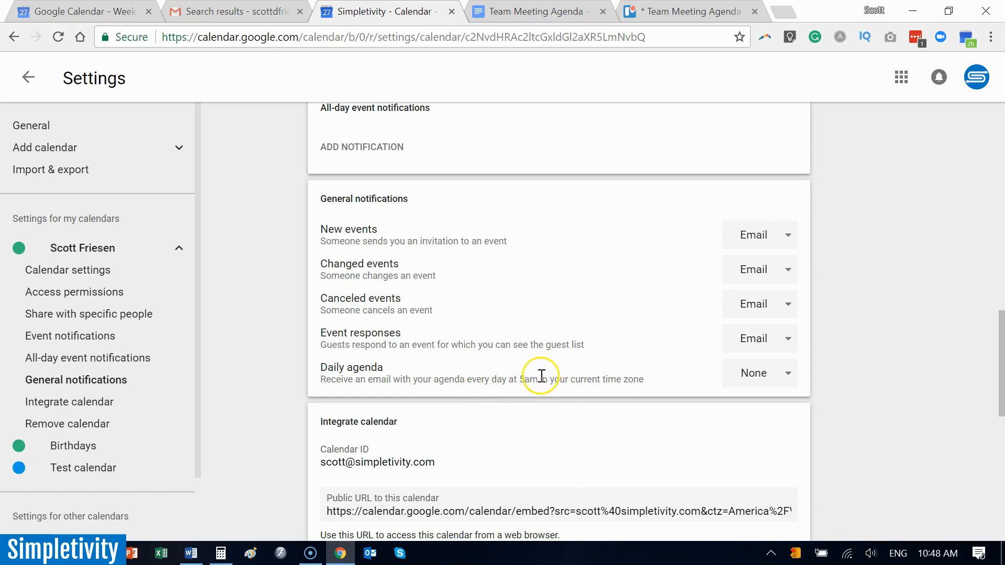
{"action": "mouse_move", "coordinate": [546, 378]}
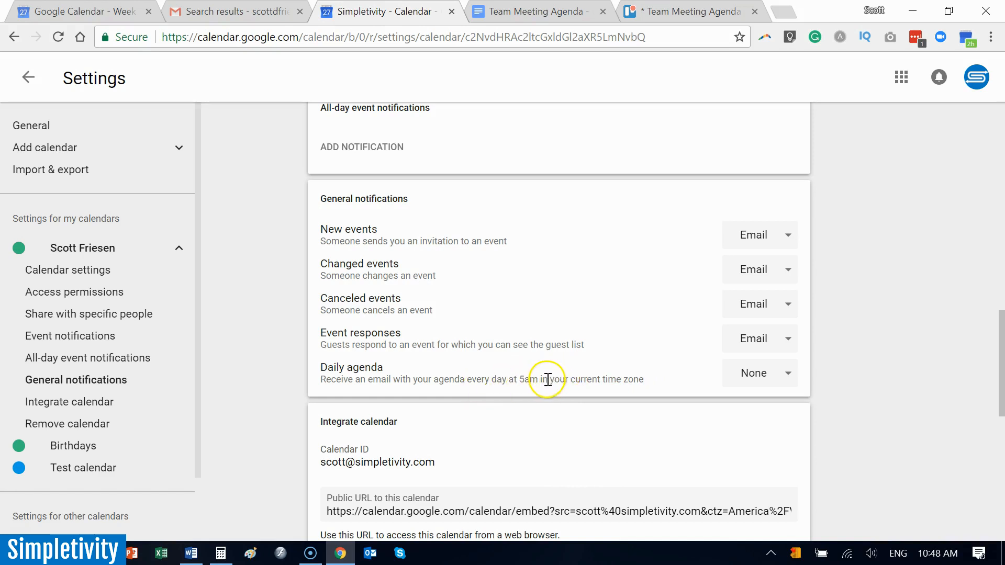
Set the Daily agenda notification to Email instead of None.
{"action": "left_click", "coordinate": [760, 373]}
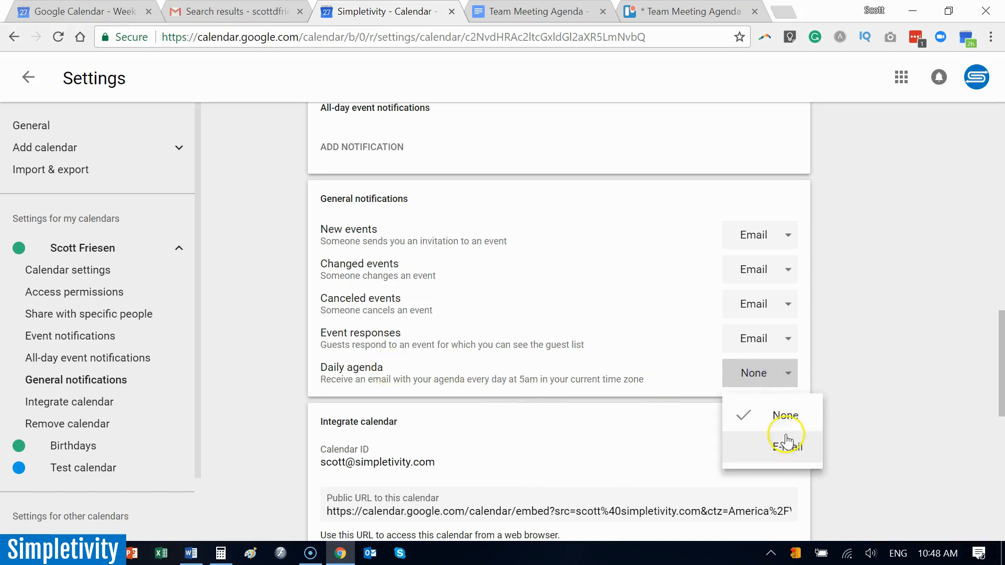
{"action": "left_click", "coordinate": [784, 445]}
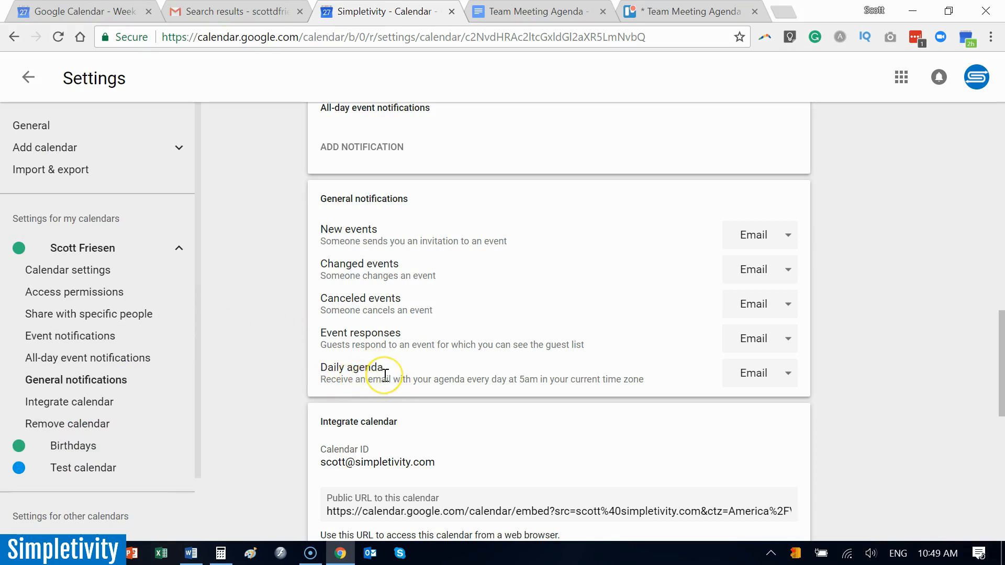
{"action": "mouse_move", "coordinate": [362, 367]}
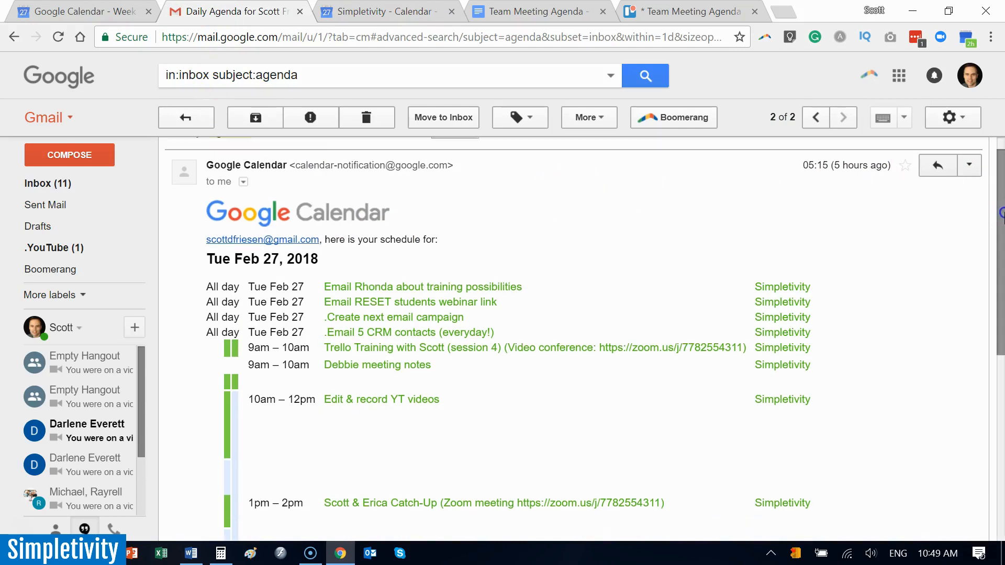
Review the Daily Agenda email's events and return to the agenda search results.
{"action": "scroll", "scroll_direction": "down", "scroll_amount": 3}
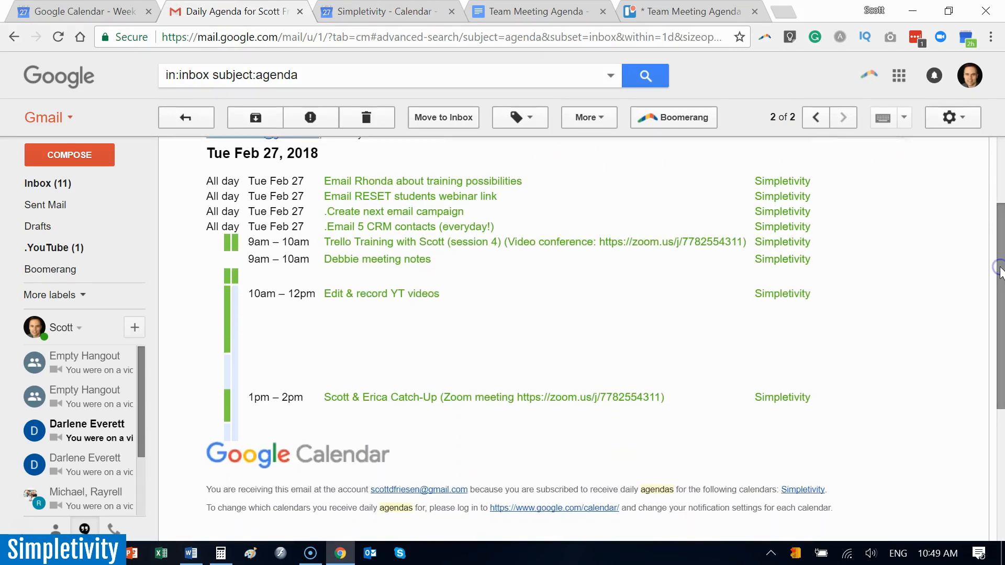
{"action": "scroll", "scroll_direction": "down", "scroll_amount": 3}
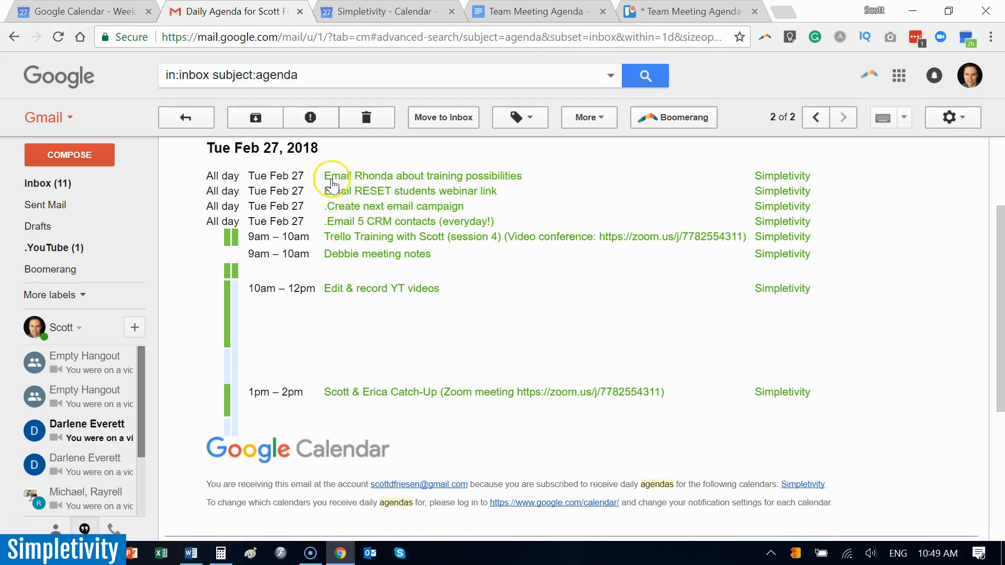
{"action": "mouse_move", "coordinate": [354, 257]}
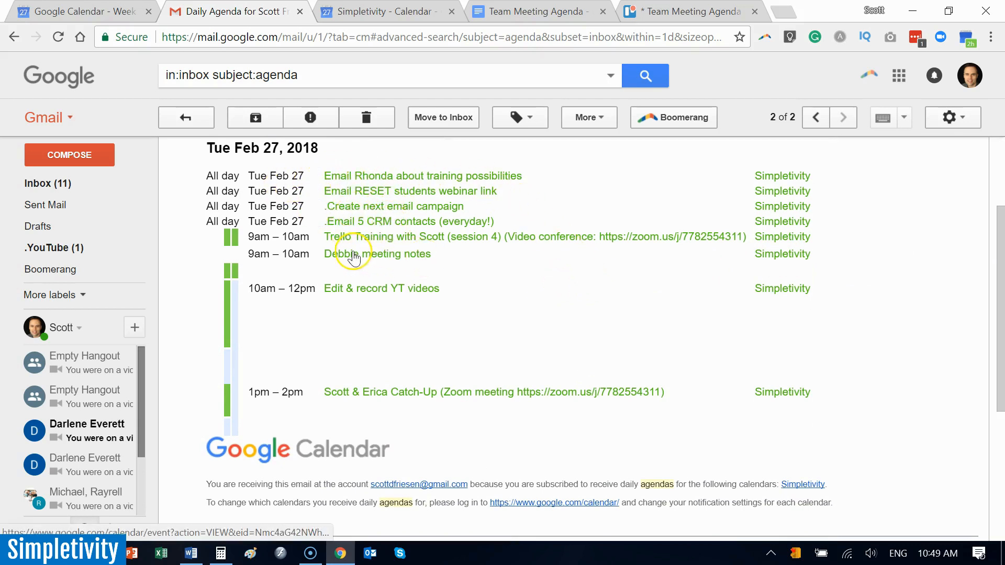
{"action": "mouse_move", "coordinate": [355, 303]}
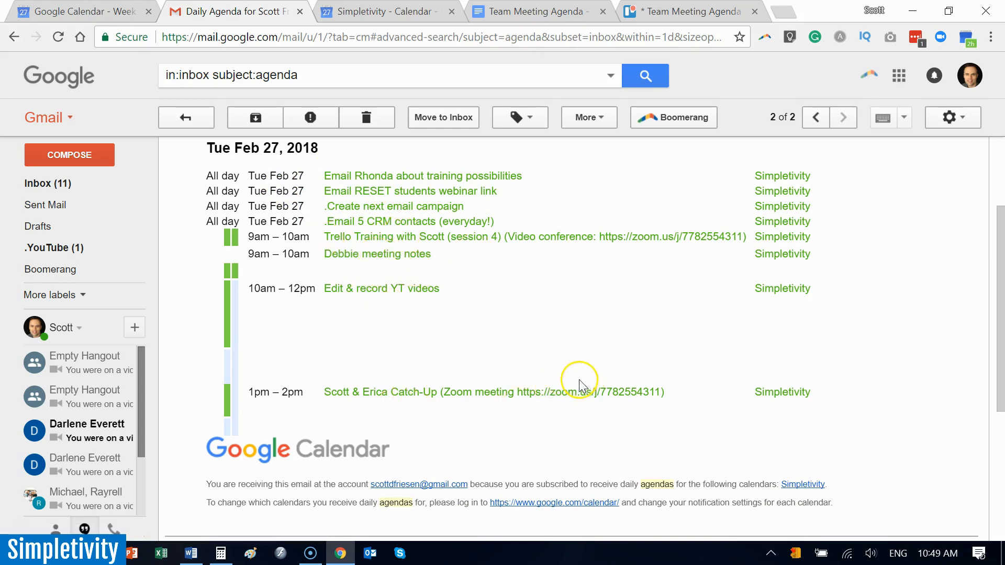
{"action": "mouse_move", "coordinate": [370, 292]}
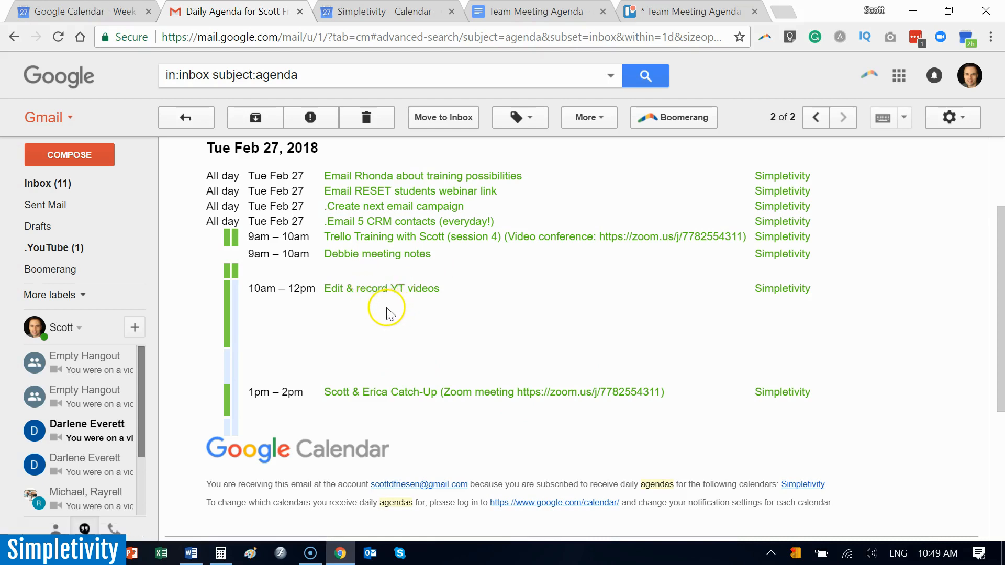
{"action": "mouse_move", "coordinate": [378, 289]}
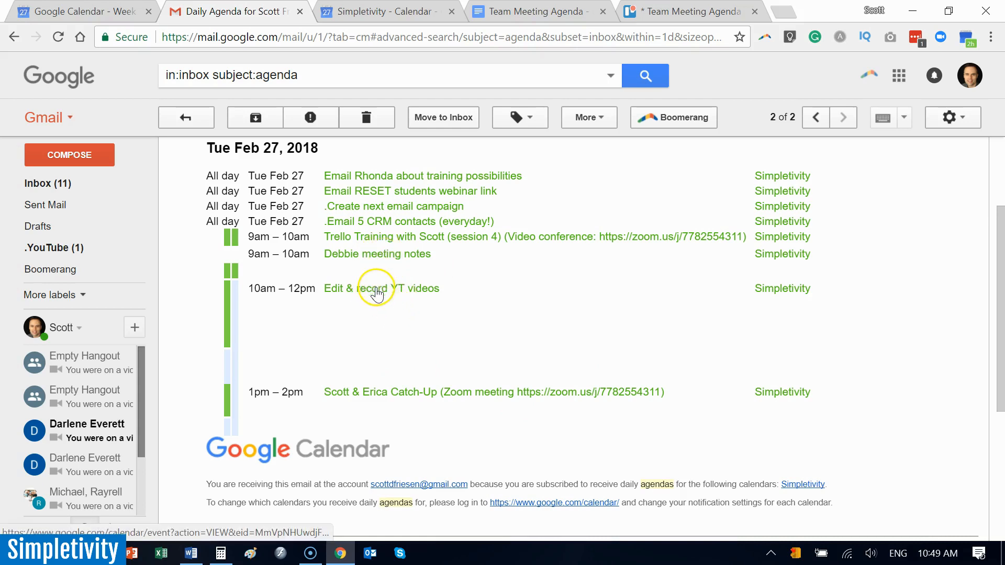
{"action": "mouse_move", "coordinate": [377, 311]}
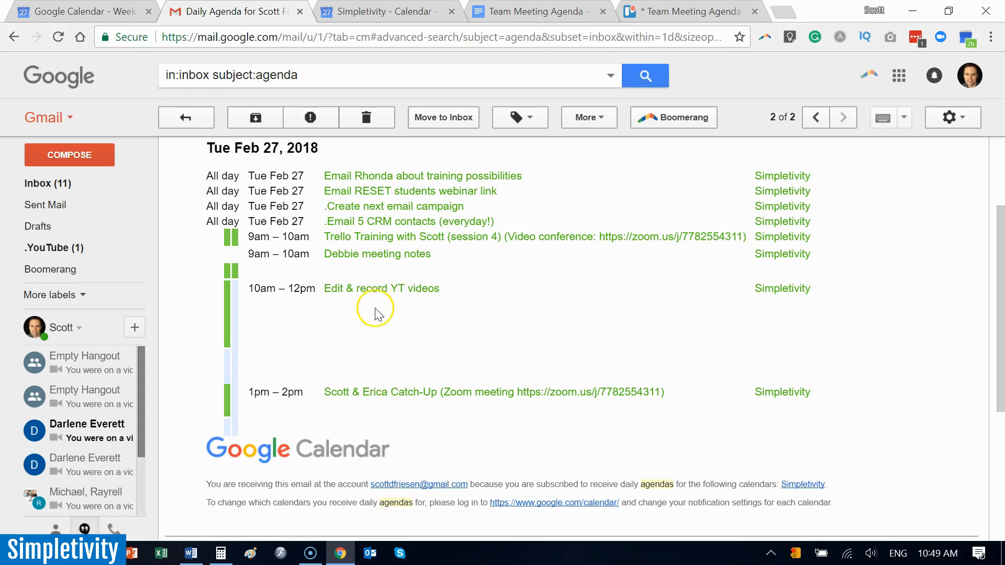
{"action": "mouse_move", "coordinate": [376, 313]}
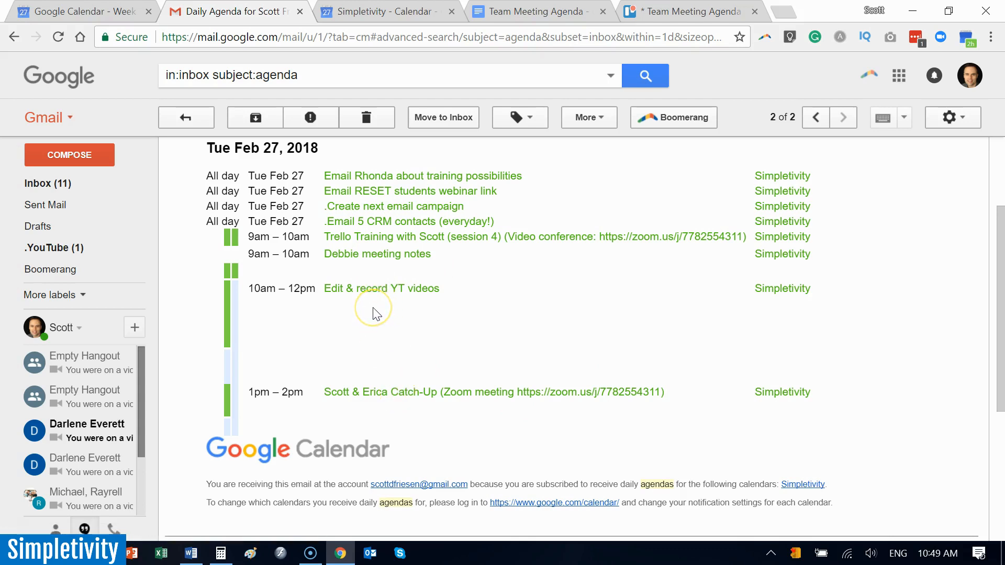
{"action": "mouse_move", "coordinate": [376, 314]}
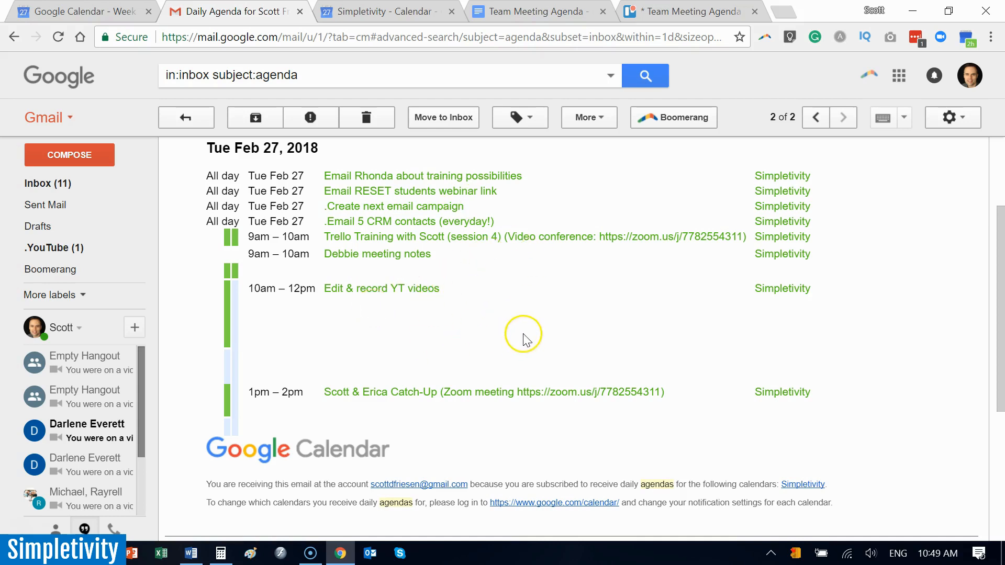
{"action": "mouse_move", "coordinate": [579, 335]}
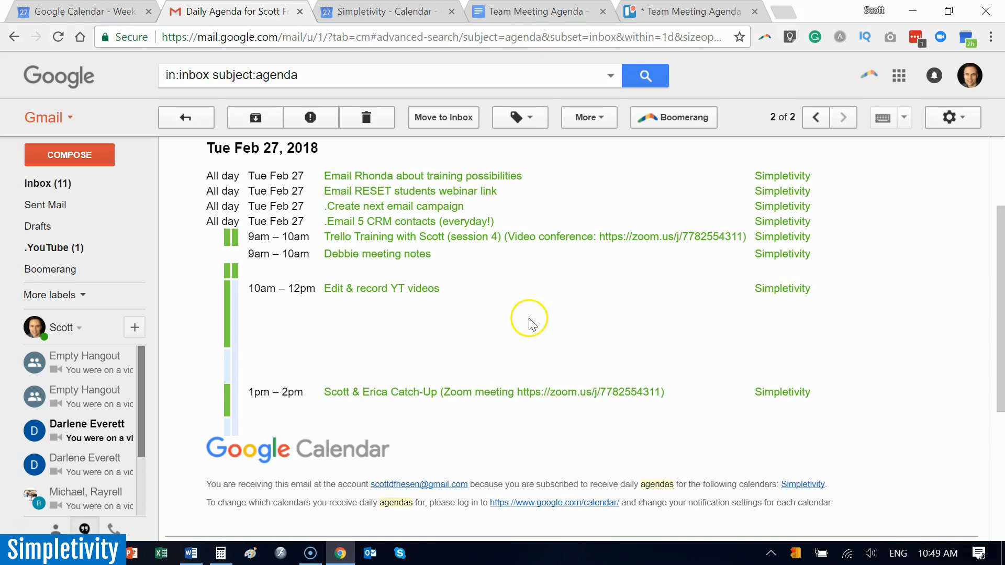
{"action": "mouse_move", "coordinate": [468, 214]}
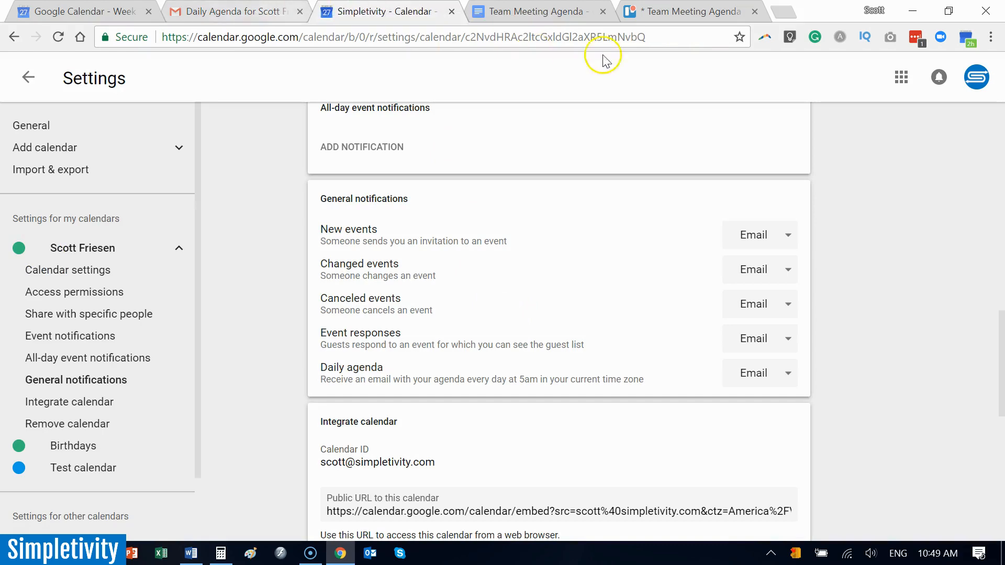
{"action": "left_click", "coordinate": [230, 11]}
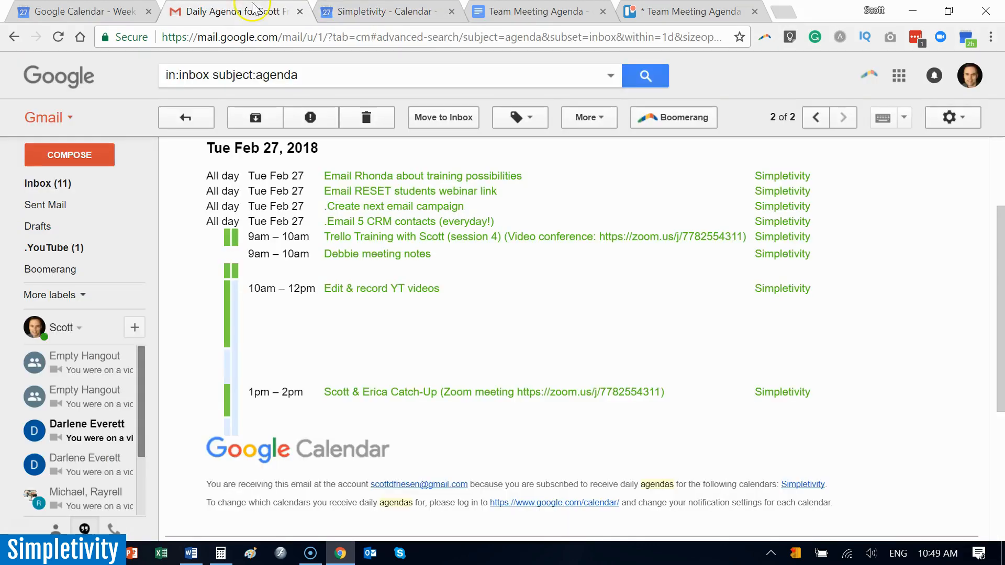
{"action": "left_click", "coordinate": [186, 118]}
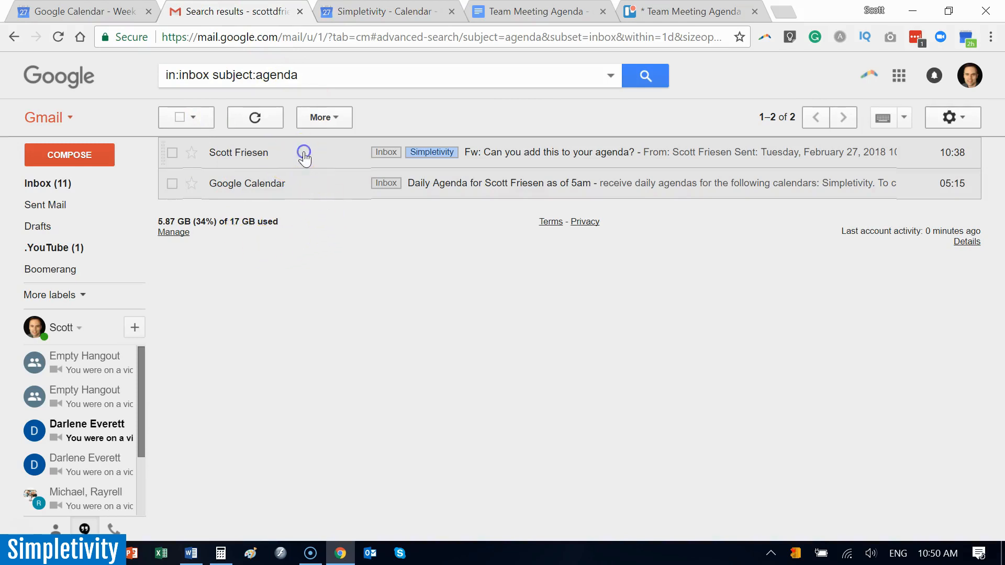
{"action": "left_click", "coordinate": [239, 153]}
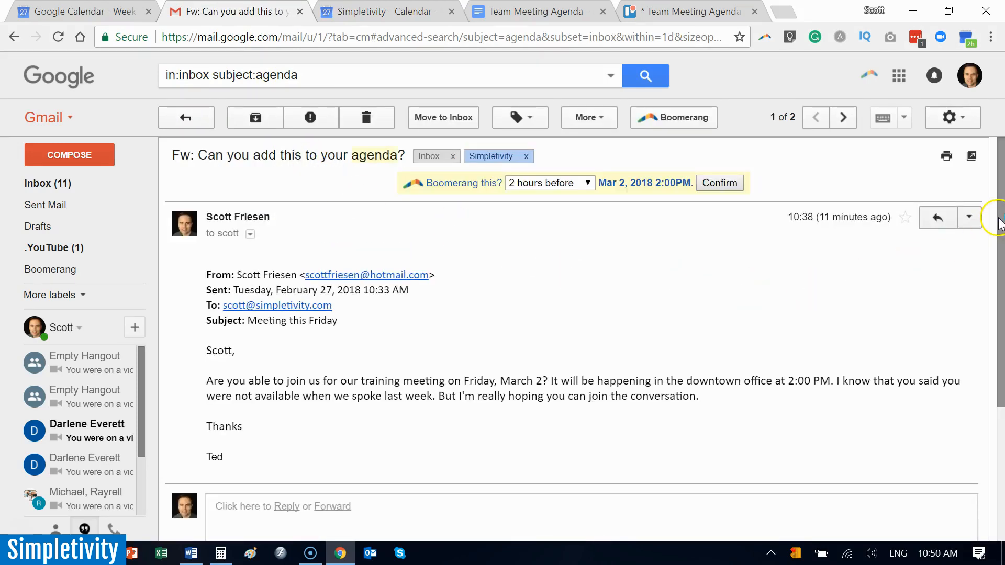
{"action": "scroll", "scroll_direction": "down", "scroll_amount": 3}
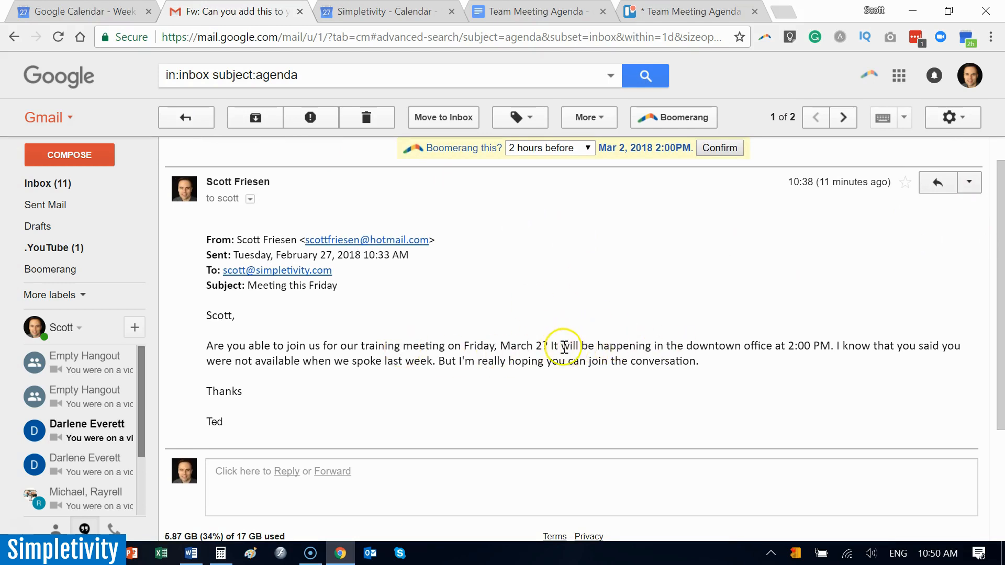
{"action": "mouse_move", "coordinate": [432, 399]}
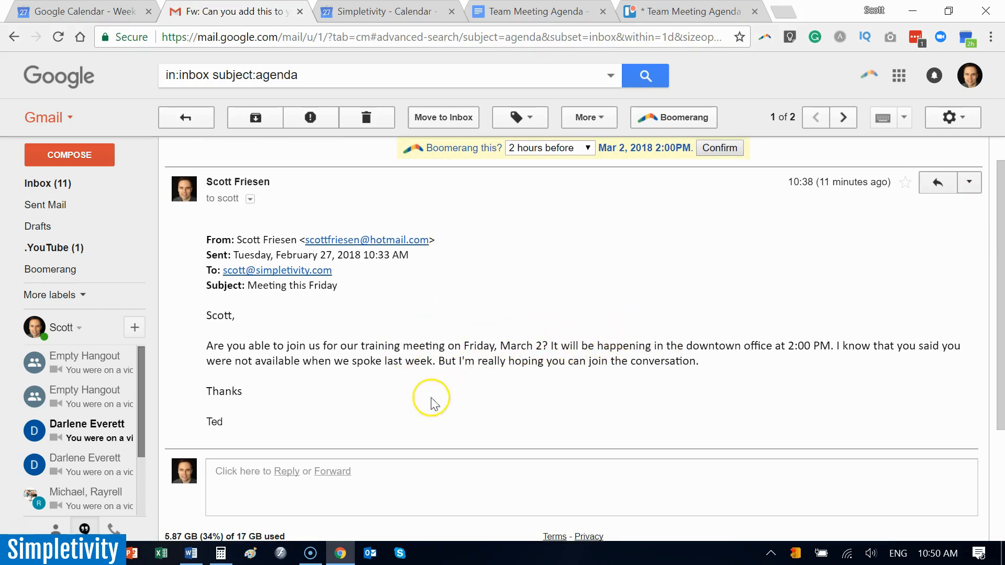
{"action": "mouse_move", "coordinate": [466, 282]}
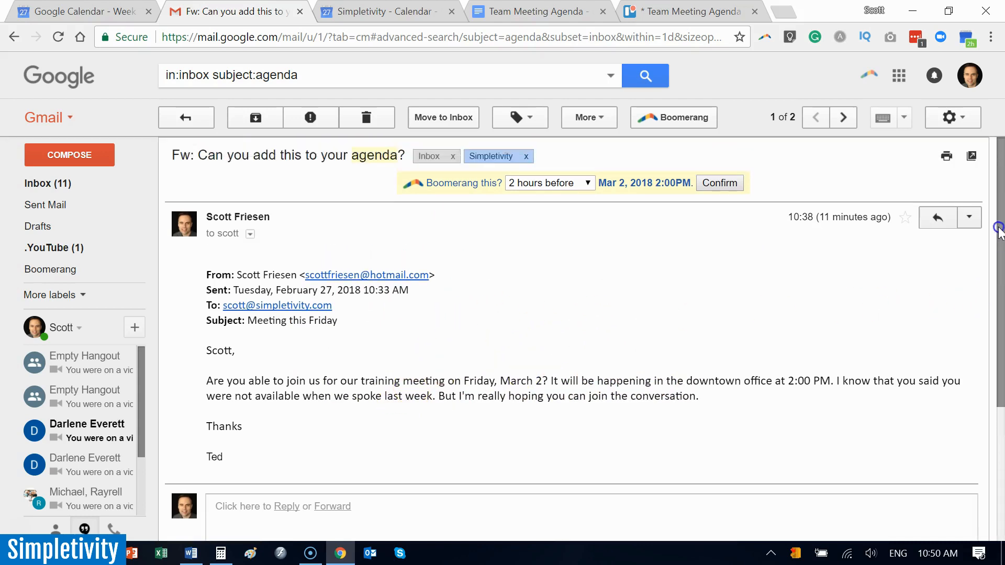
{"action": "scroll", "scroll_direction": "down", "scroll_amount": 3}
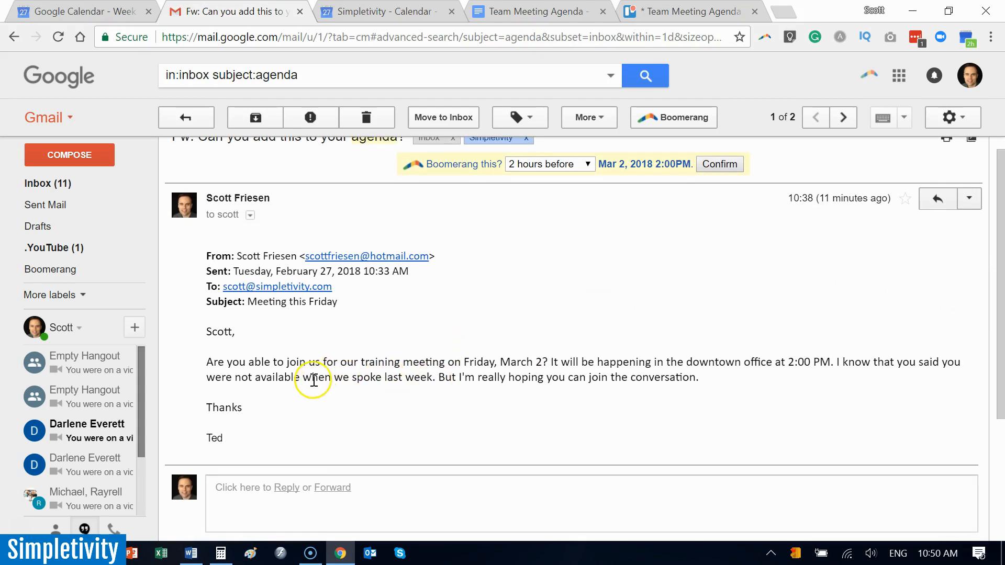
{"action": "mouse_move", "coordinate": [718, 389]}
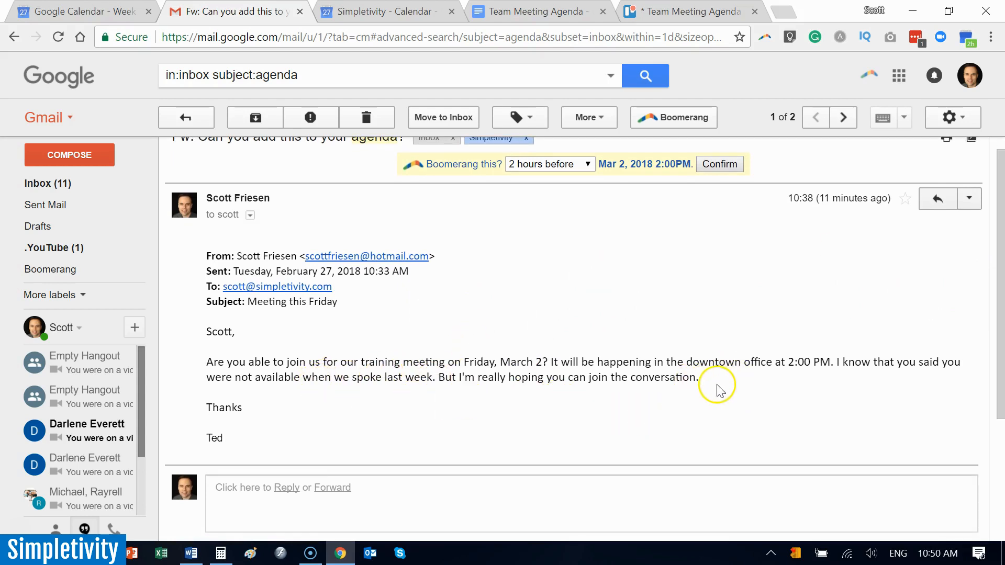
{"action": "mouse_move", "coordinate": [718, 378]}
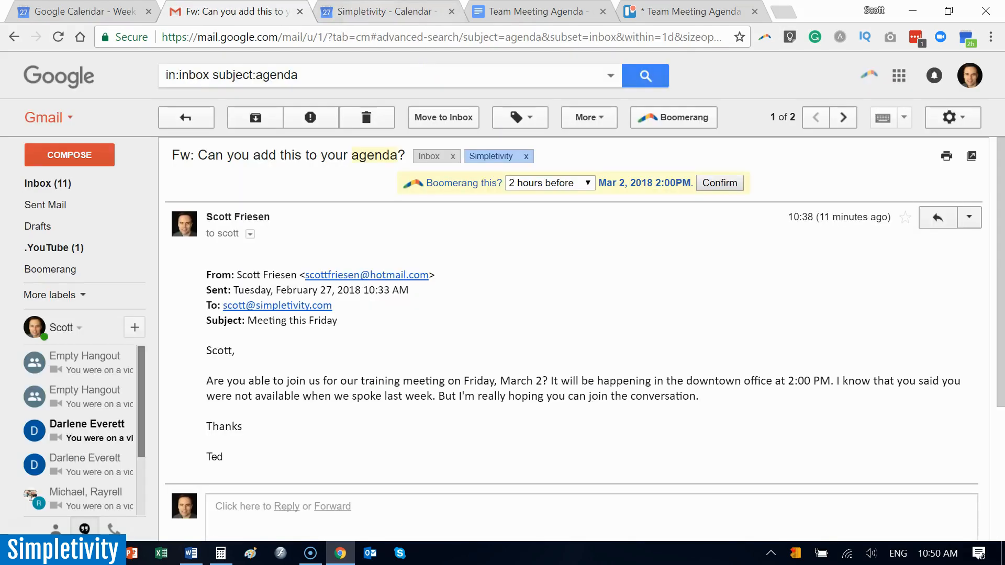
{"action": "mouse_move", "coordinate": [474, 233]}
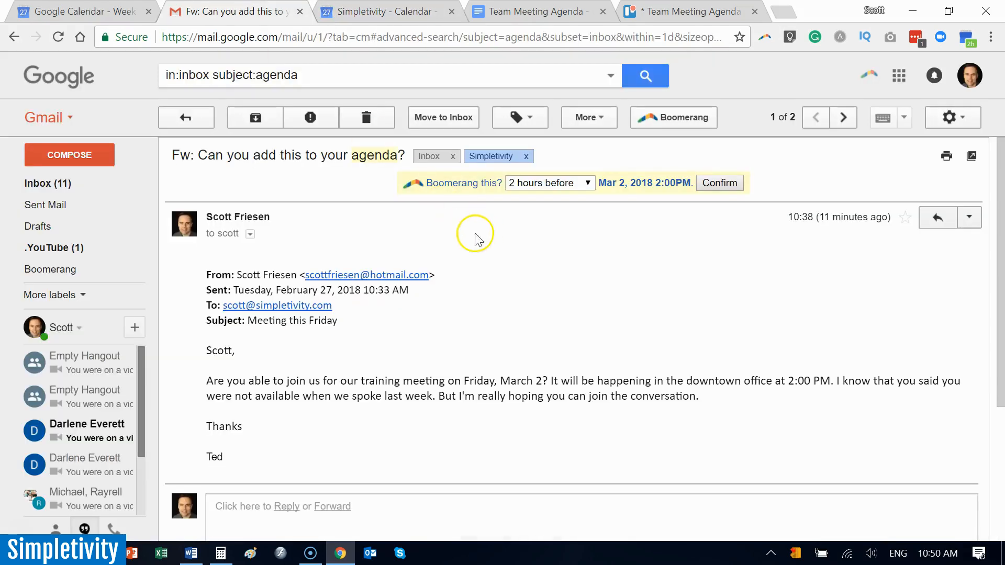
{"action": "mouse_move", "coordinate": [522, 301]}
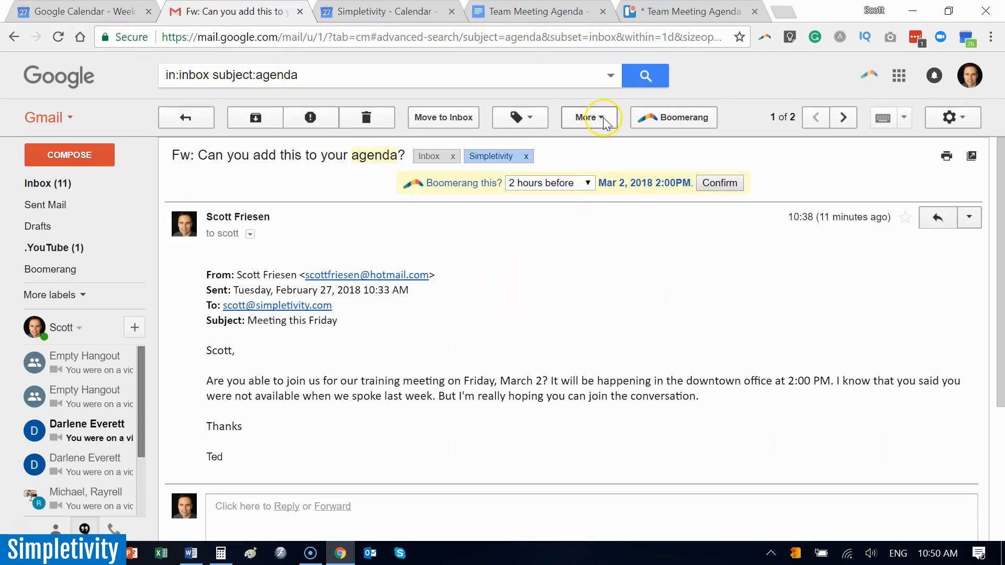
Use More > Create event to draft a calendar event prefilled from the email.
{"action": "left_click", "coordinate": [585, 117]}
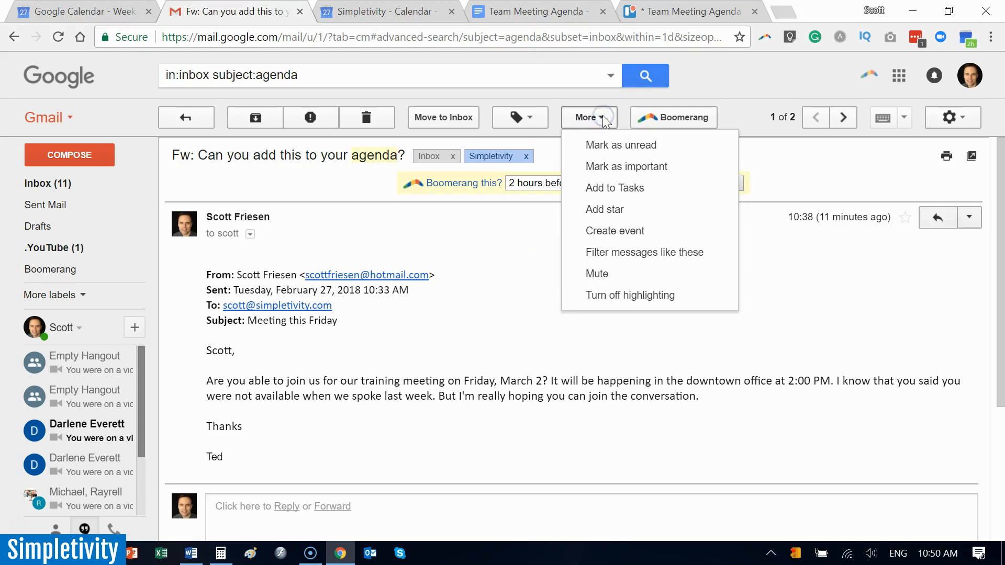
{"action": "mouse_move", "coordinate": [614, 230]}
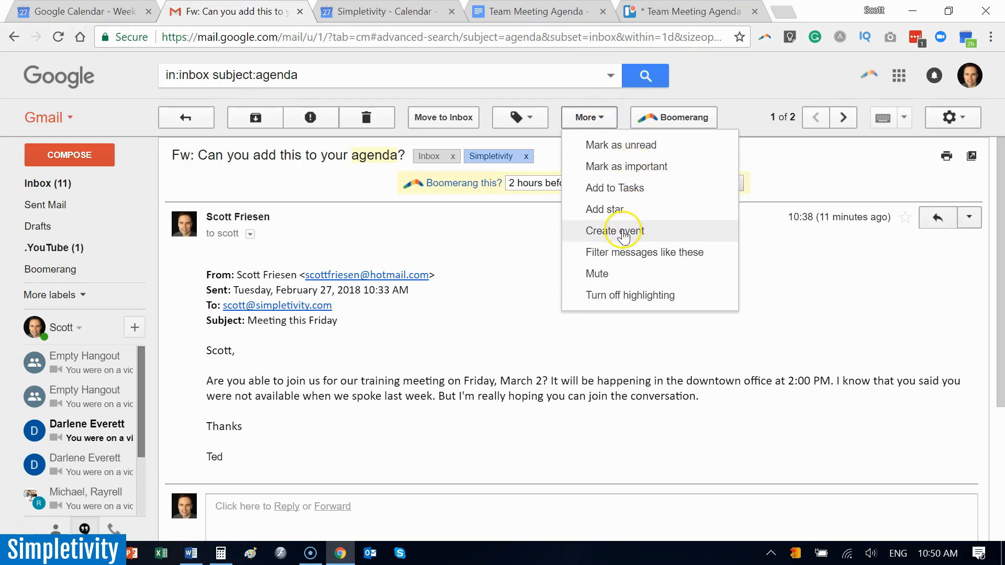
{"action": "left_click", "coordinate": [613, 231]}
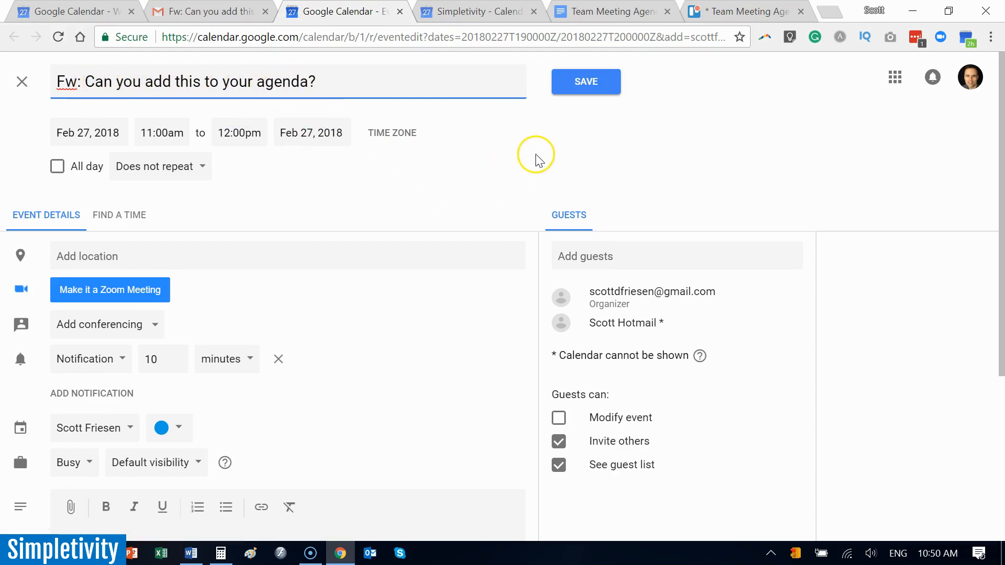
{"action": "scroll", "scroll_direction": "down", "scroll_amount": 3}
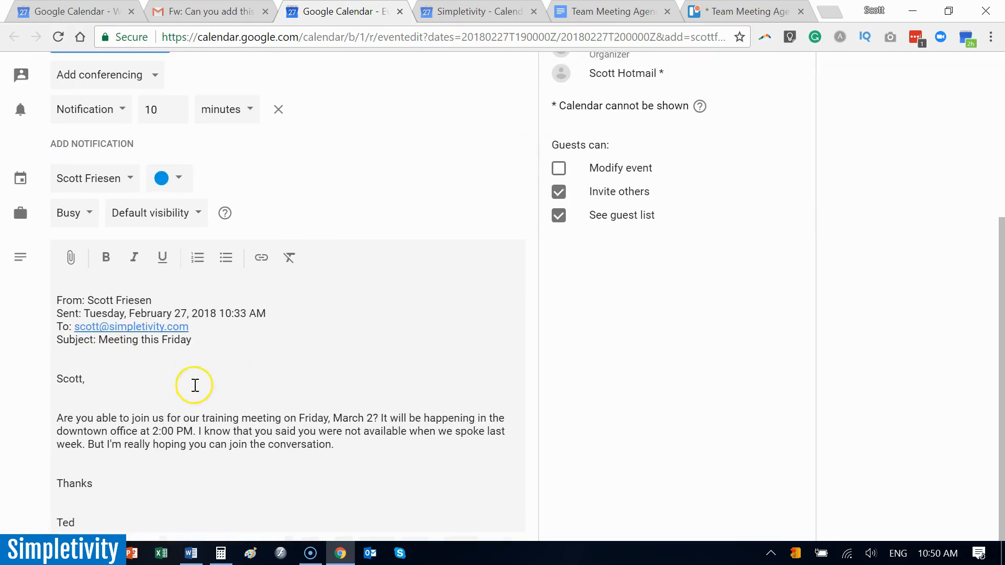
{"action": "mouse_move", "coordinate": [133, 378]}
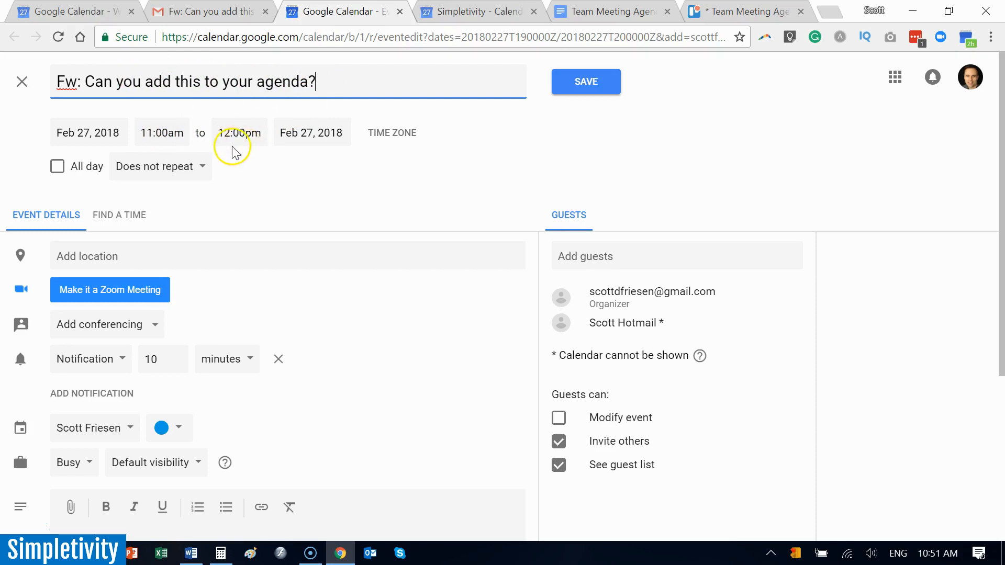
{"action": "scroll", "scroll_direction": "down", "scroll_amount": 3}
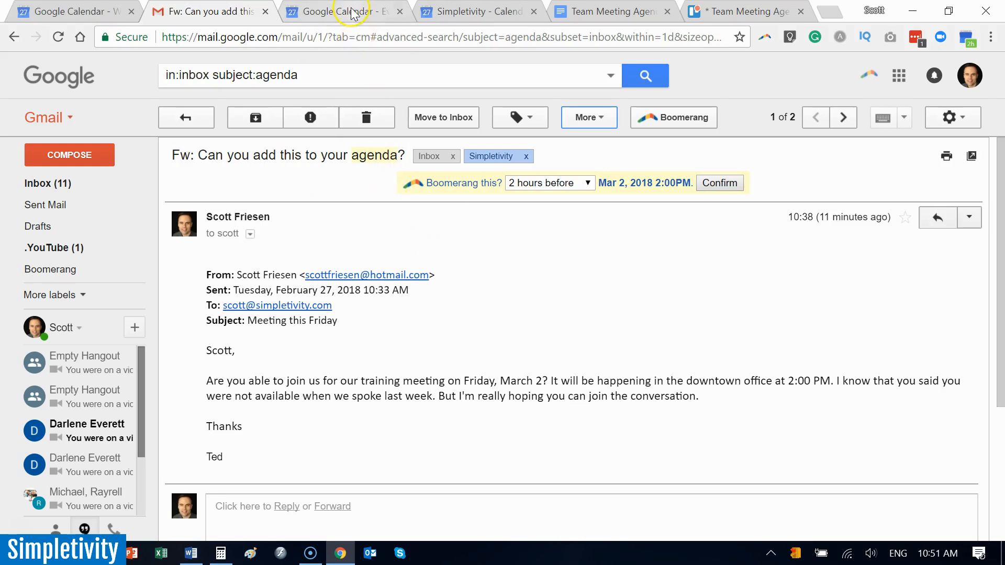
{"action": "mouse_move", "coordinate": [347, 11]}
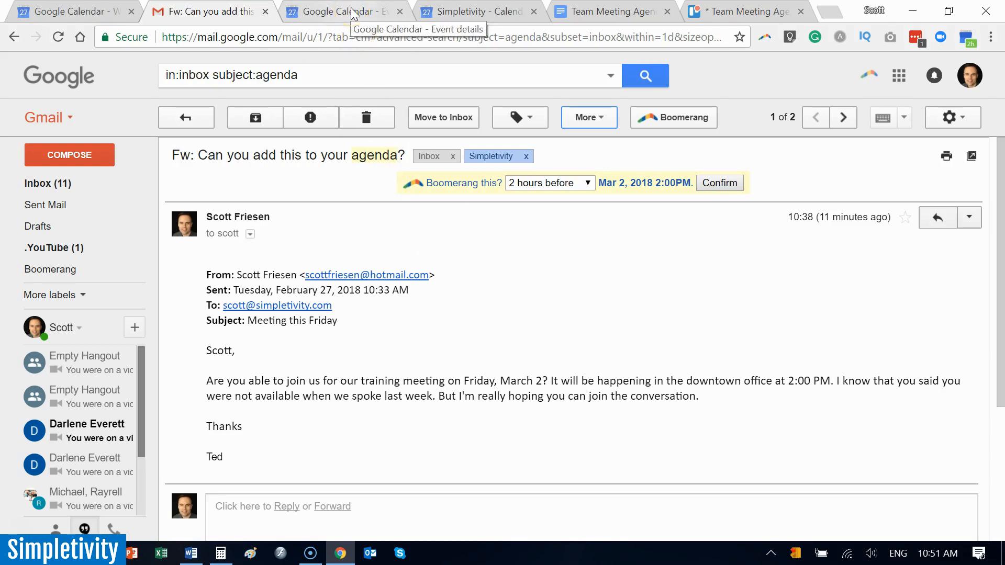
Discard the unsaved event draft and show the Feb 25 – Mar 3, 2018 week view.
{"action": "left_click", "coordinate": [343, 12]}
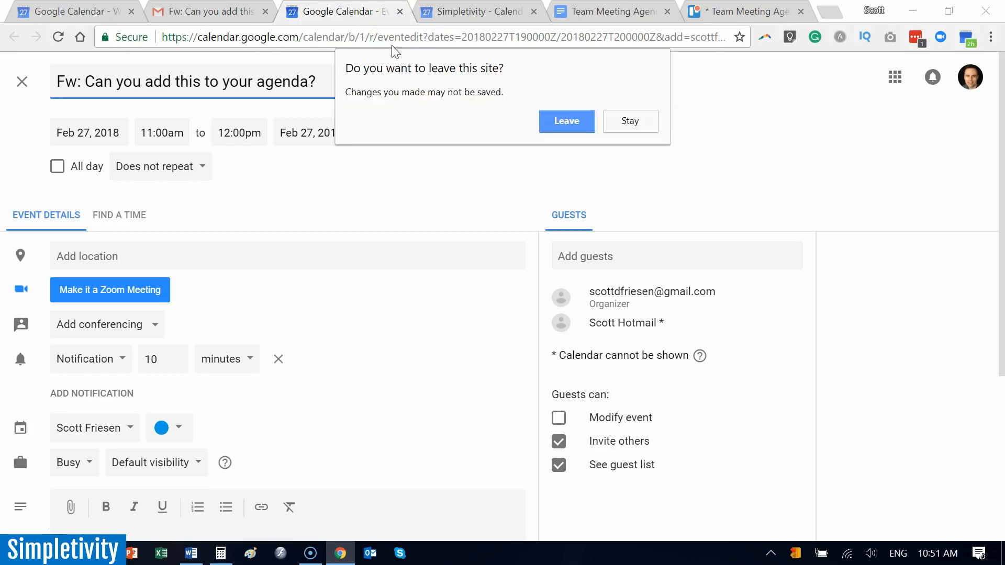
{"action": "left_click", "coordinate": [566, 121]}
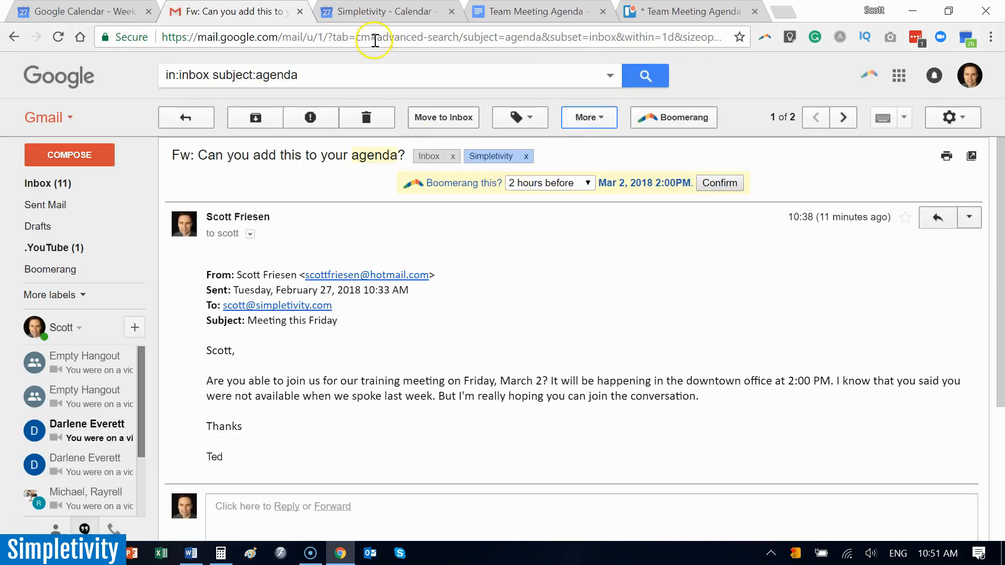
{"action": "left_click", "coordinate": [384, 10]}
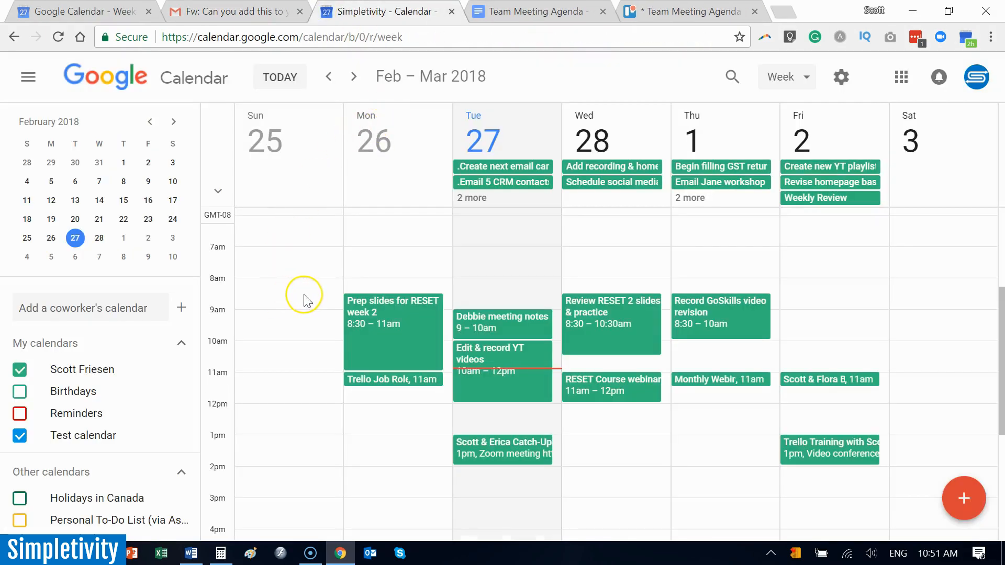
{"action": "mouse_move", "coordinate": [306, 300]}
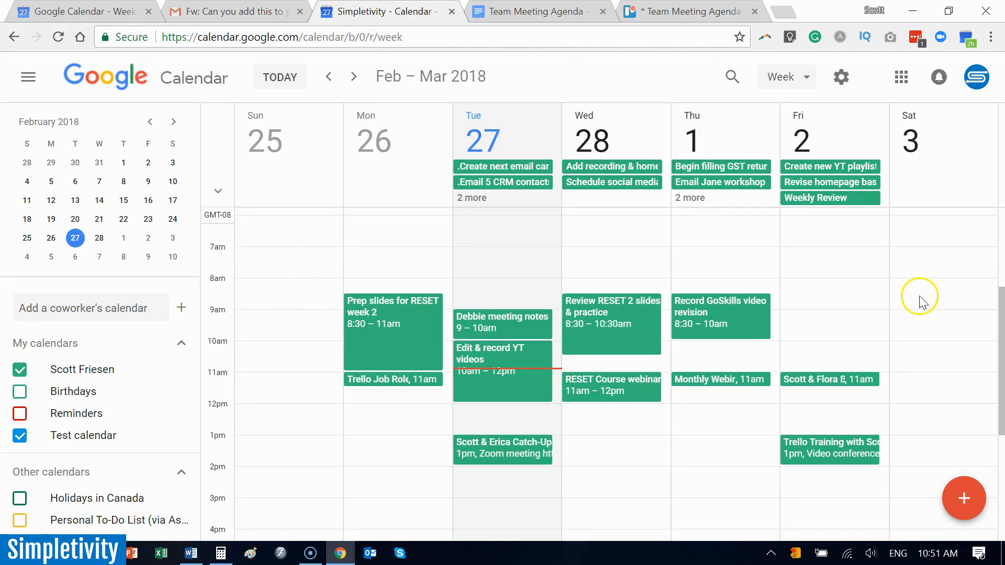
{"action": "mouse_move", "coordinate": [897, 301]}
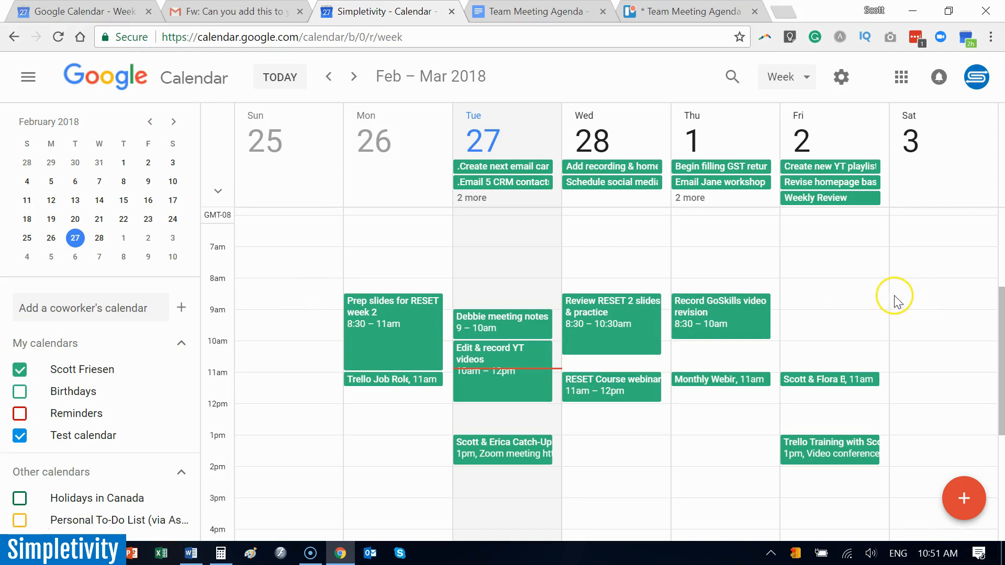
{"action": "mouse_move", "coordinate": [440, 179]}
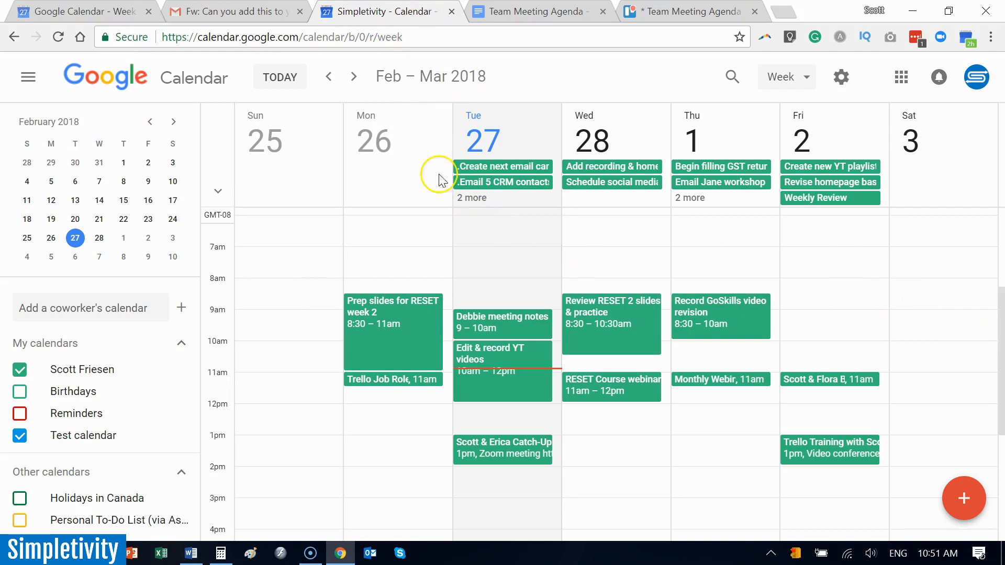
{"action": "mouse_move", "coordinate": [698, 219]}
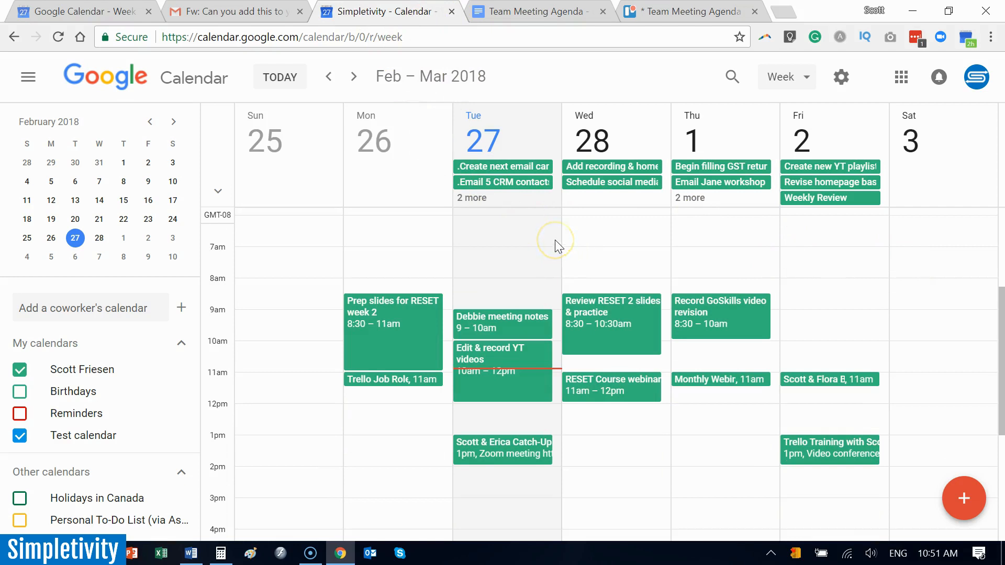
{"action": "mouse_move", "coordinate": [589, 272]}
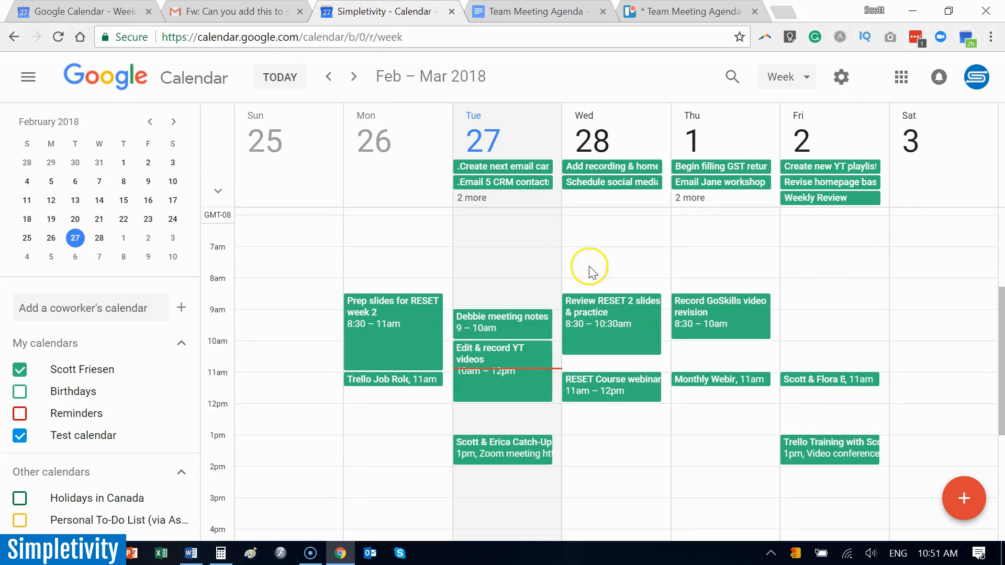
{"action": "mouse_move", "coordinate": [769, 284]}
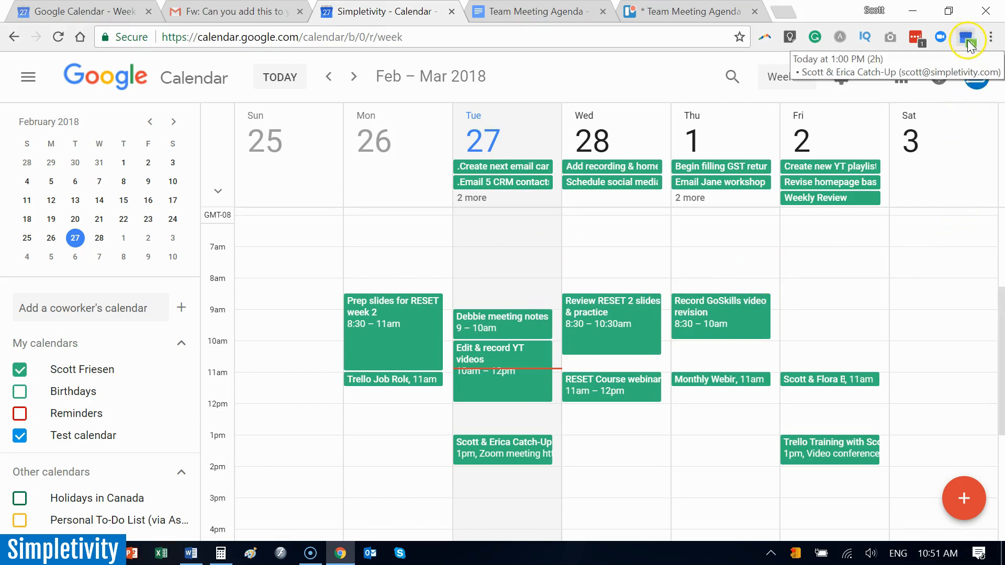
{"action": "mouse_move", "coordinate": [976, 158]}
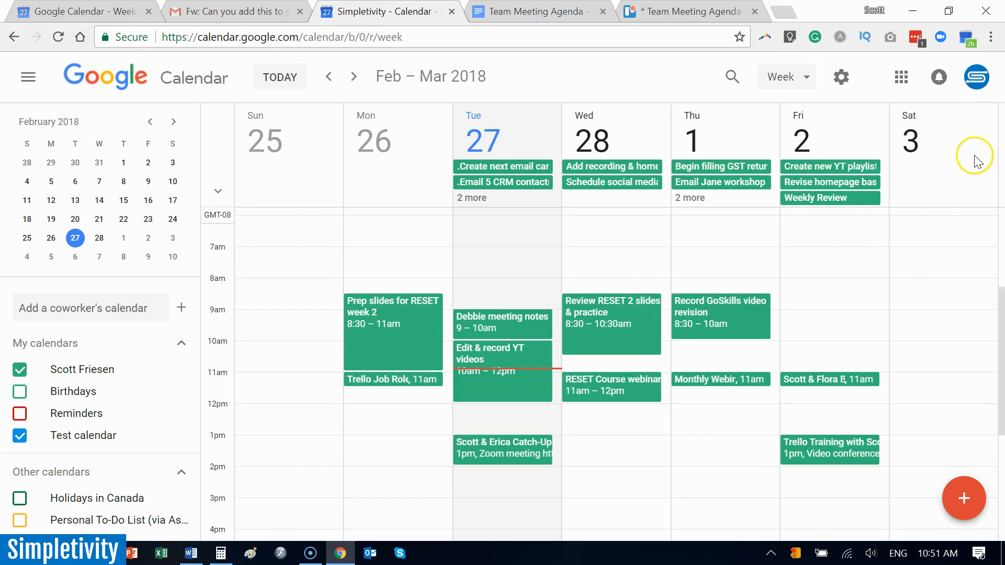
{"action": "mouse_move", "coordinate": [976, 49]}
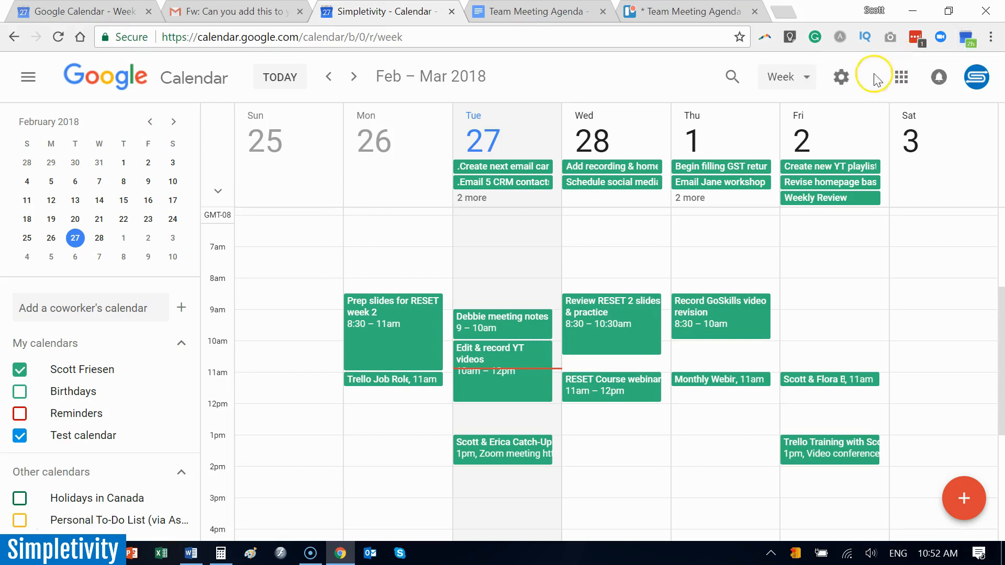
{"action": "mouse_move", "coordinate": [531, 229]}
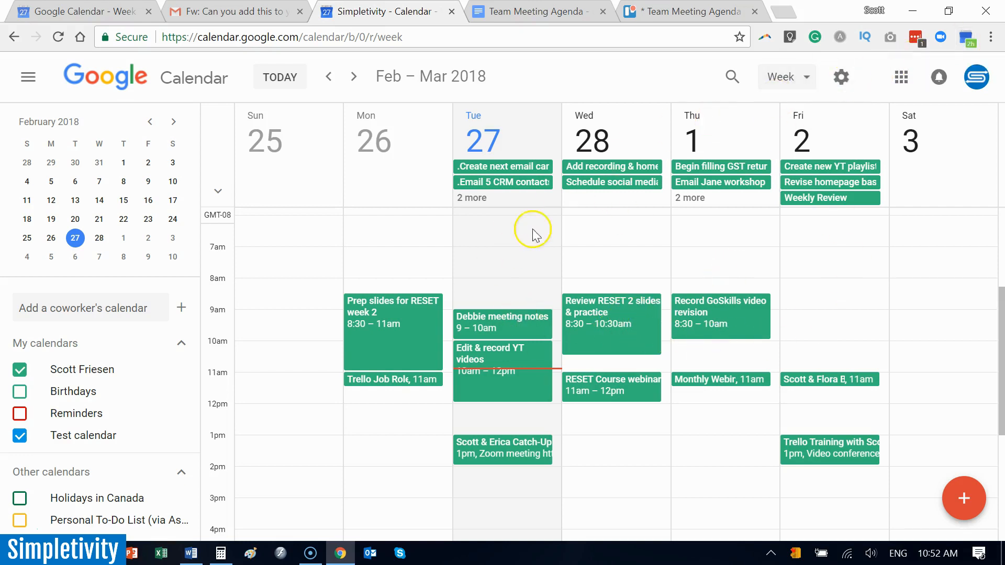
Show the extension's upcoming agenda from February 27 over the Trello card.
{"action": "left_click", "coordinate": [689, 12]}
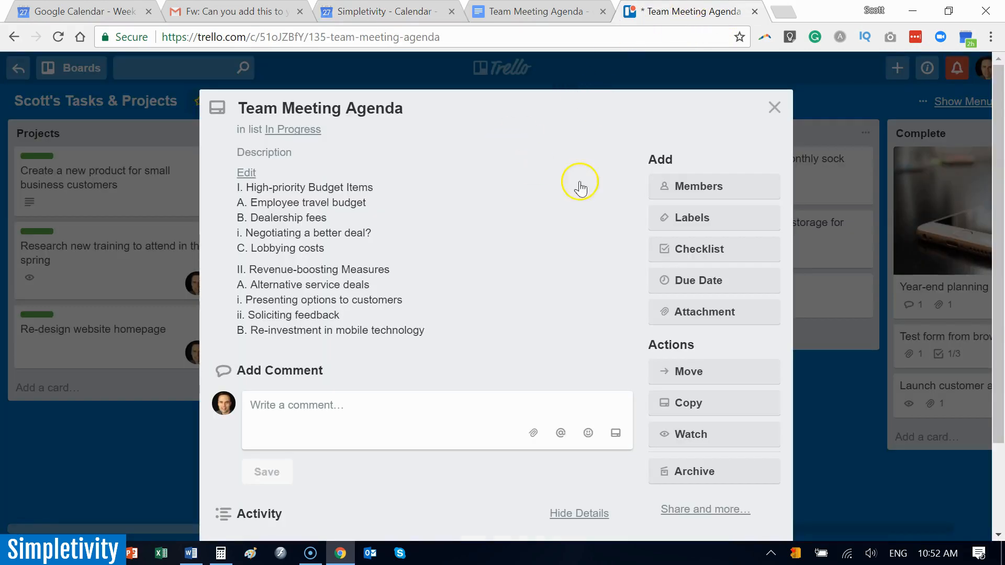
{"action": "mouse_move", "coordinate": [968, 37]}
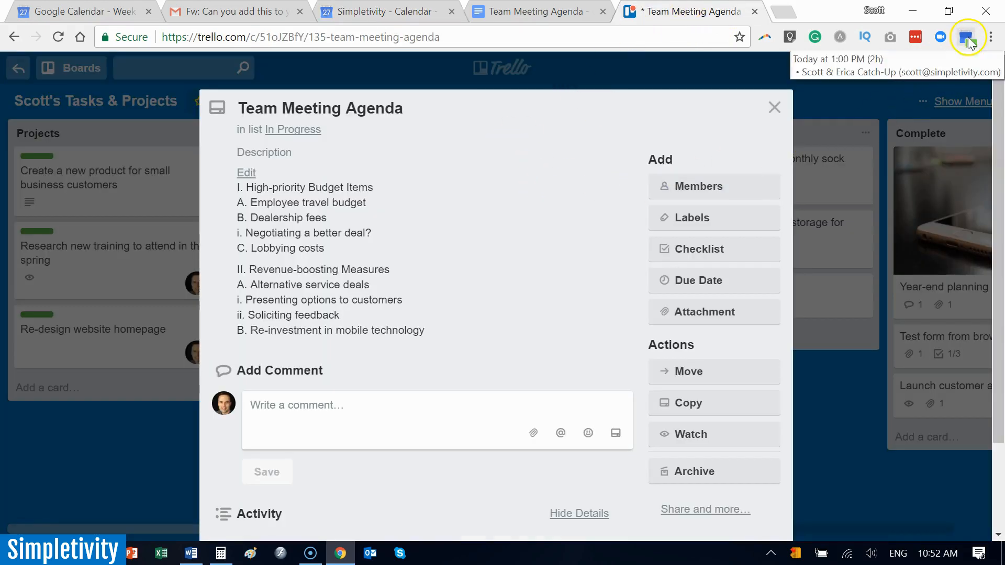
{"action": "left_click", "coordinate": [967, 37]}
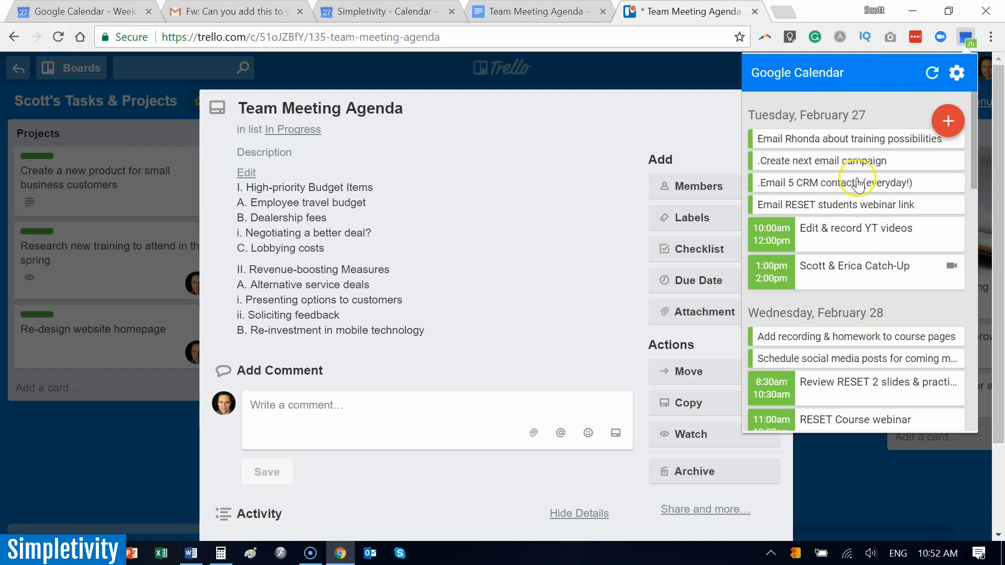
{"action": "mouse_move", "coordinate": [976, 135]}
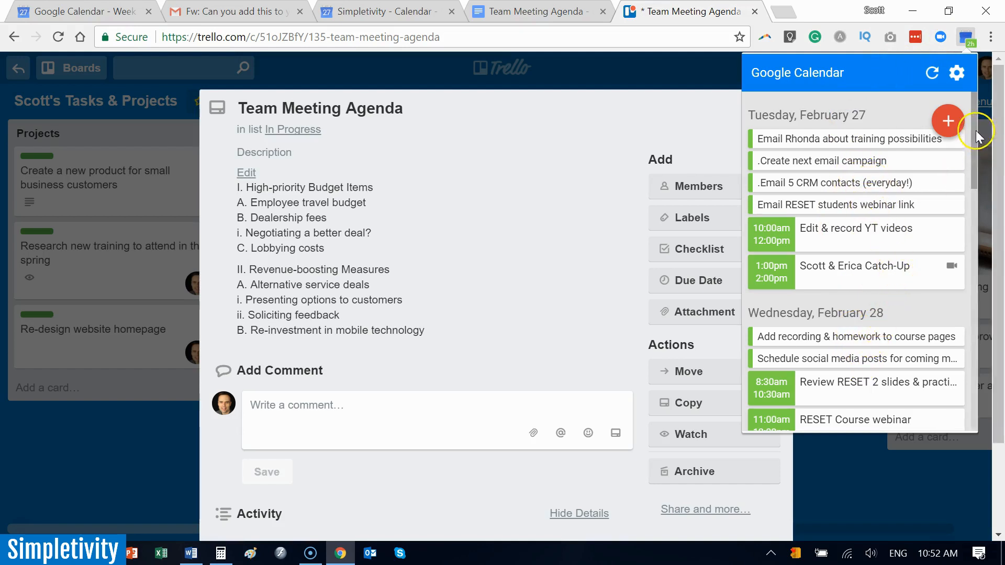
{"action": "scroll", "scroll_direction": "down", "scroll_amount": 3}
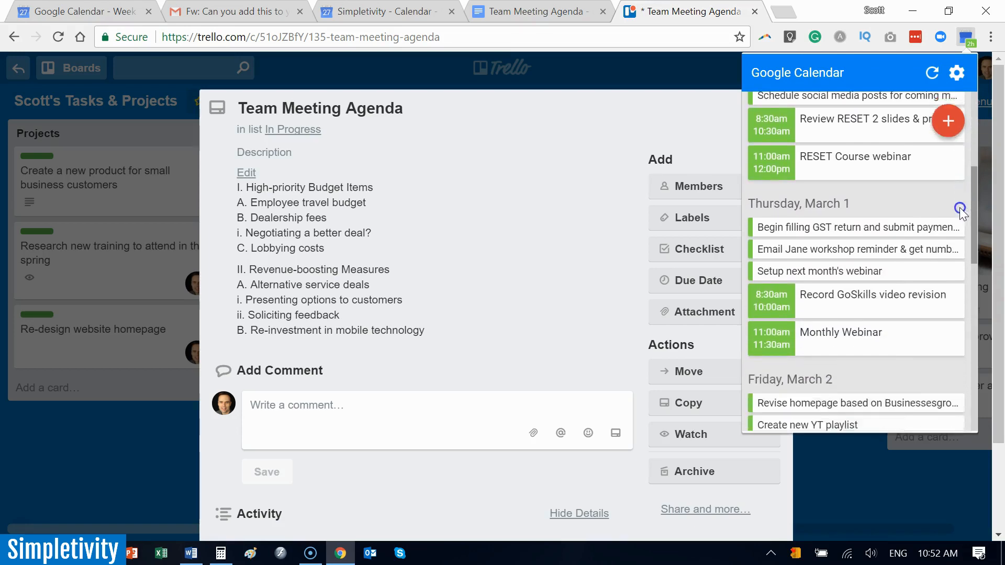
{"action": "scroll", "scroll_direction": "down", "scroll_amount": 3}
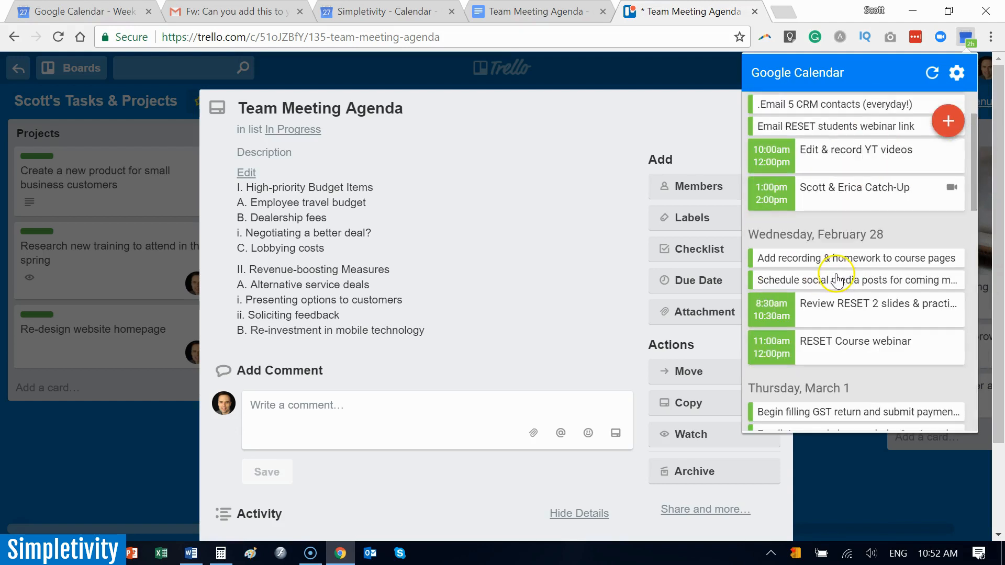
{"action": "mouse_move", "coordinate": [823, 349]}
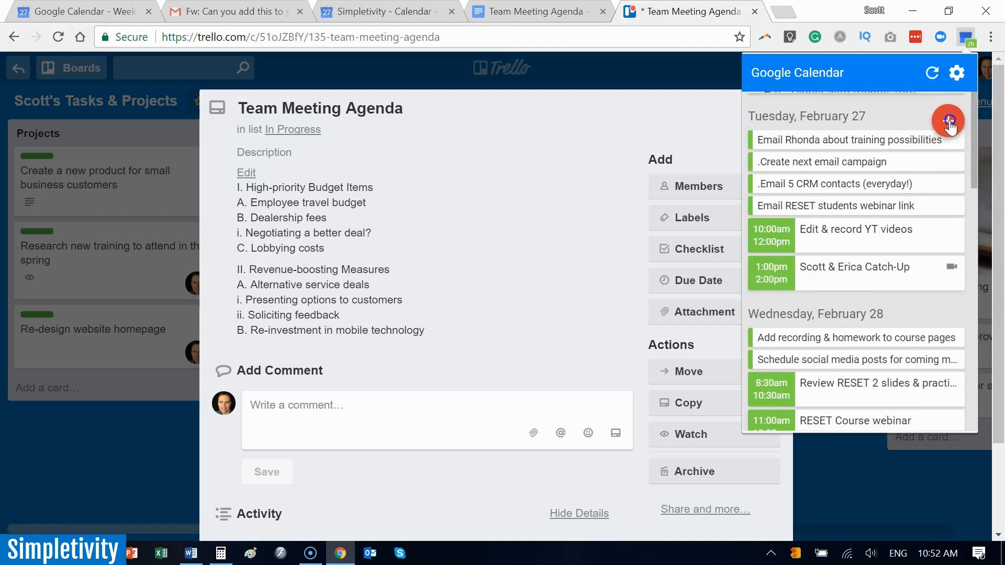
Preview the extension's Add an Event form, then close the extension panel.
{"action": "left_click", "coordinate": [948, 121]}
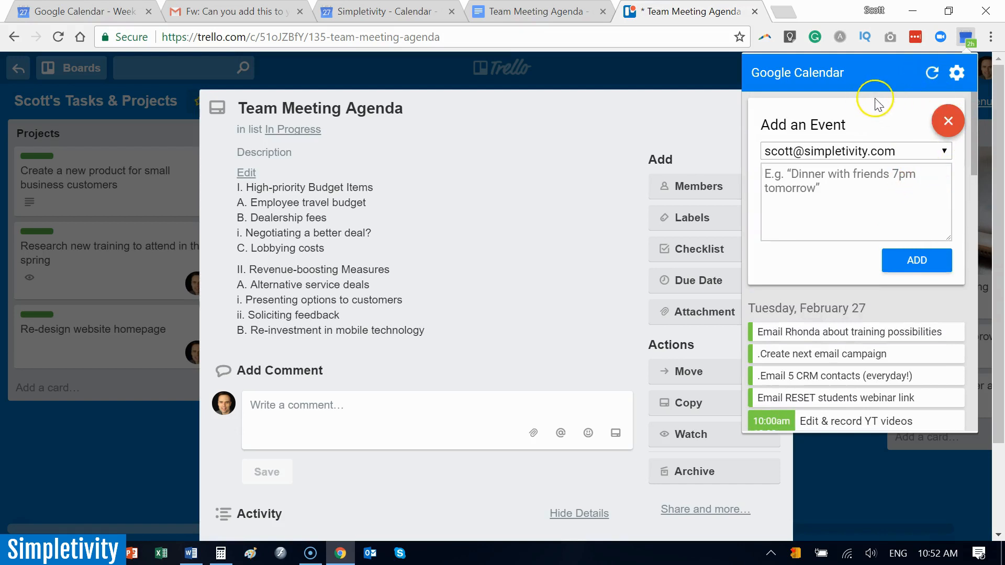
{"action": "mouse_move", "coordinate": [852, 133]}
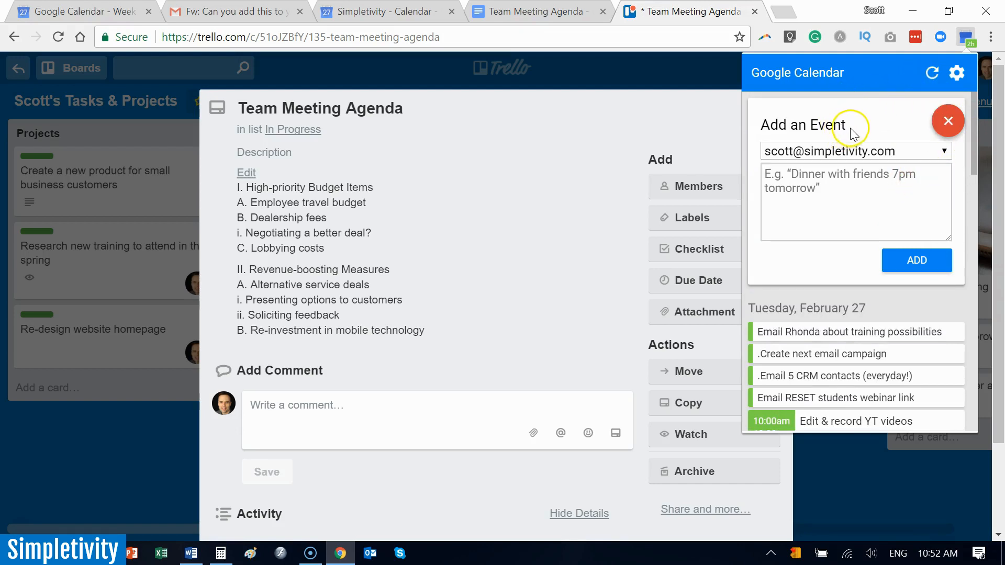
{"action": "mouse_move", "coordinate": [897, 117]}
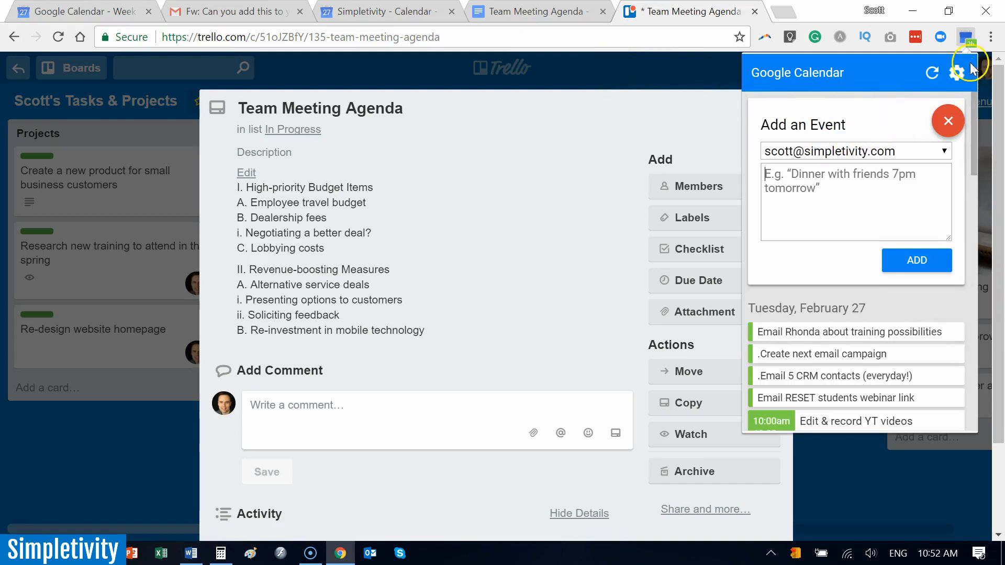
{"action": "mouse_move", "coordinate": [972, 36]}
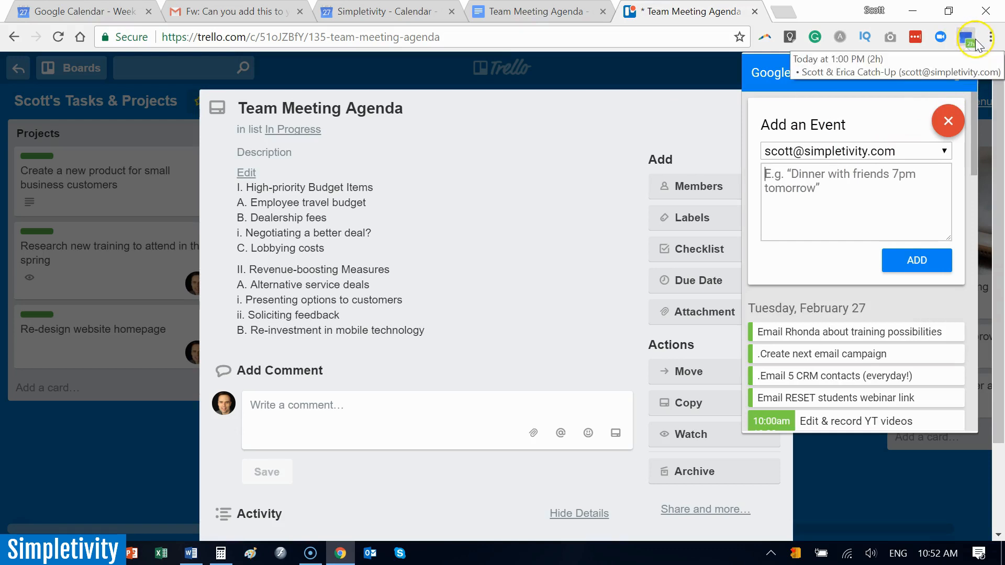
{"action": "mouse_move", "coordinate": [954, 72]}
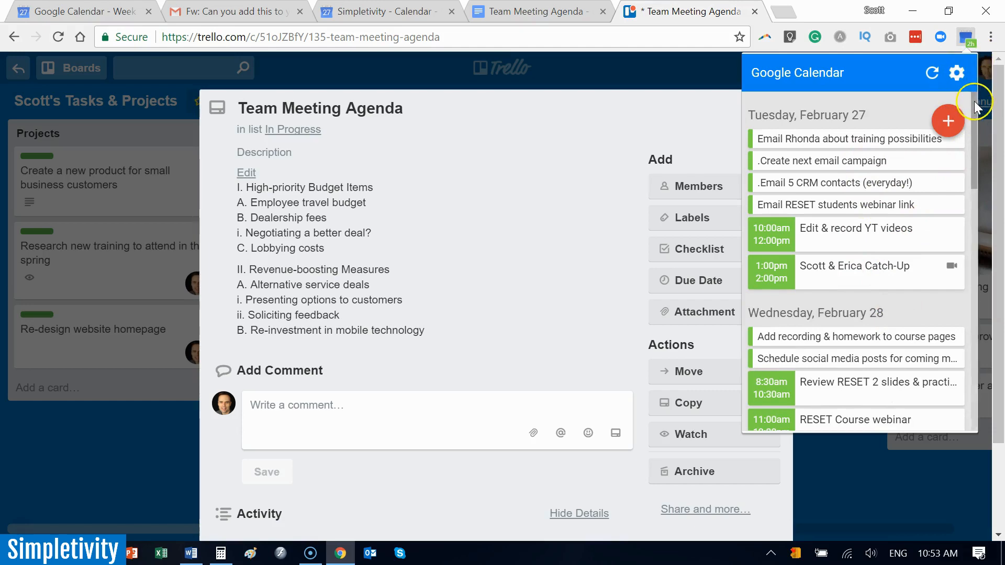
{"action": "scroll", "scroll_direction": "down", "scroll_amount": 3}
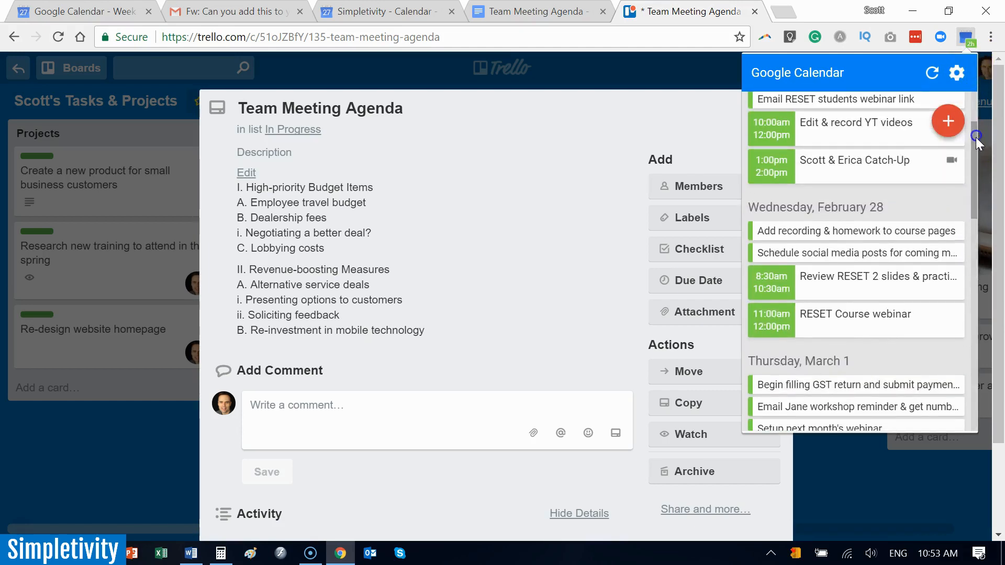
{"action": "mouse_move", "coordinate": [852, 167]}
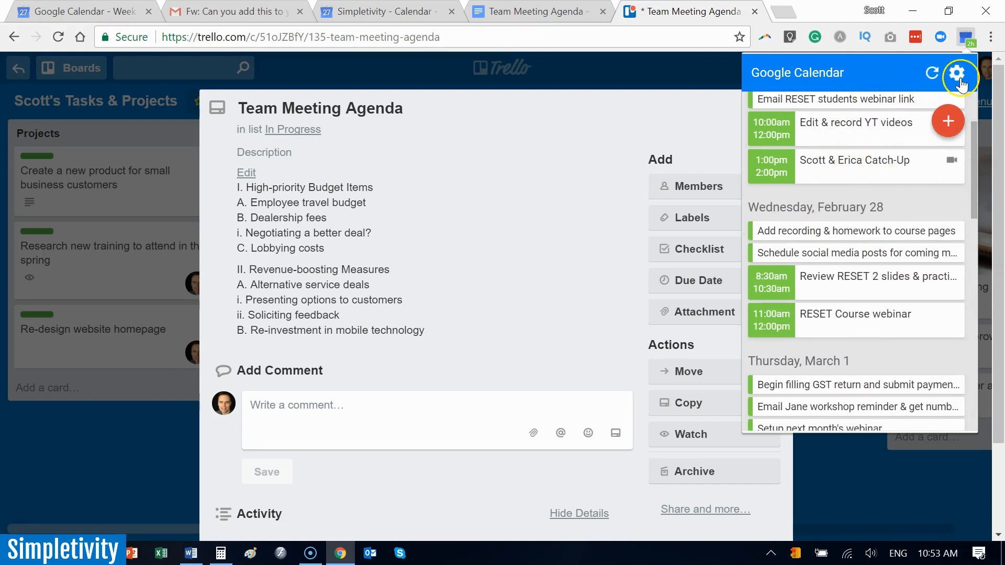
{"action": "mouse_move", "coordinate": [959, 73]}
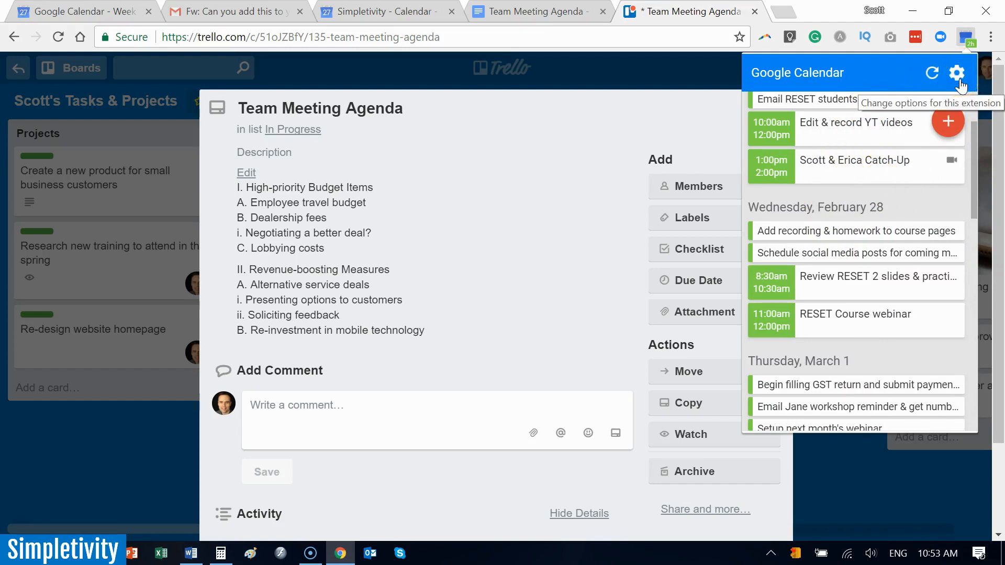
{"action": "left_click", "coordinate": [967, 36]}
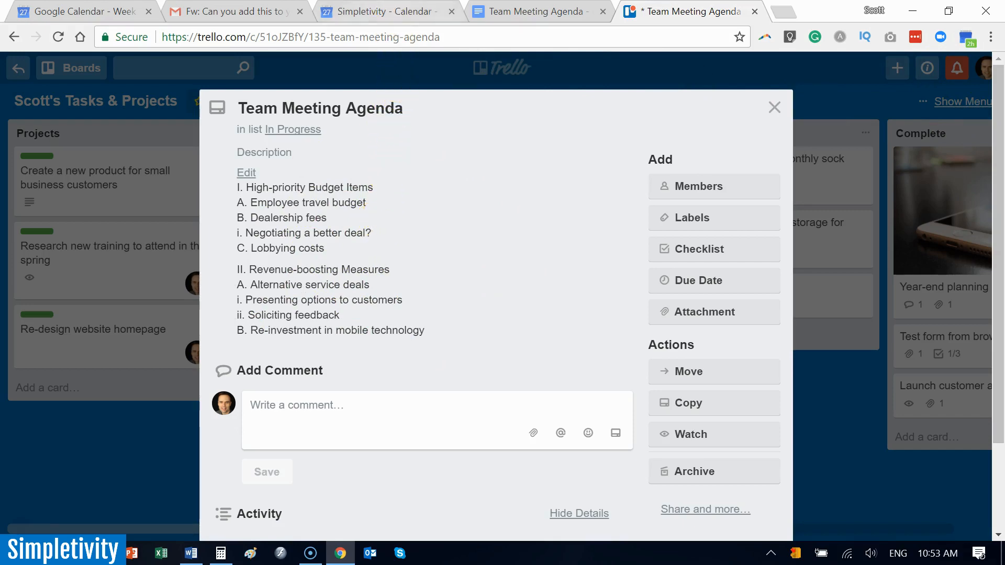
Create a blank event for February 27, 11:00am–12:00pm and reach its description box.
{"action": "left_click", "coordinate": [384, 11]}
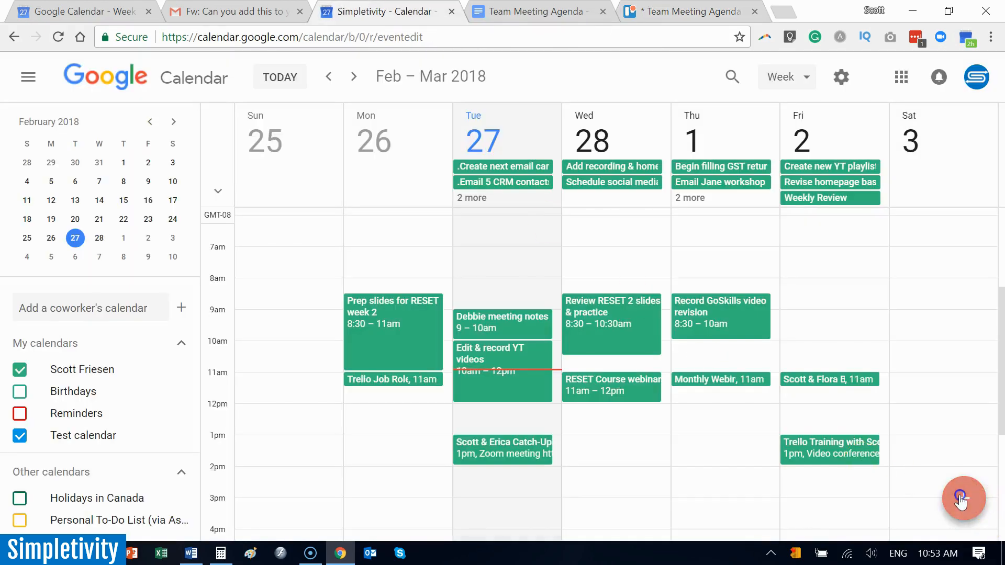
{"action": "left_click", "coordinate": [963, 499]}
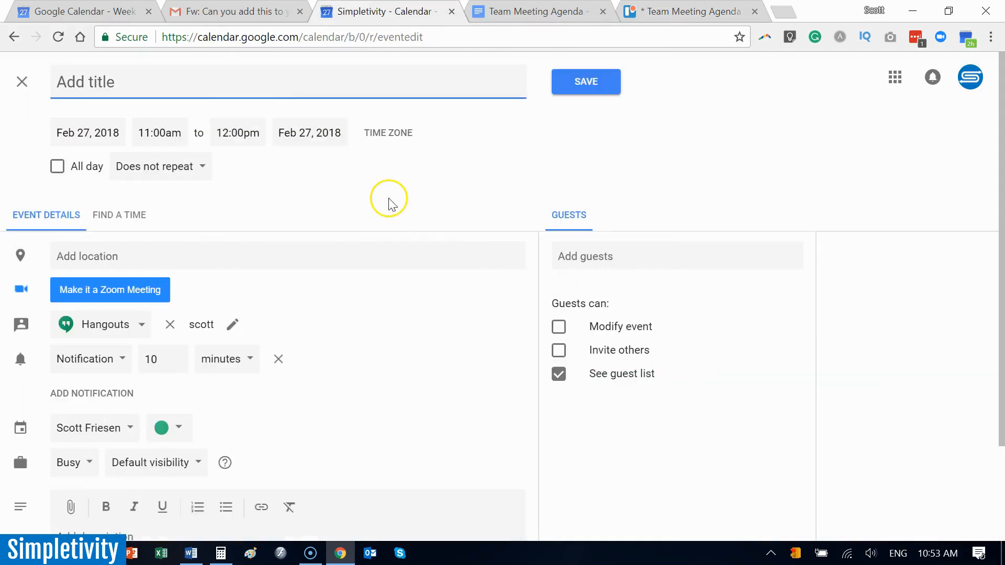
{"action": "scroll", "scroll_direction": "down", "scroll_amount": 3}
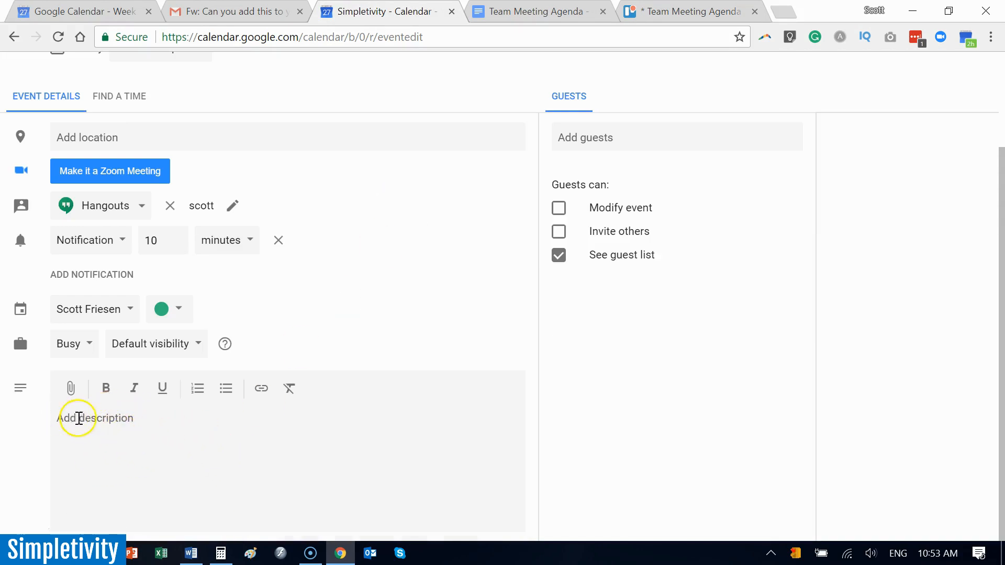
{"action": "mouse_move", "coordinate": [131, 428]}
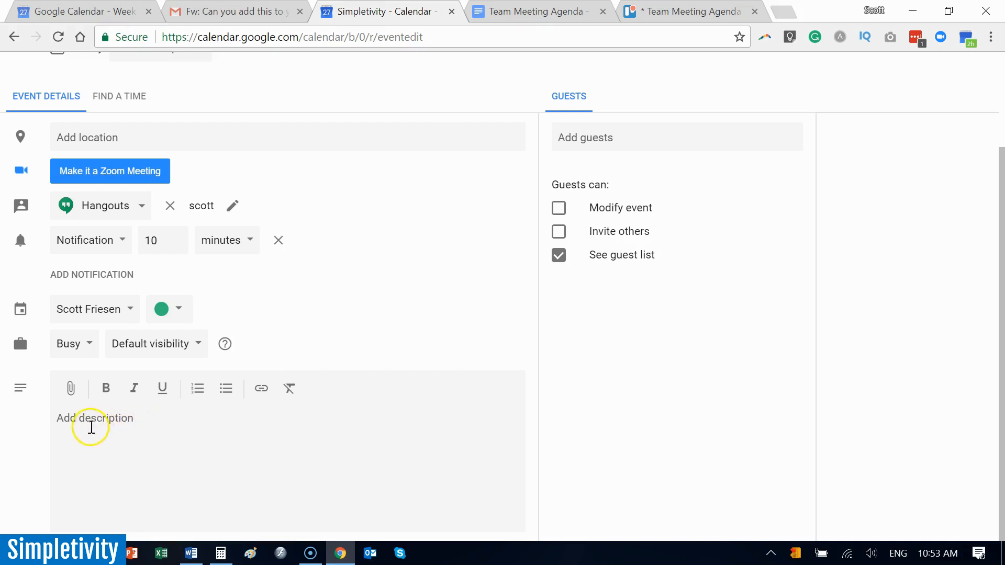
{"action": "mouse_move", "coordinate": [135, 428]}
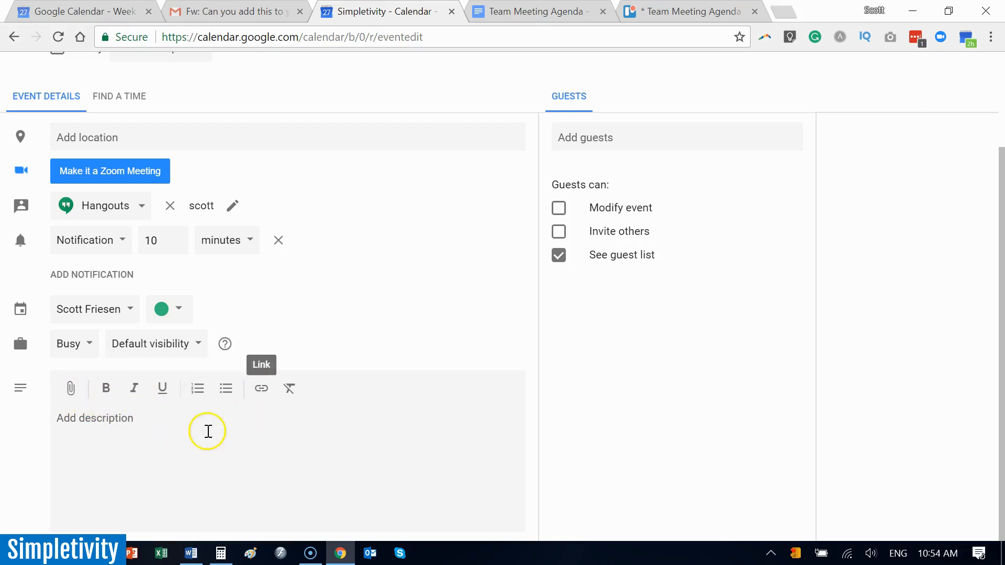
{"action": "mouse_move", "coordinate": [150, 420]}
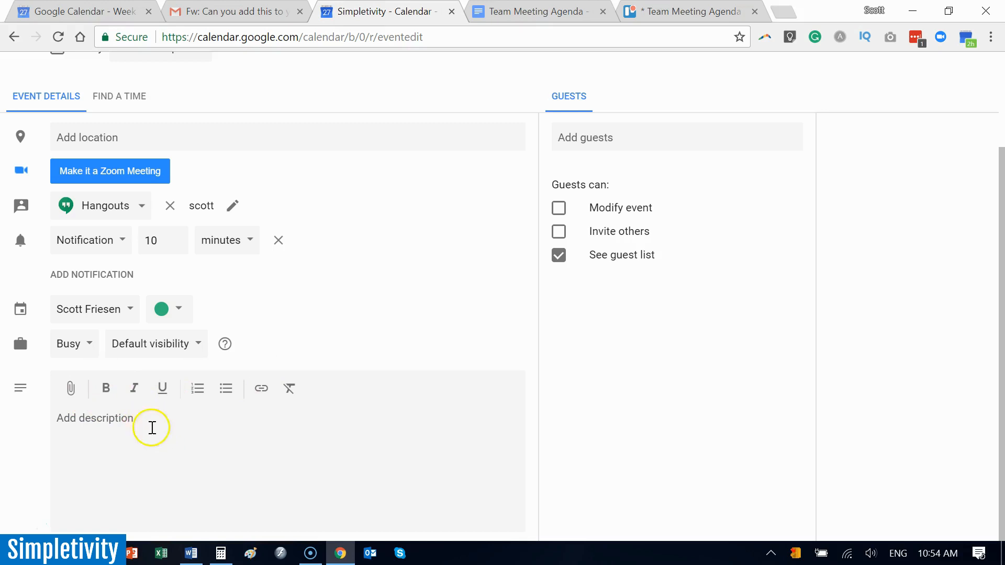
{"action": "mouse_move", "coordinate": [71, 389]}
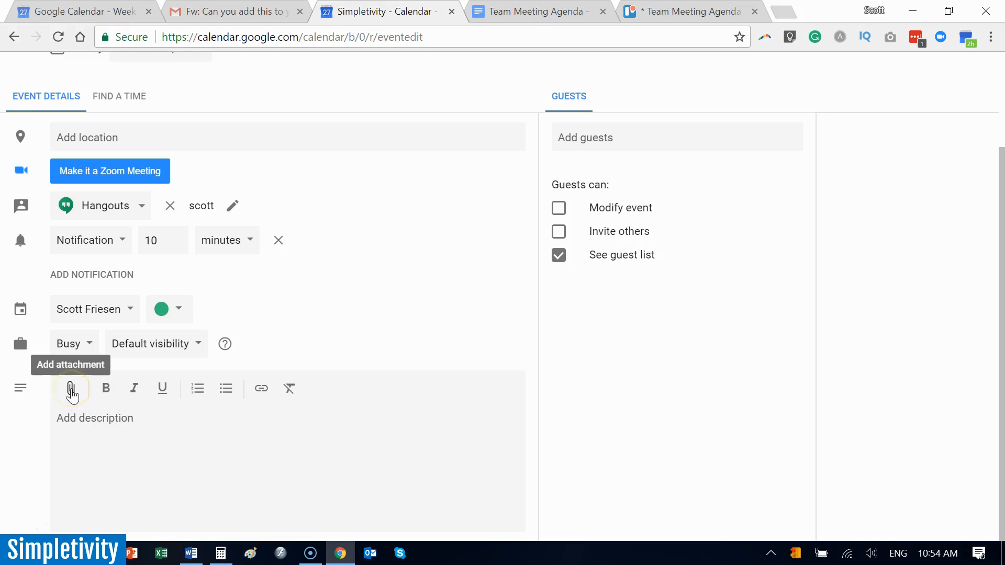
Attach the Team Meeting Agenda file from Google Drive to the event description.
{"action": "left_click", "coordinate": [71, 388]}
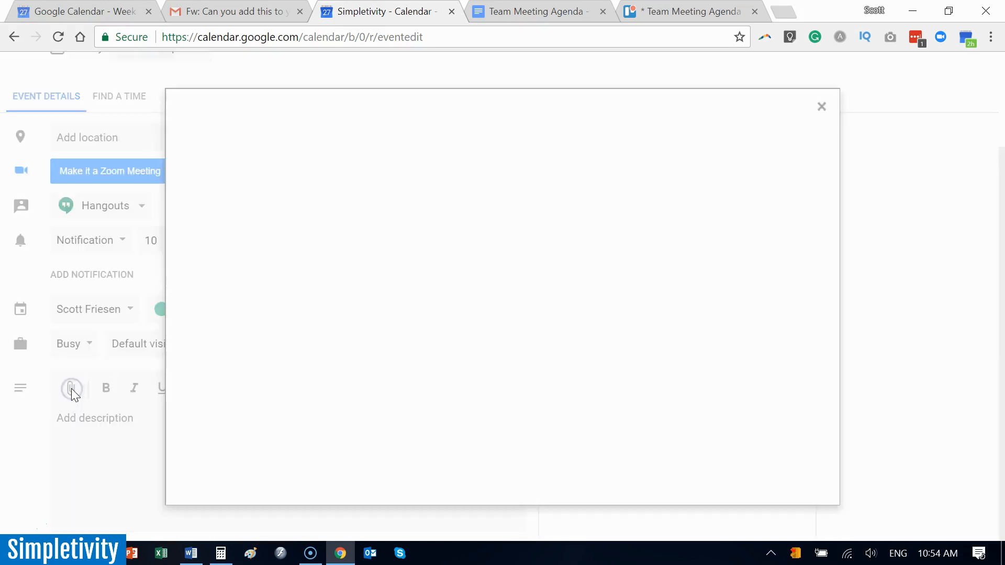
{"action": "left_click", "coordinate": [73, 388]}
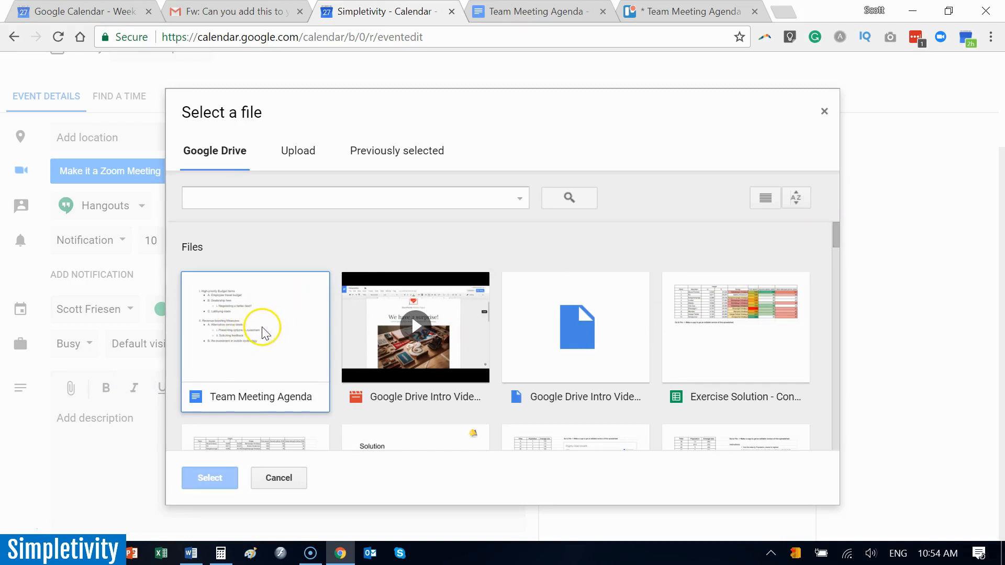
{"action": "left_click", "coordinate": [255, 326]}
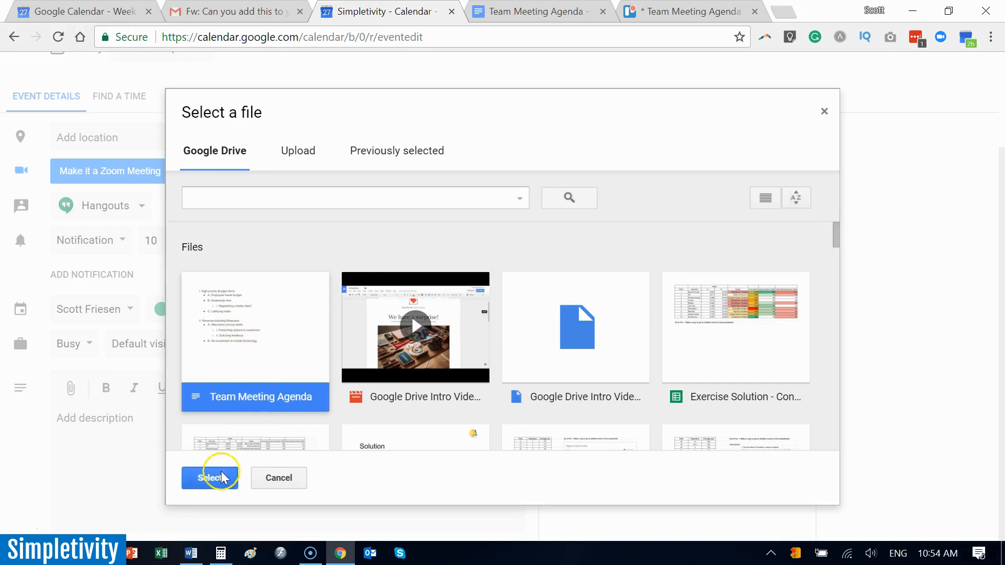
{"action": "left_click", "coordinate": [210, 477]}
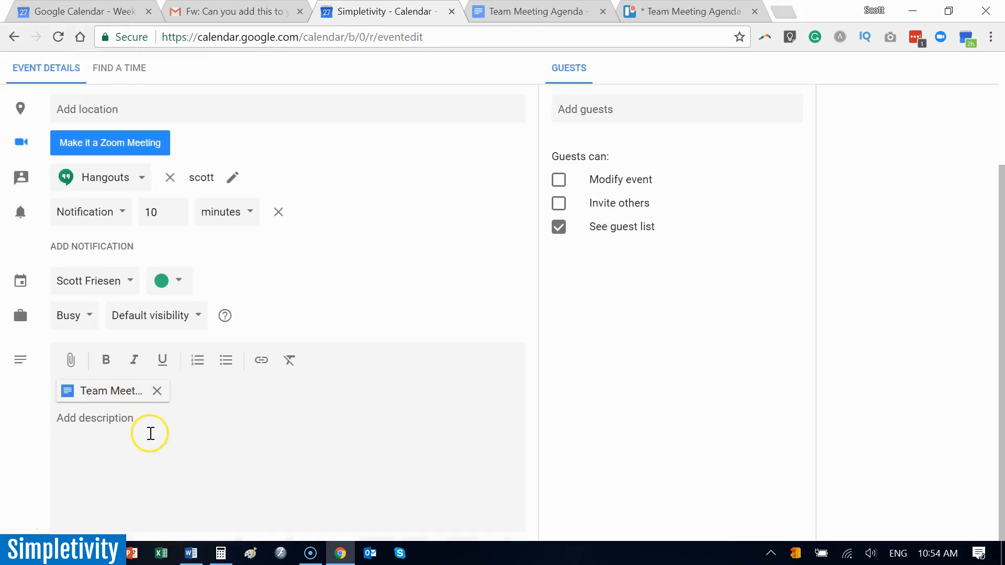
{"action": "mouse_move", "coordinate": [109, 390]}
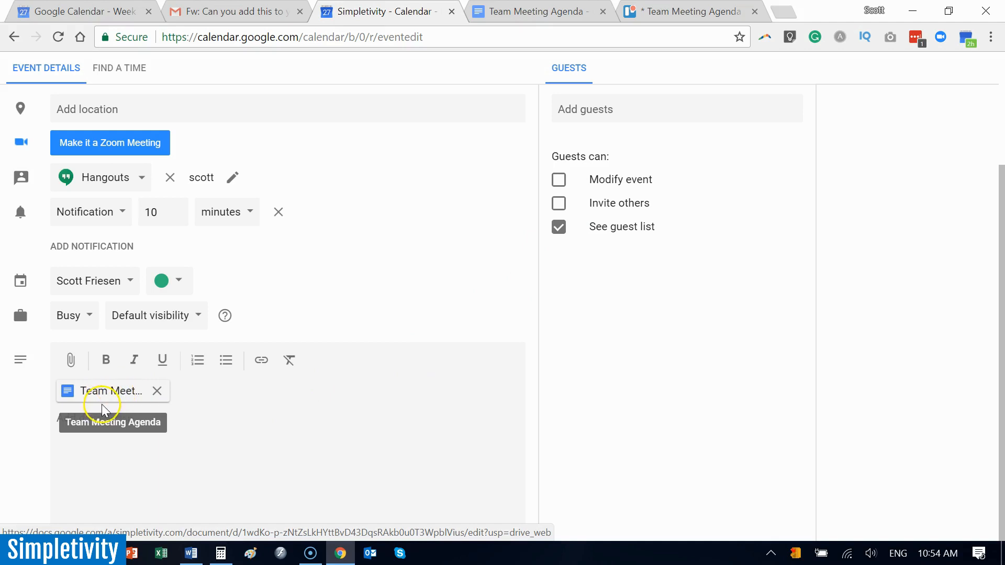
View the attached Team Meeting Agenda in Google Docs with its budget and revenue items.
{"action": "left_click", "coordinate": [105, 390]}
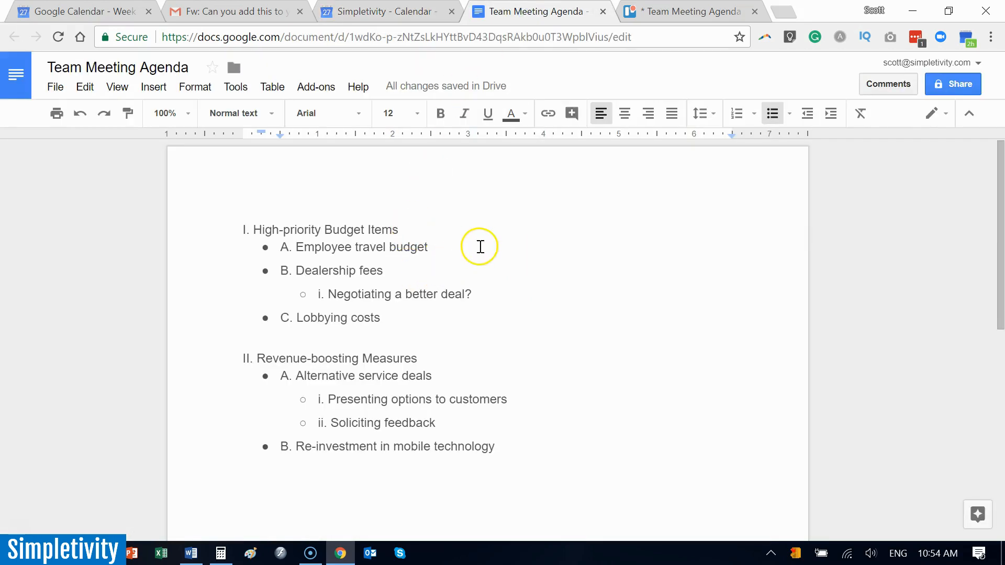
{"action": "mouse_move", "coordinate": [415, 318]}
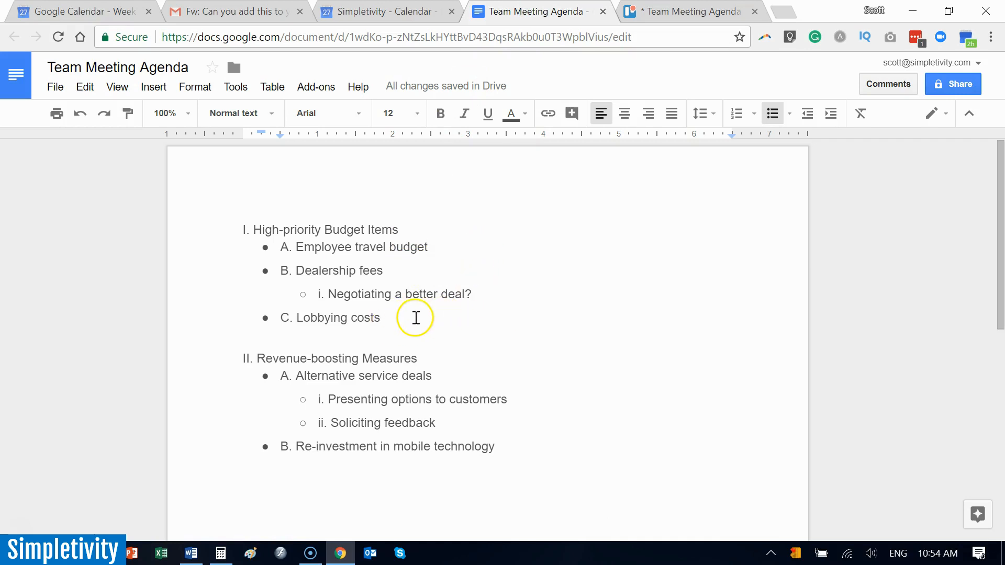
{"action": "mouse_move", "coordinate": [430, 308]}
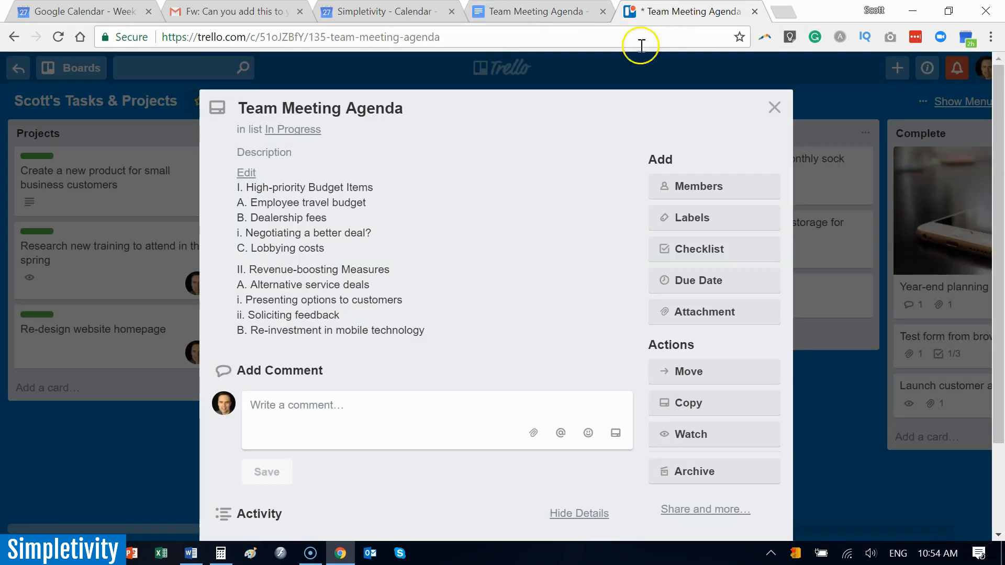
{"action": "mouse_move", "coordinate": [323, 244]}
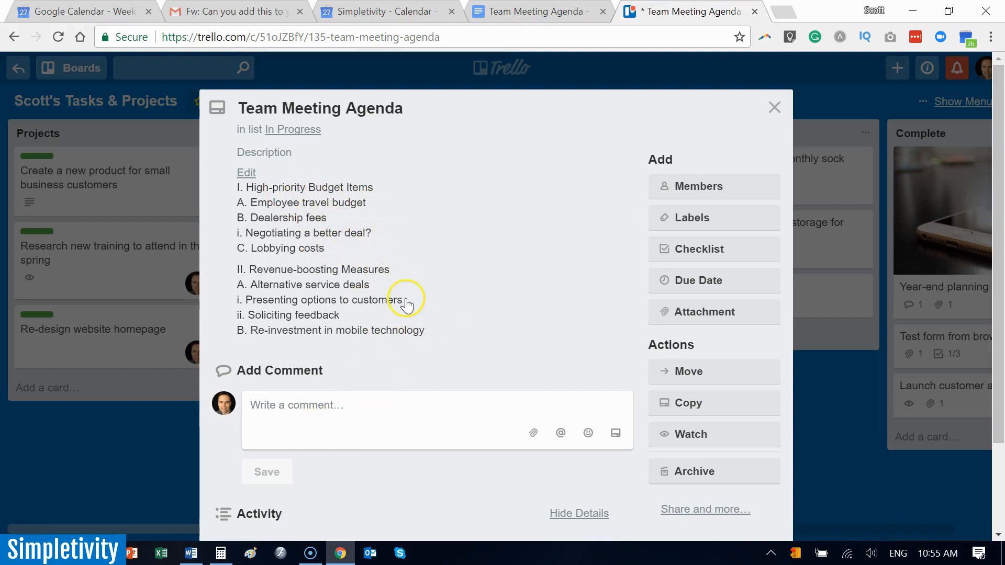
{"action": "mouse_move", "coordinate": [419, 262]}
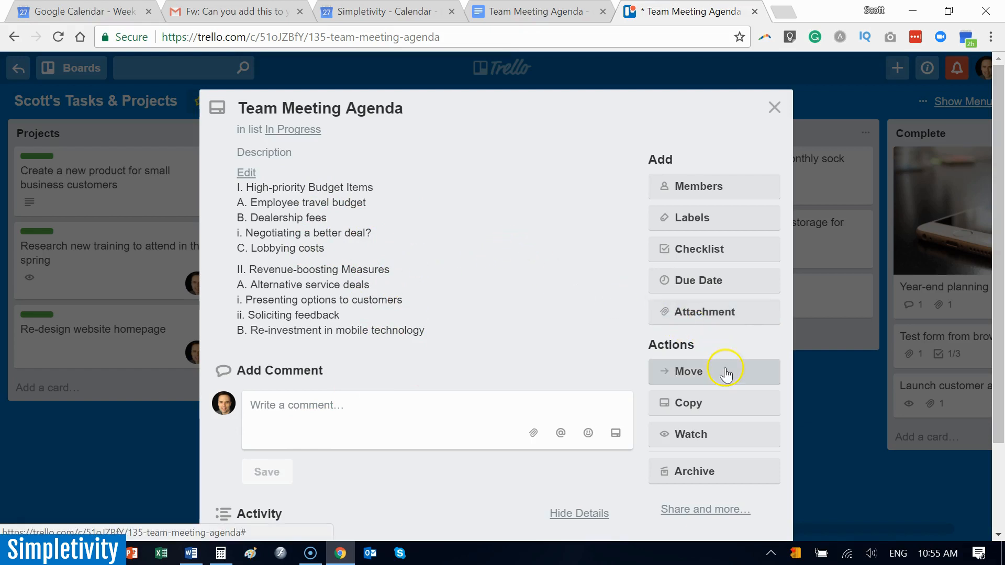
View the Trello Team Meeting Agenda card, then return to the Calendar event form.
{"action": "left_click", "coordinate": [704, 509]}
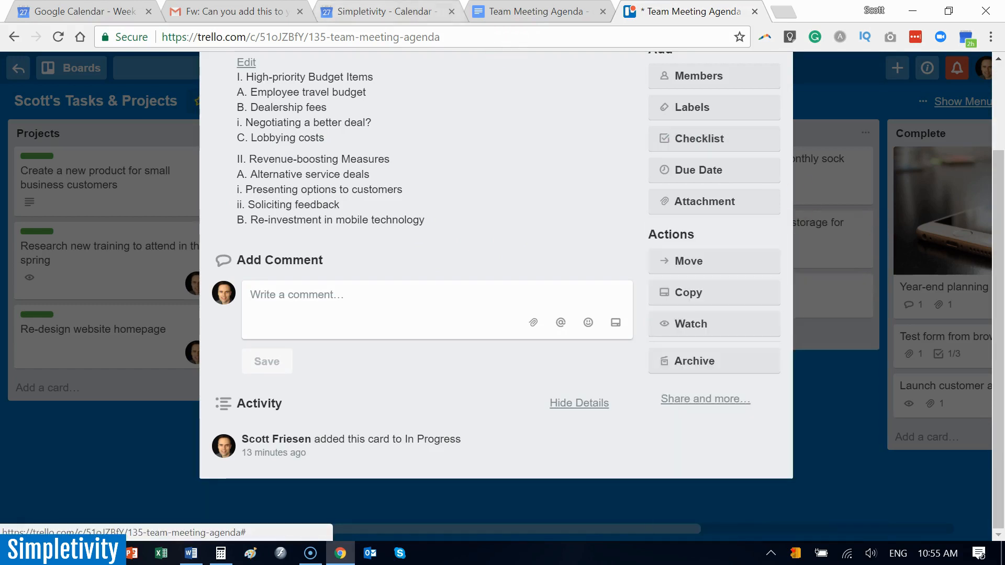
{"action": "left_click", "coordinate": [378, 12]}
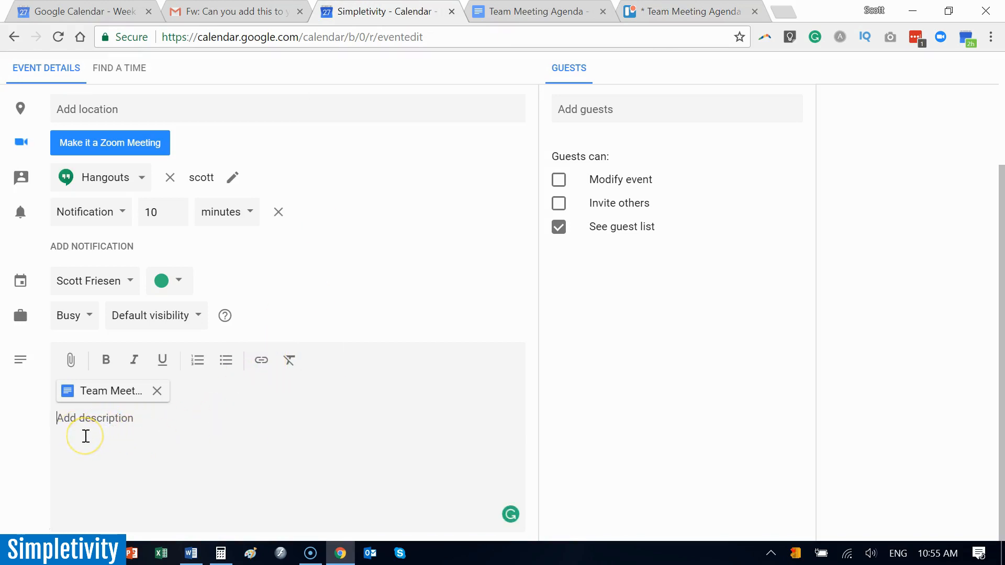
{"action": "type", "text": "Meeting"}
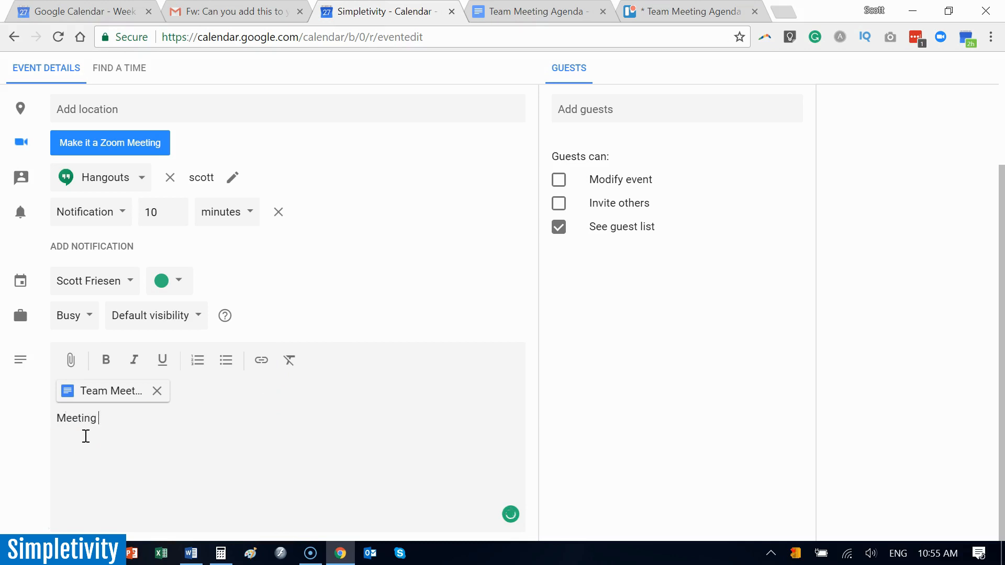
{"action": "type", "text": "Agenda (click here"}
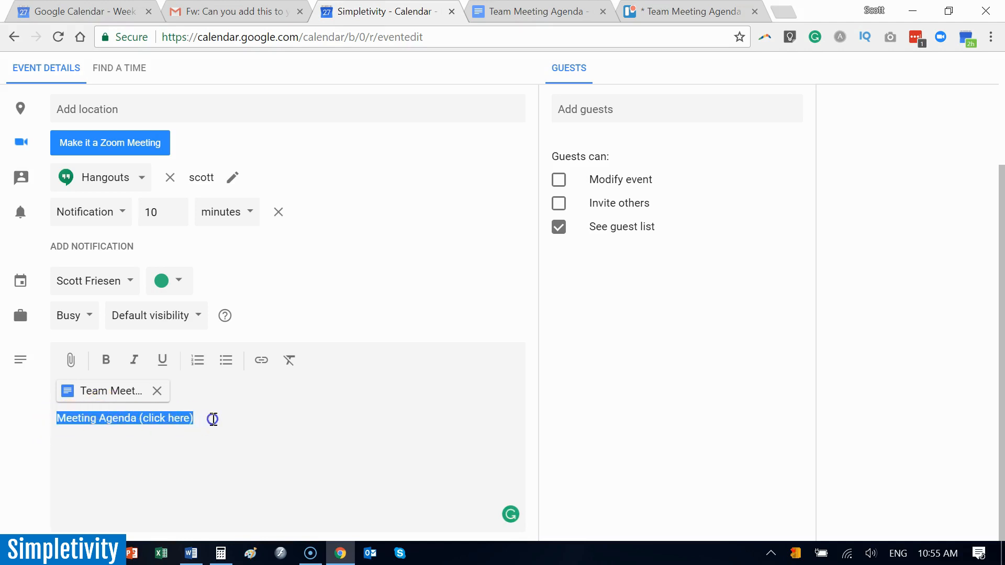
{"action": "left_click", "coordinate": [261, 359]}
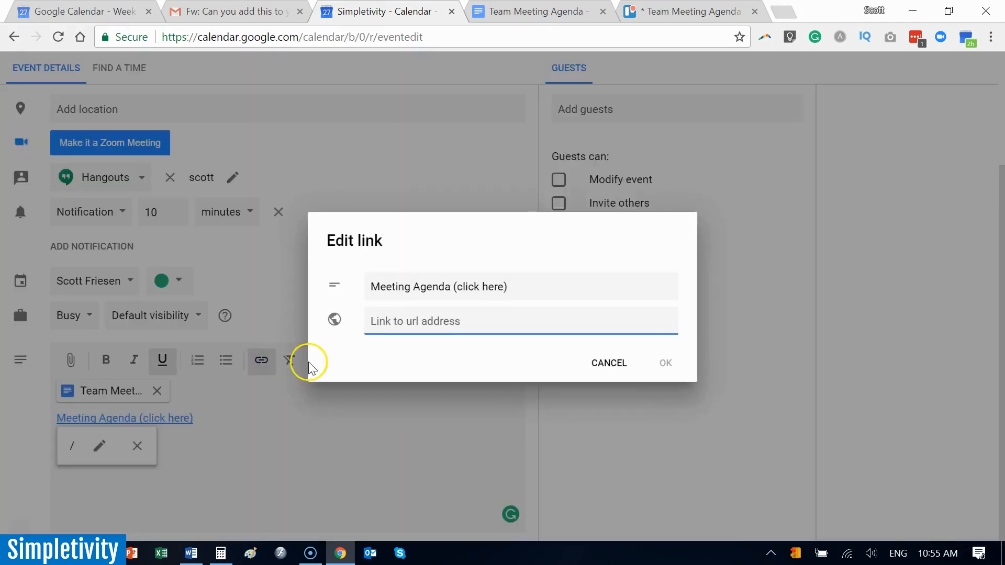
{"action": "type", "text": "https://trello.com/c/51oJZBfY"}
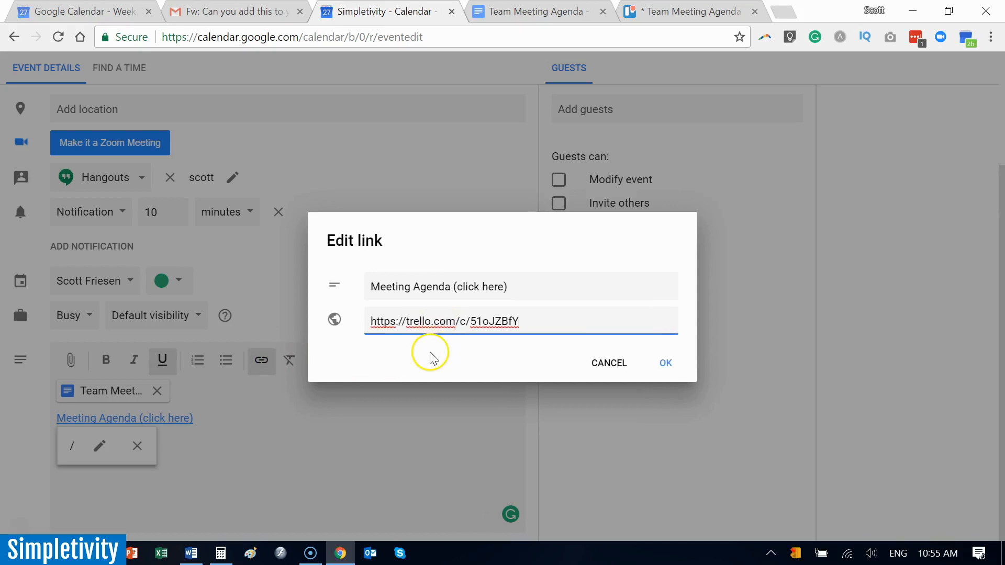
{"action": "left_click", "coordinate": [666, 363]}
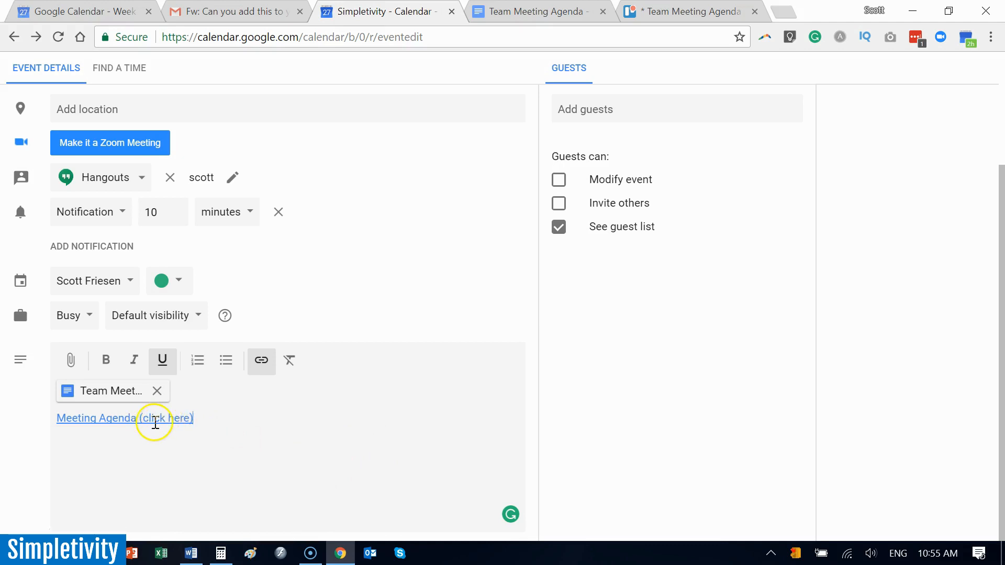
{"action": "mouse_move", "coordinate": [379, 302]}
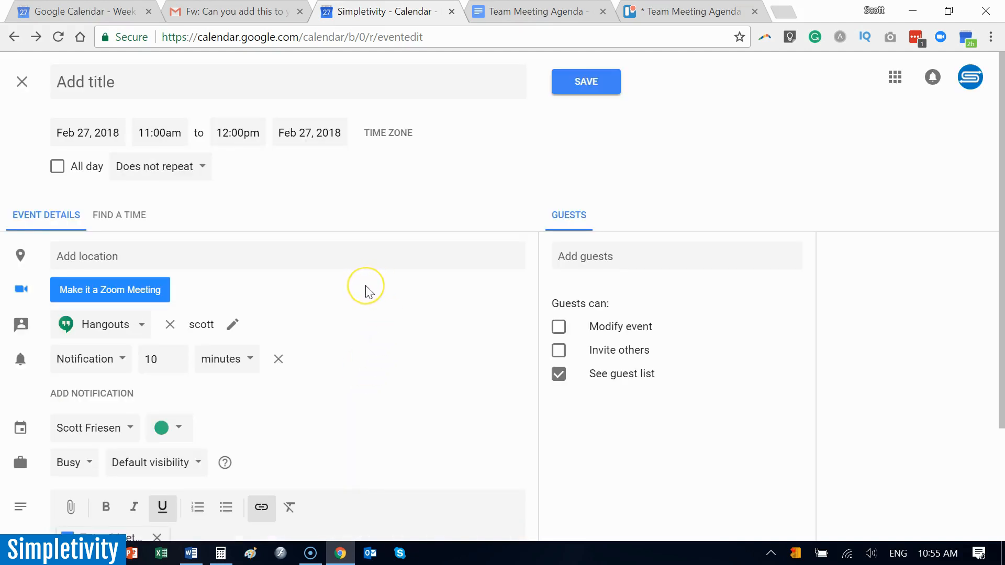
Test the new link, reopening the Trello agenda card.
{"action": "scroll", "scroll_direction": "down", "scroll_amount": 3}
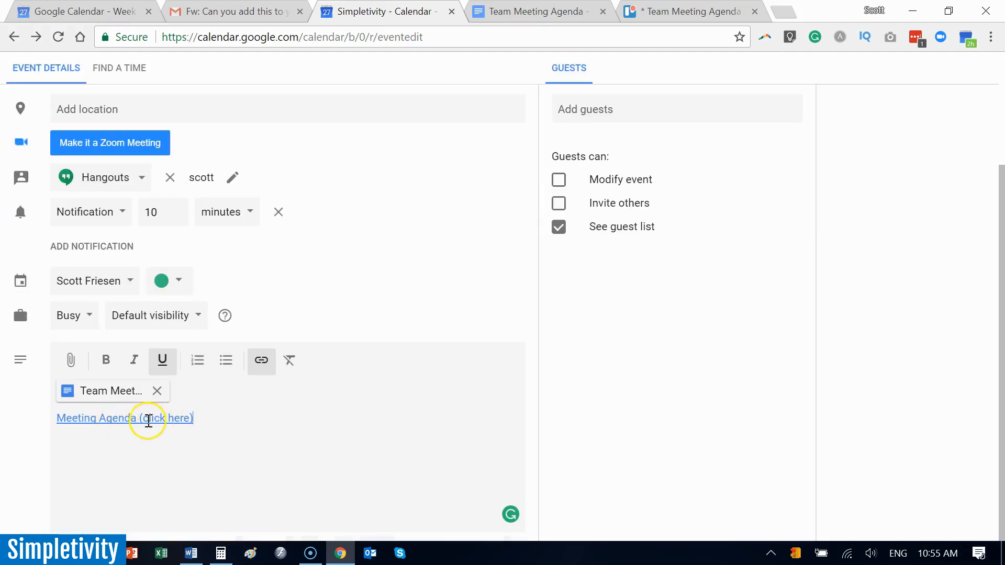
{"action": "left_click", "coordinate": [689, 12]}
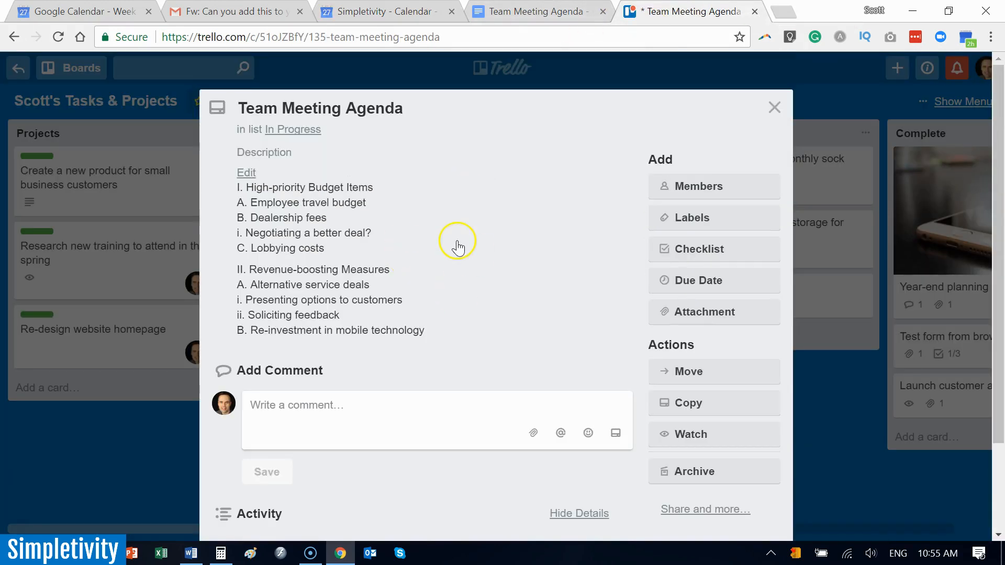
{"action": "mouse_move", "coordinate": [479, 242]}
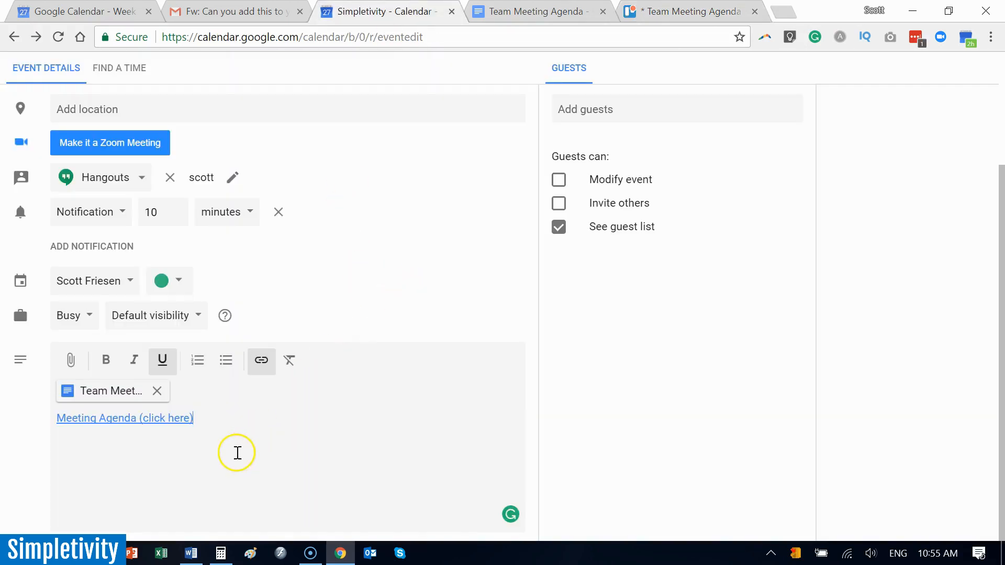
{"action": "mouse_move", "coordinate": [255, 448]}
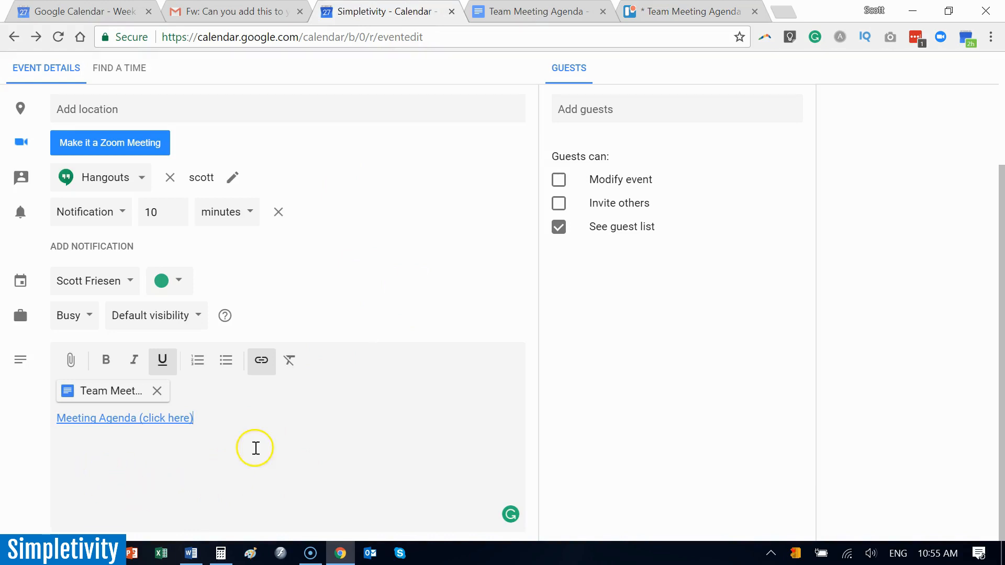
{"action": "mouse_move", "coordinate": [250, 445]}
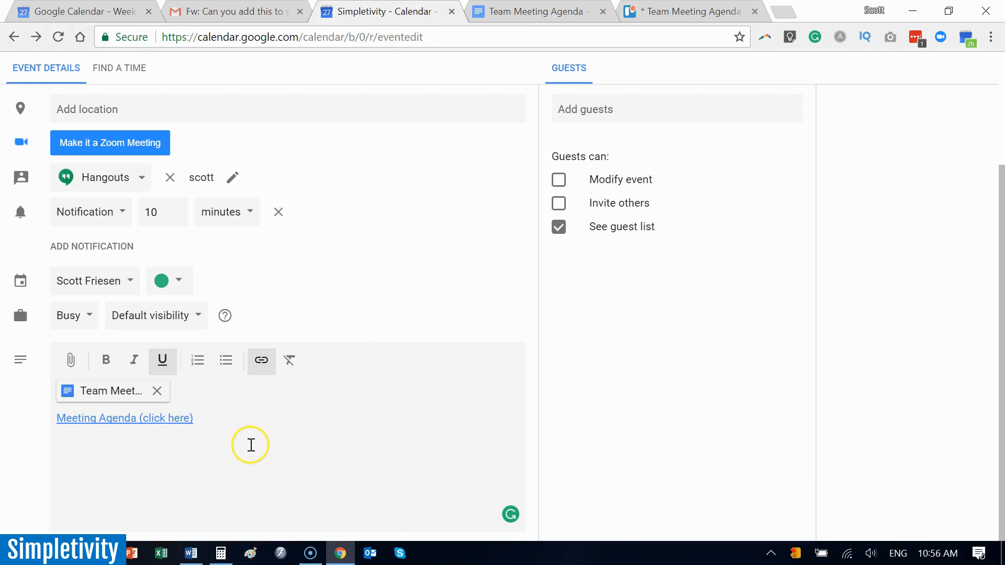
{"action": "mouse_move", "coordinate": [70, 359]}
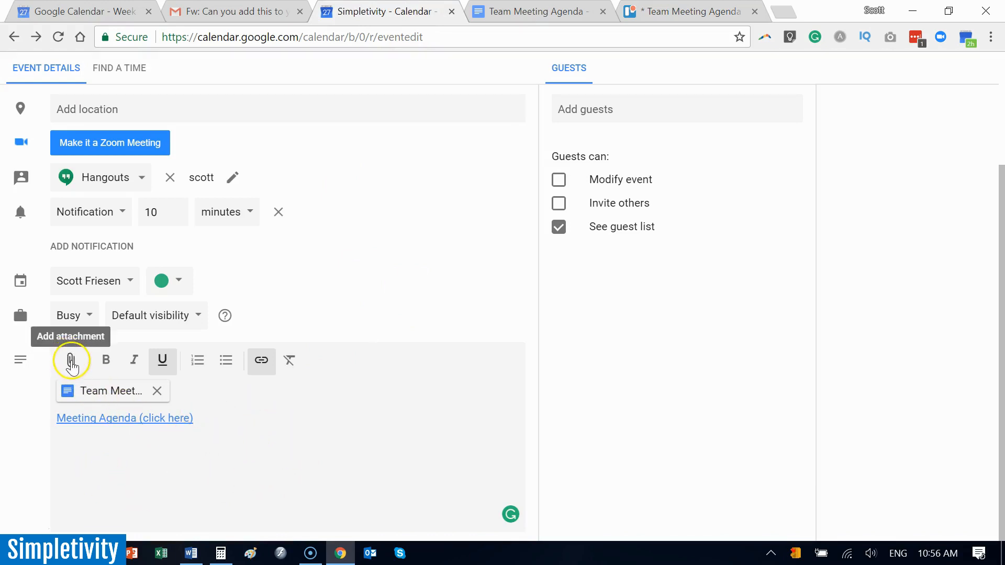
{"action": "mouse_move", "coordinate": [199, 360]}
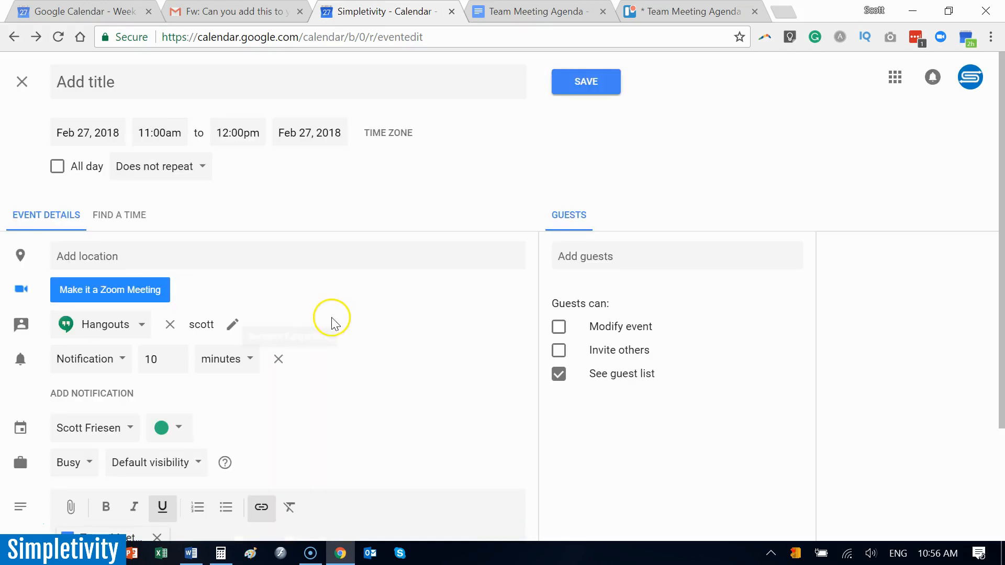
Cancel event creation and discard the unsaved changes, returning to the week view.
{"action": "left_click", "coordinate": [22, 82]}
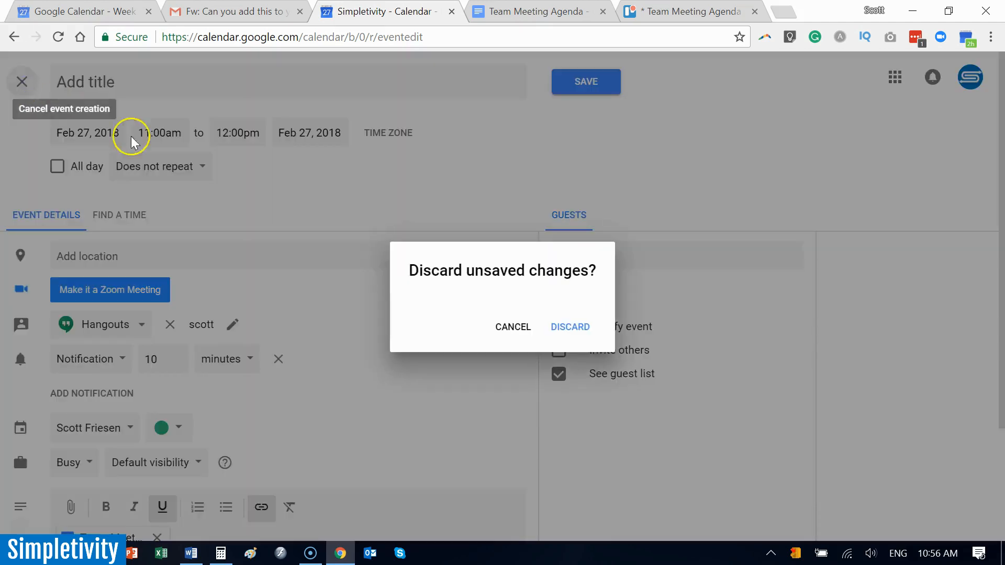
{"action": "left_click", "coordinate": [570, 326]}
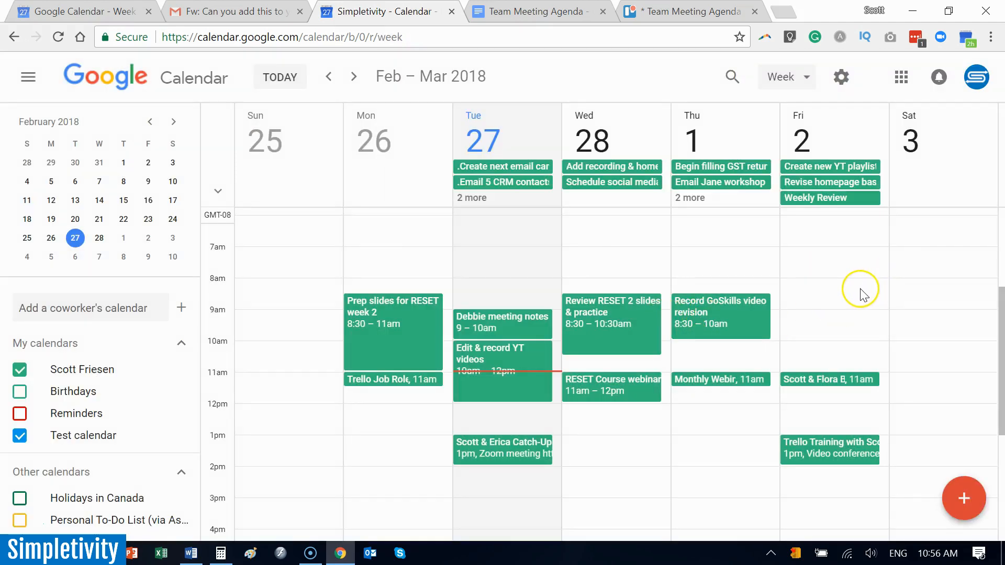
{"action": "mouse_move", "coordinate": [863, 295]}
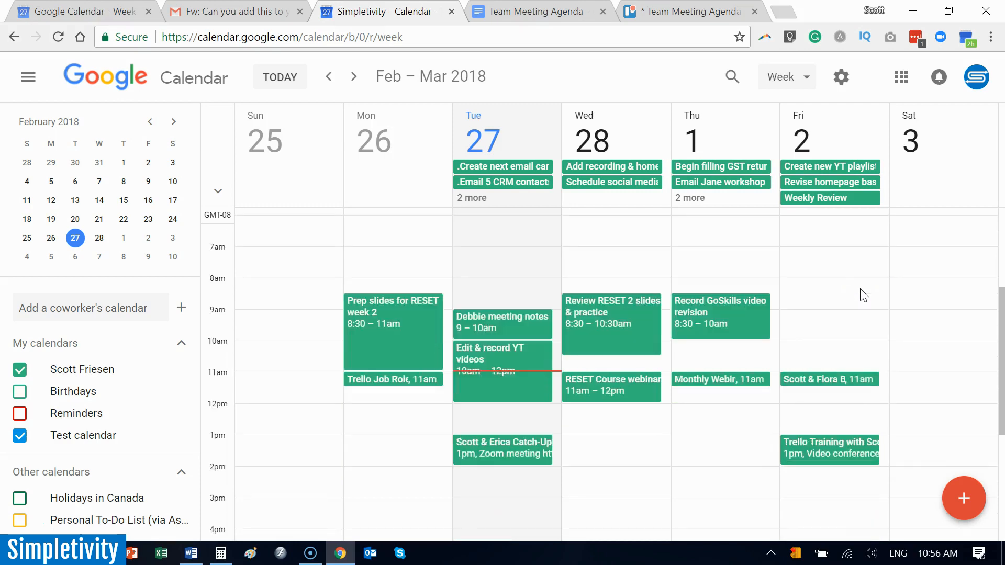